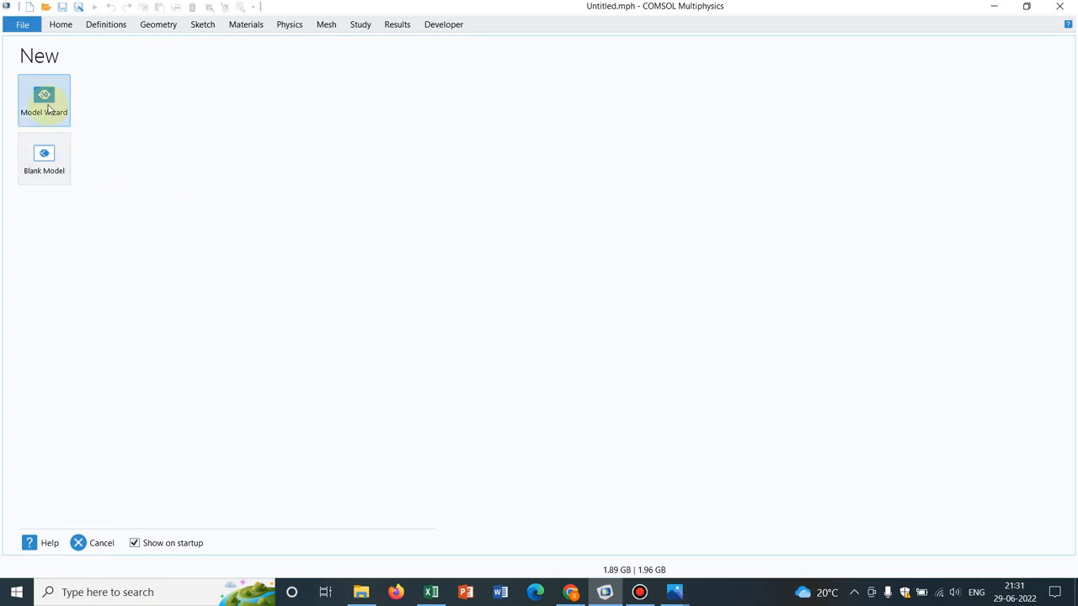
# Start a new model in the Model Wizard with Heat Transfer in Solids physics added.
pyautogui.click(44, 99)
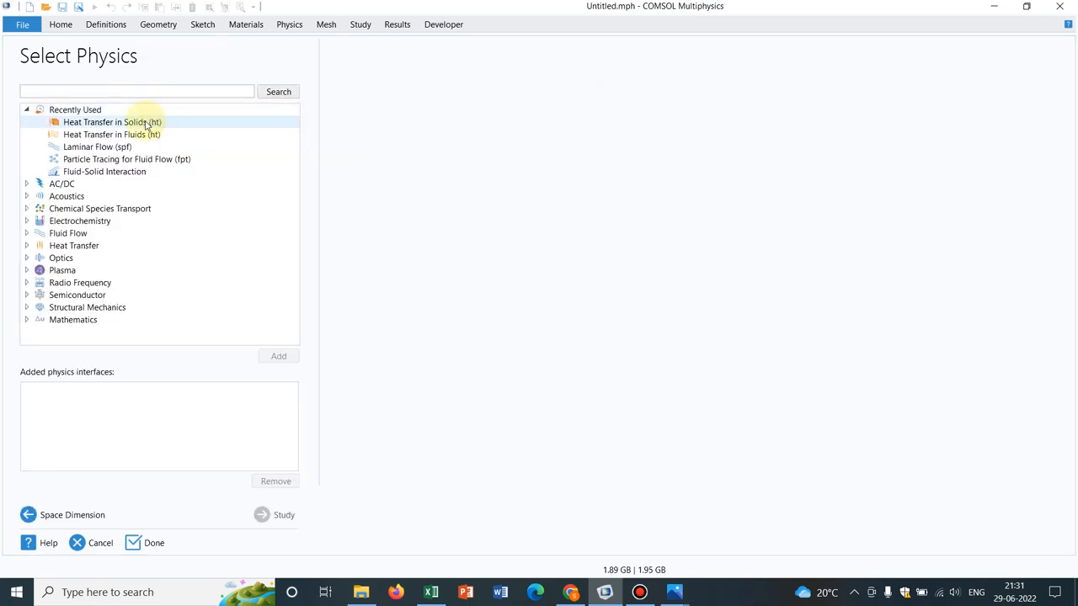
pyautogui.click(112, 122)
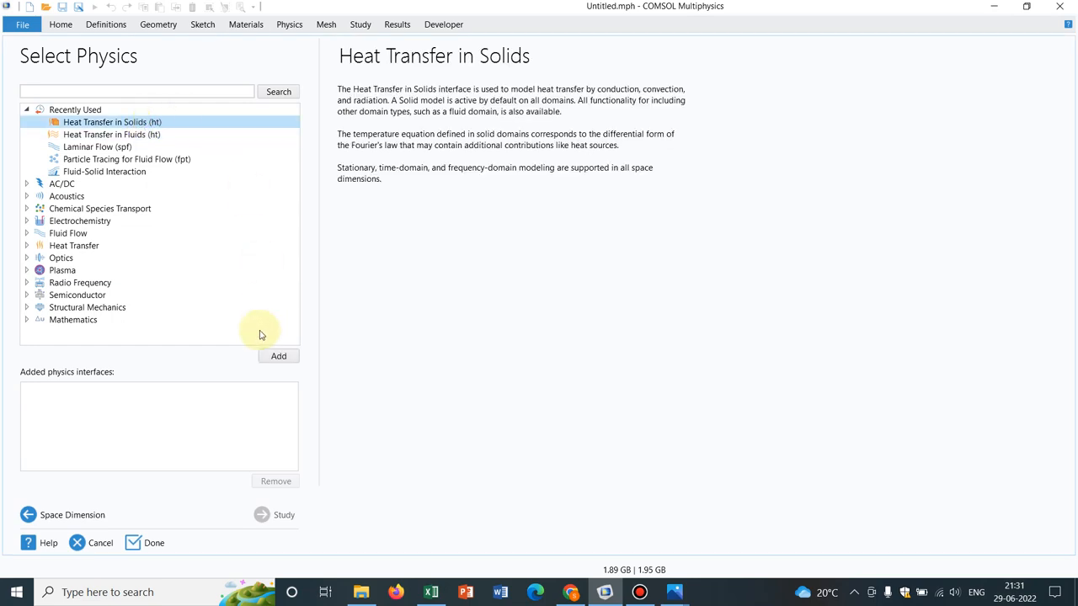
pyautogui.click(278, 358)
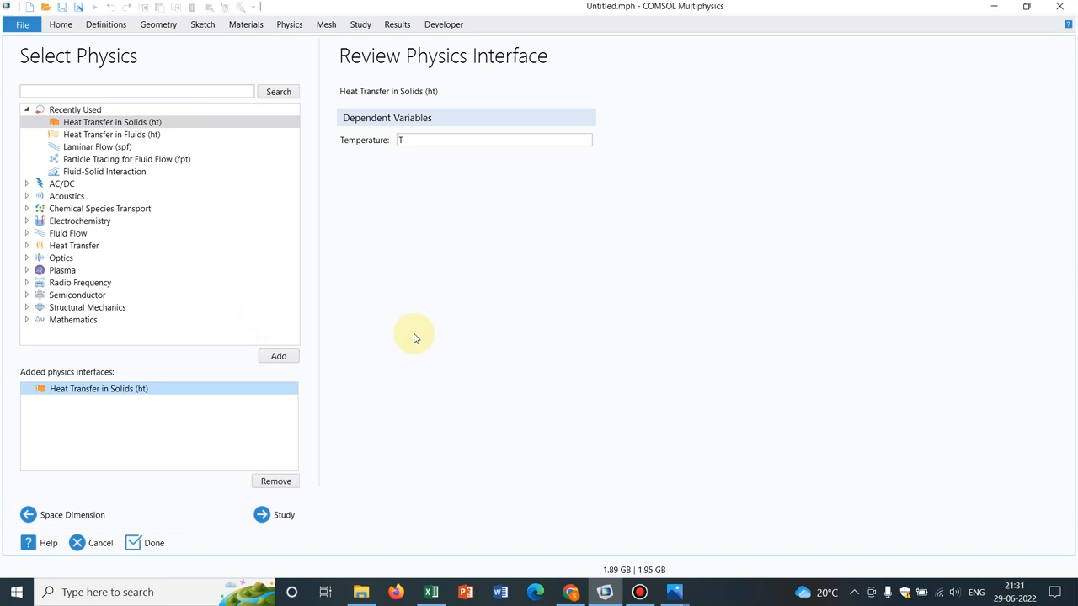
# Choose a Time Dependent study and finish, discarding the old untitled model.
pyautogui.click(274, 516)
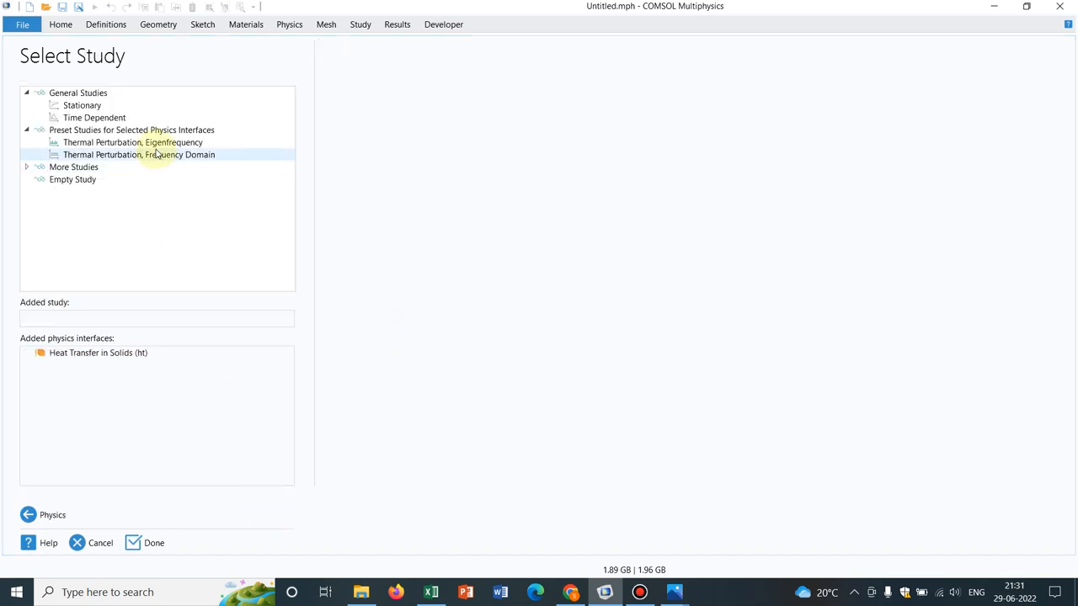
pyautogui.click(95, 118)
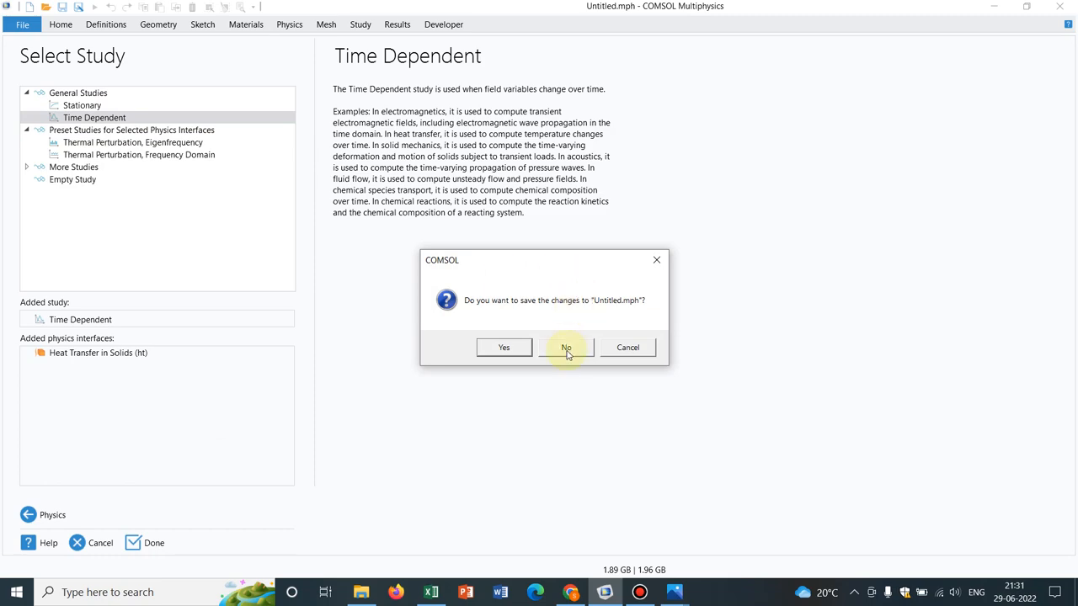
pyautogui.click(566, 347)
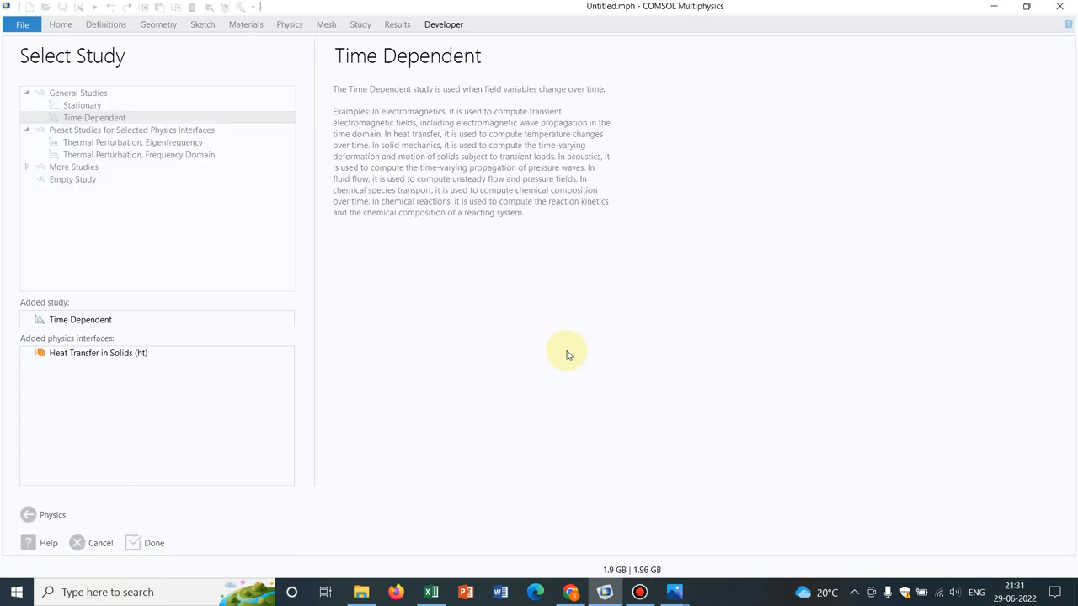
# Add an Image function (im1) under Component 1's Definitions.
pyautogui.click(154, 543)
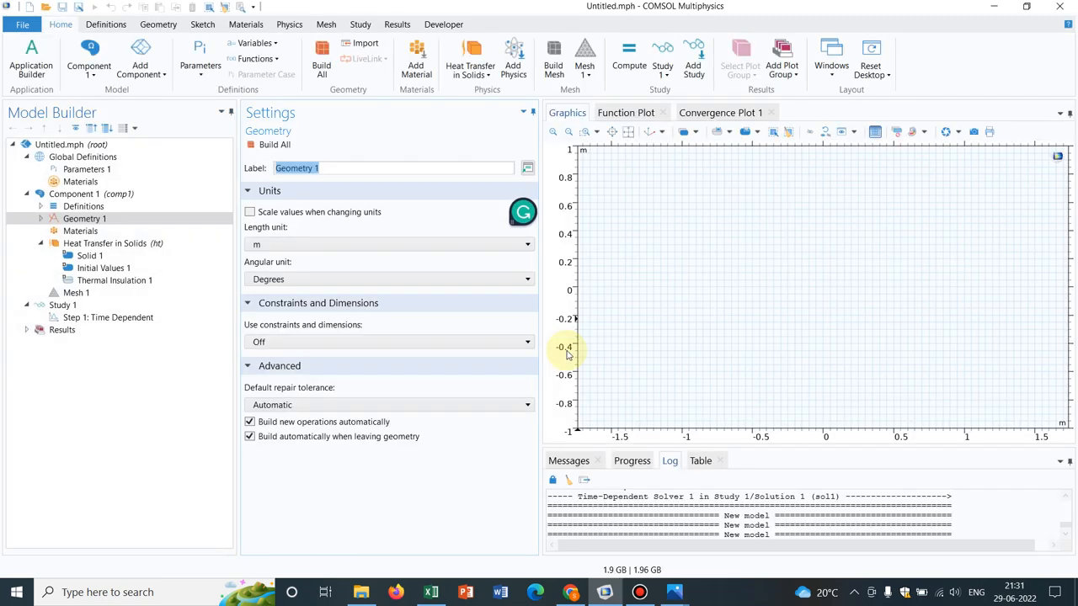
pyautogui.click(85, 205)
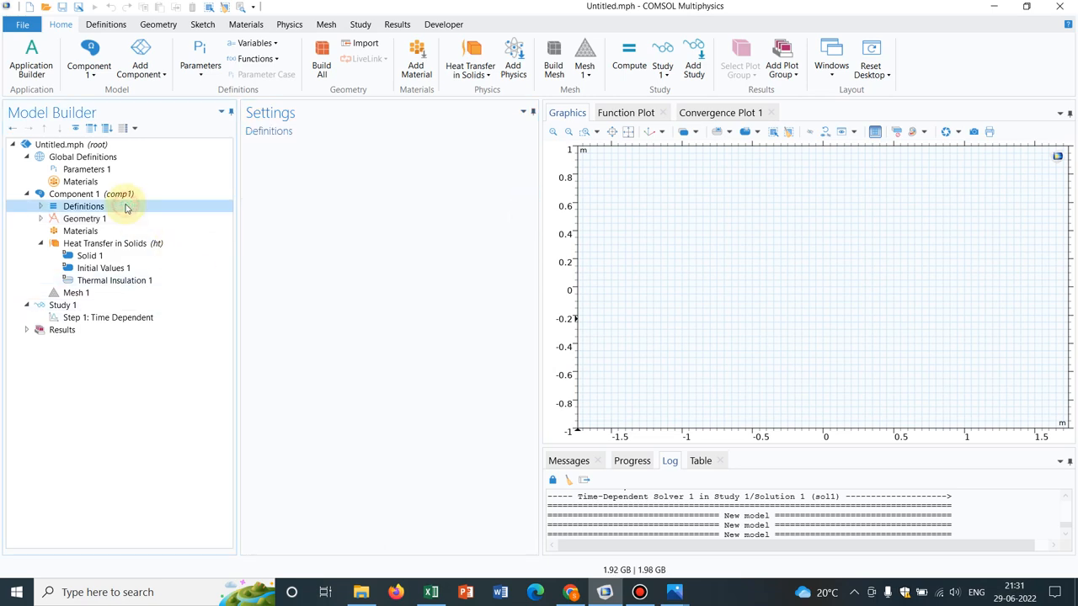
pyautogui.rightClick(82, 205)
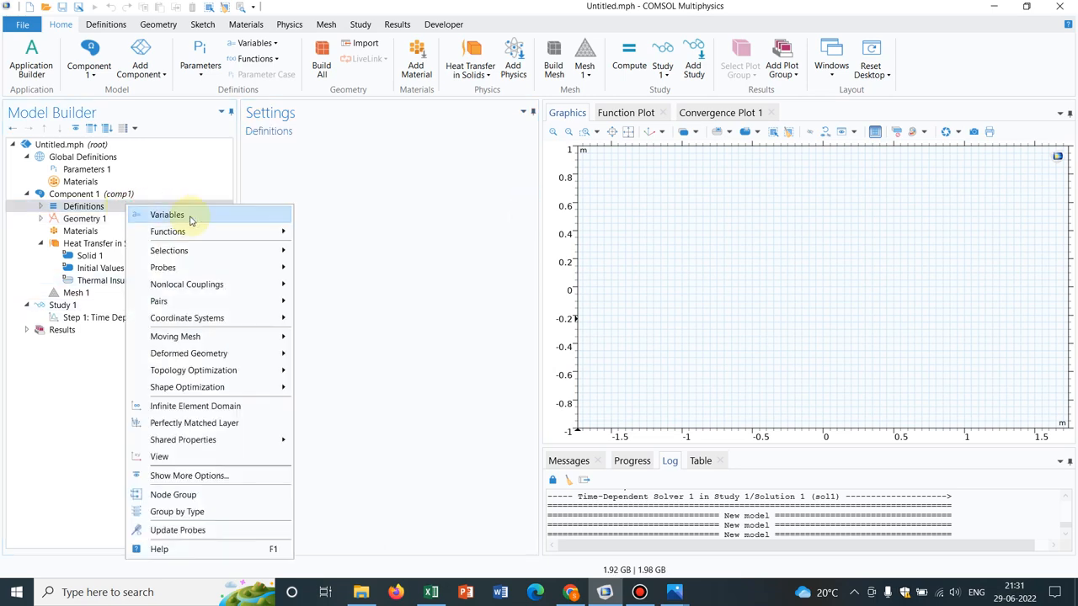
pyautogui.moveTo(169, 232)
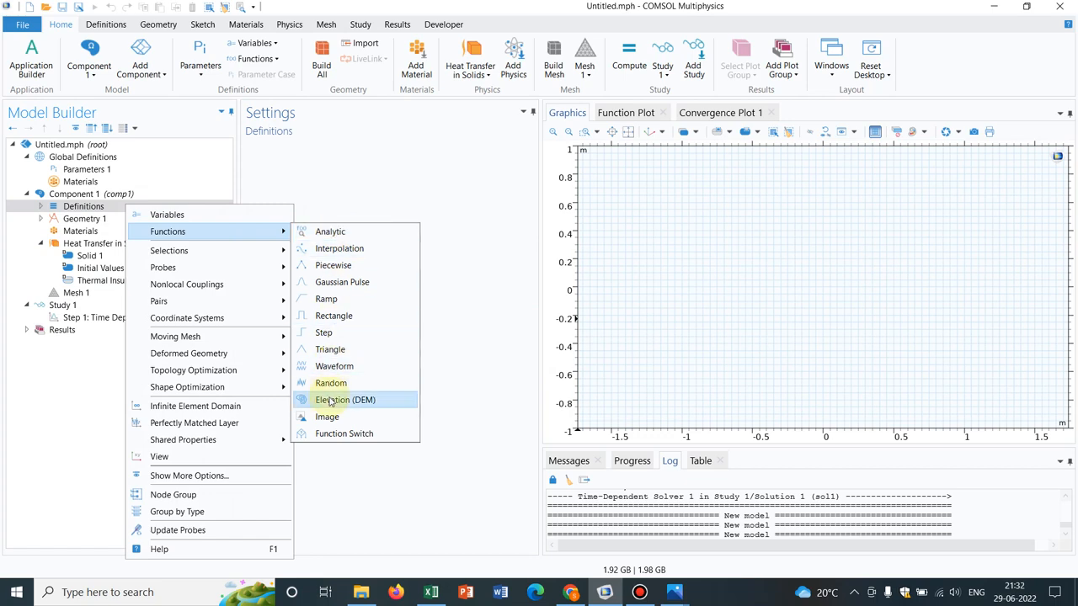
pyautogui.moveTo(327, 418)
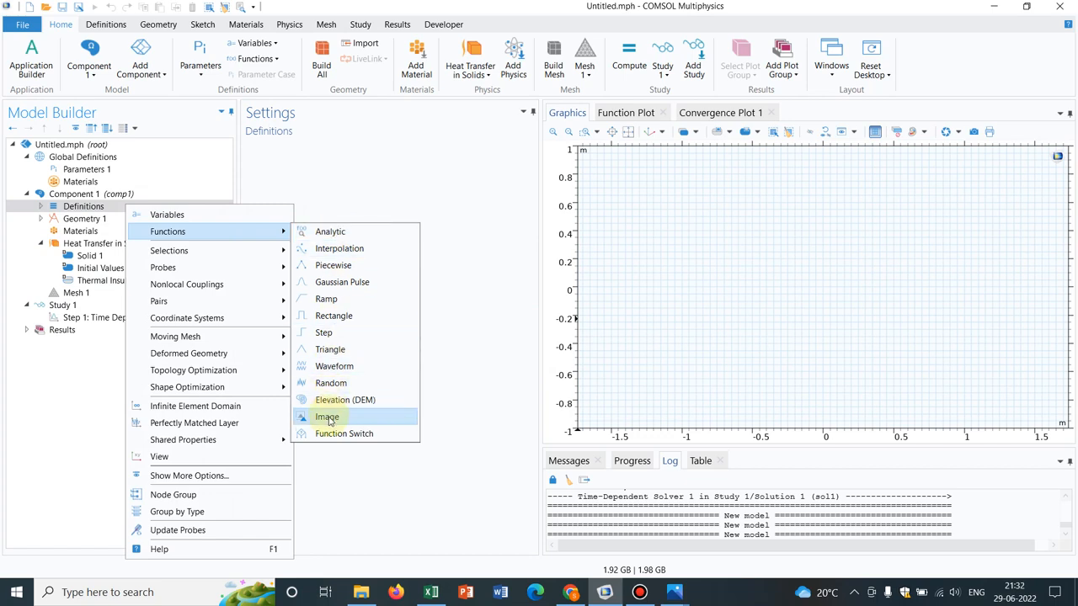
pyautogui.click(327, 418)
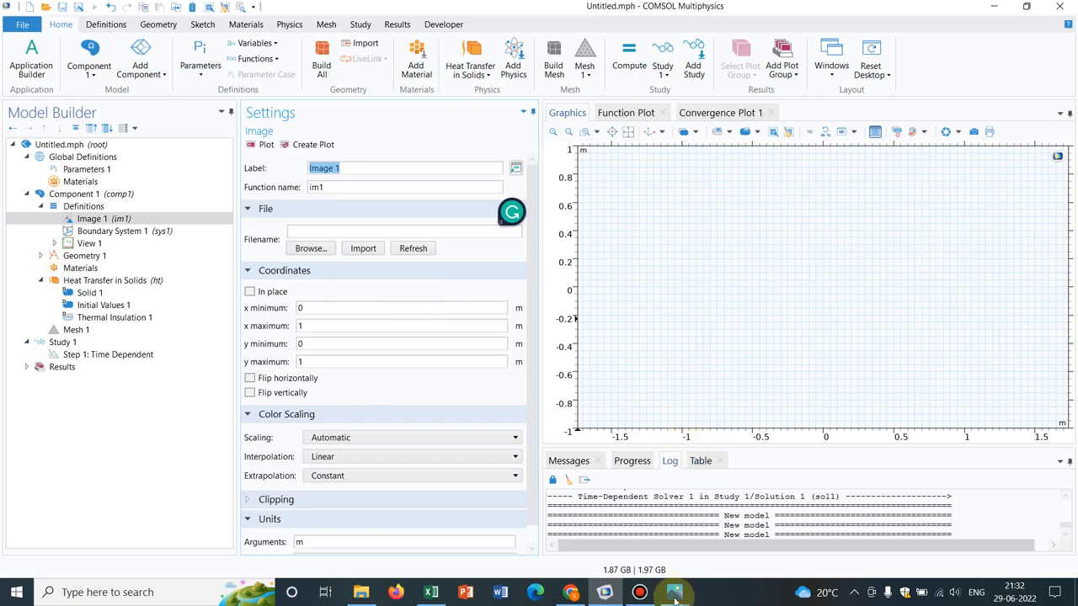
pyautogui.click(674, 593)
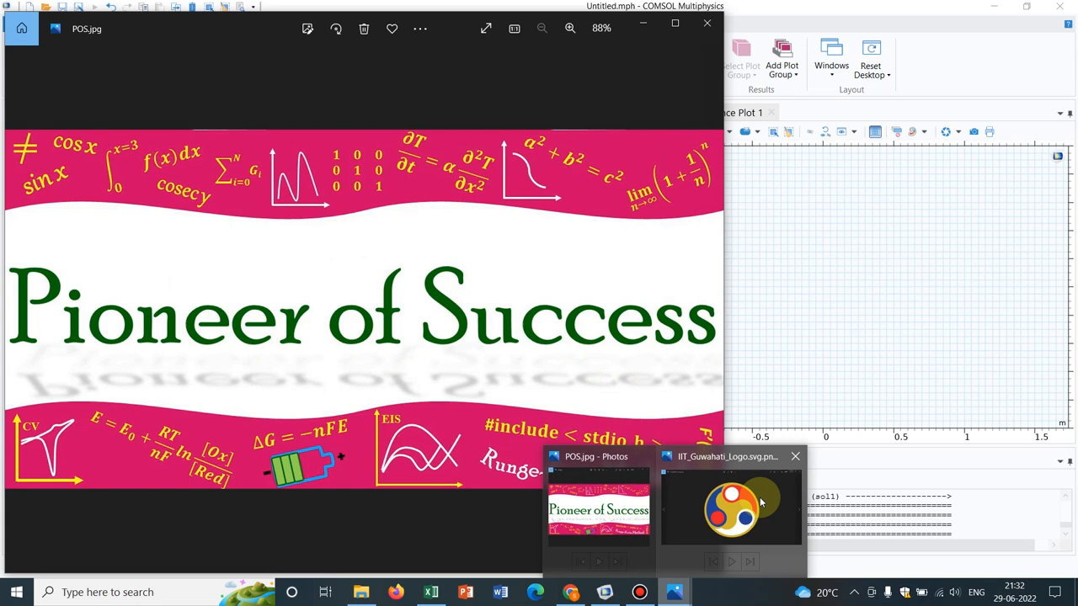
pyautogui.click(734, 502)
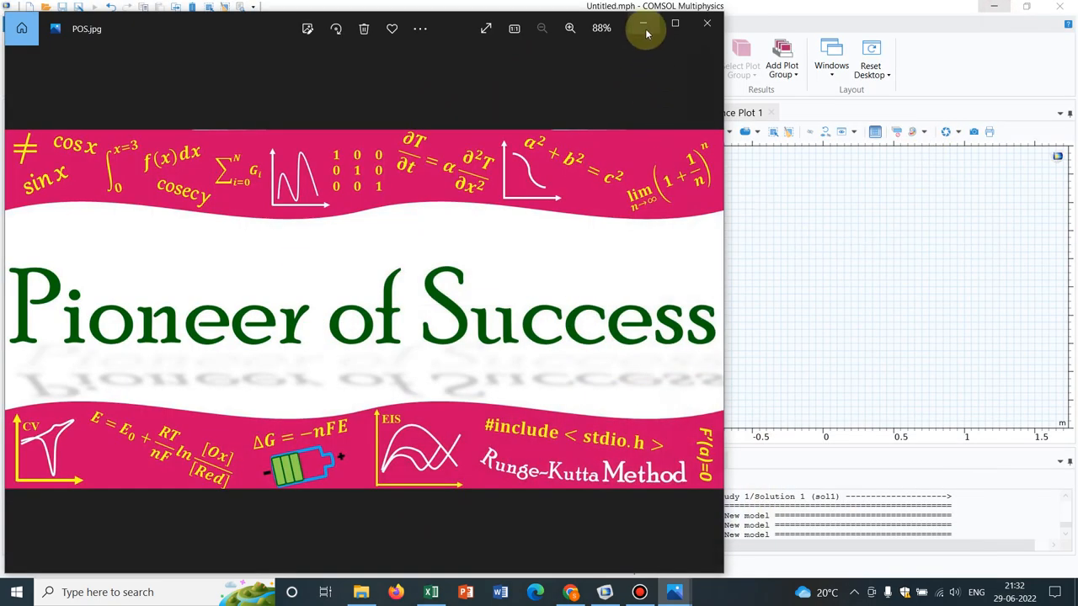
pyautogui.click(706, 23)
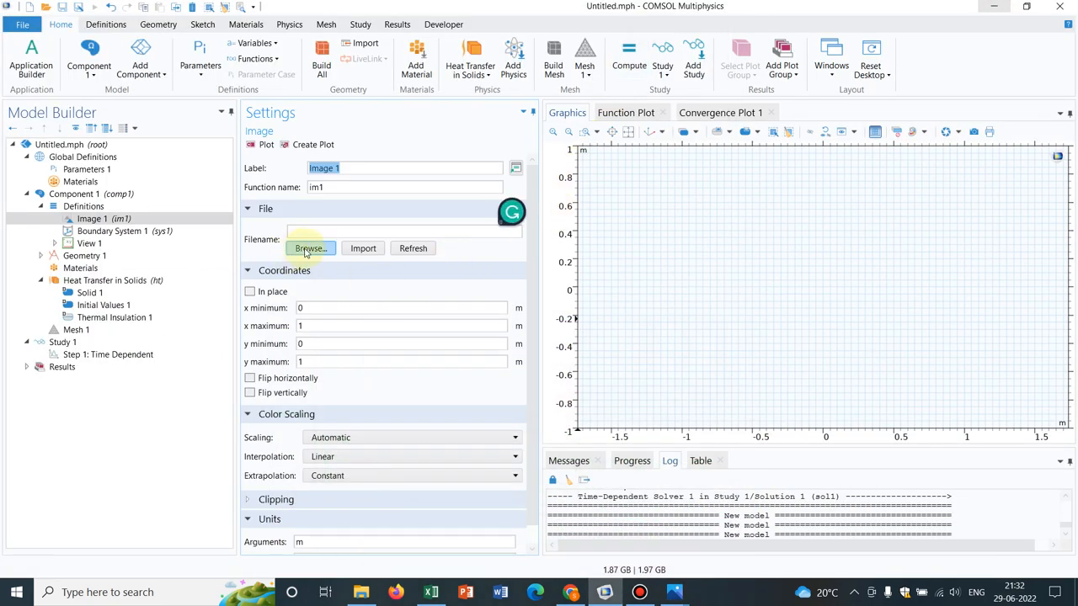
# Load IIT_Guwahati_Logo.svg.png into Image 1 and plot the circular logo function.
pyautogui.click(310, 248)
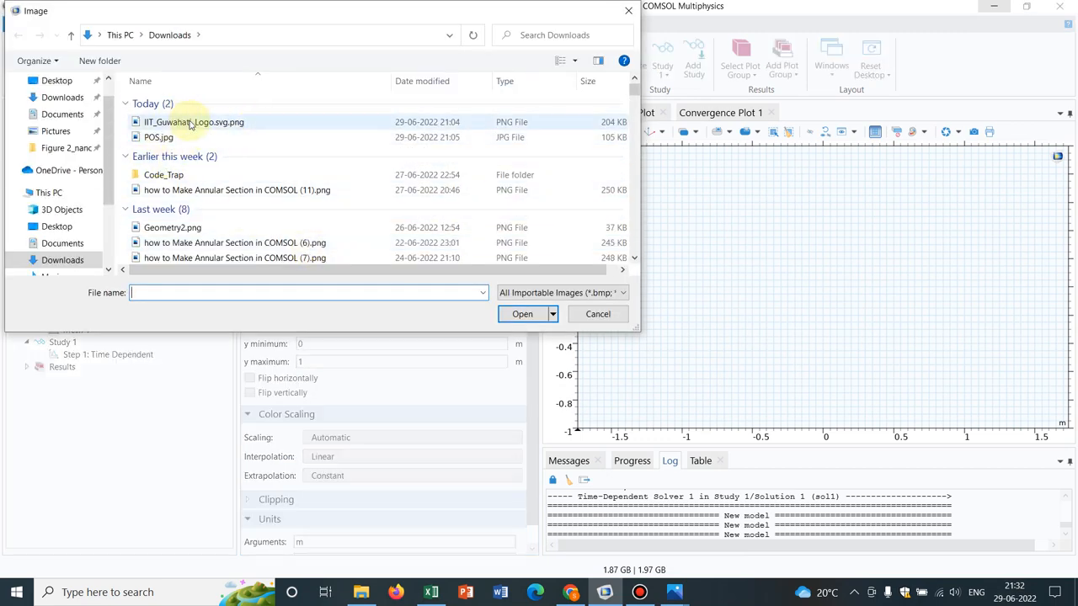
pyautogui.moveTo(192, 125)
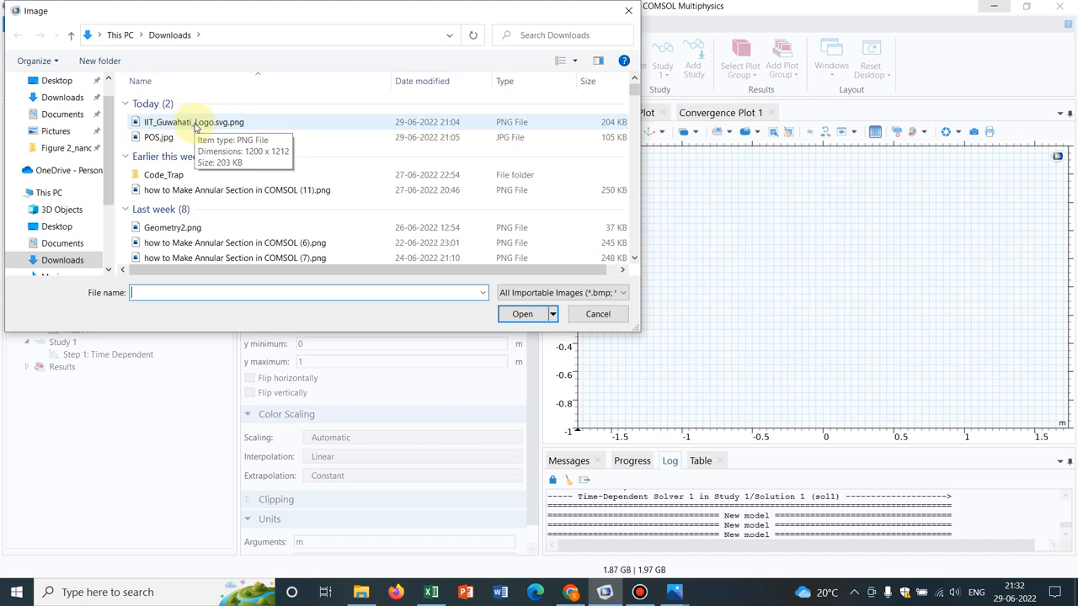
pyautogui.click(522, 315)
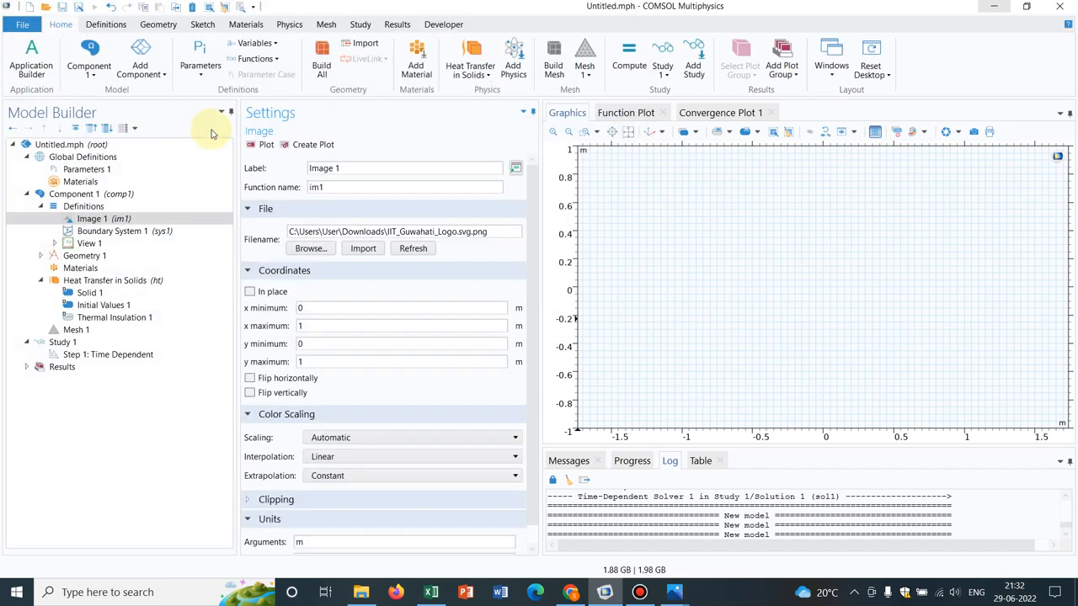
pyautogui.click(266, 145)
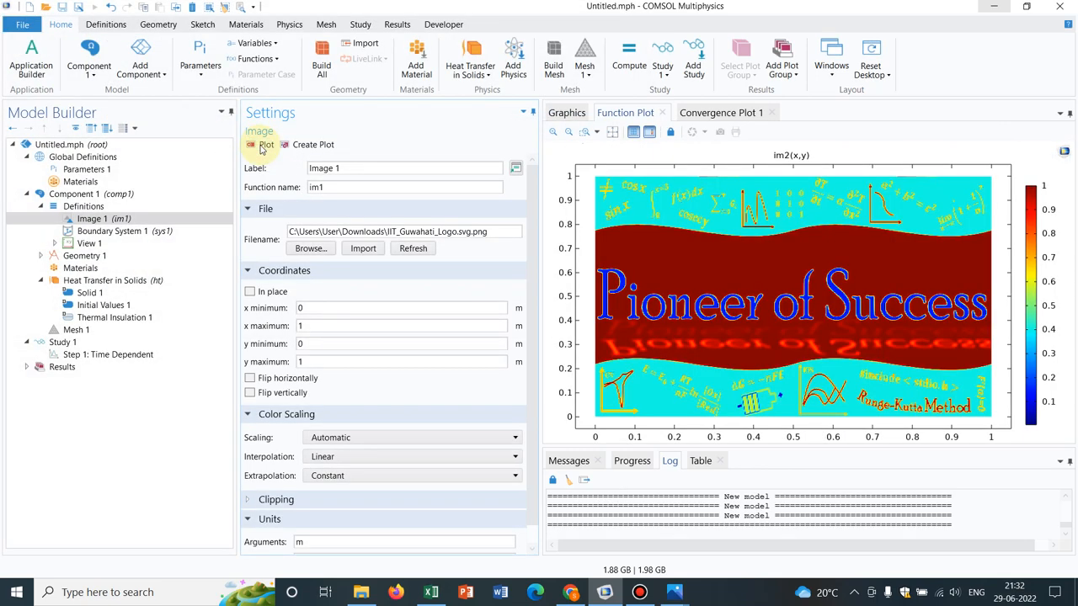
pyautogui.click(266, 145)
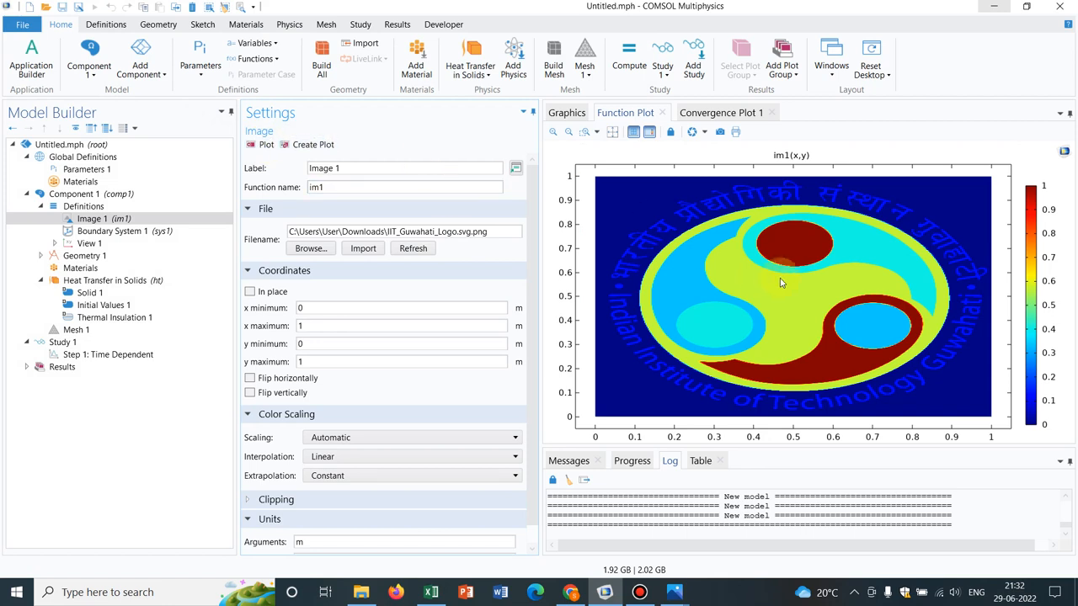
pyautogui.moveTo(825, 226)
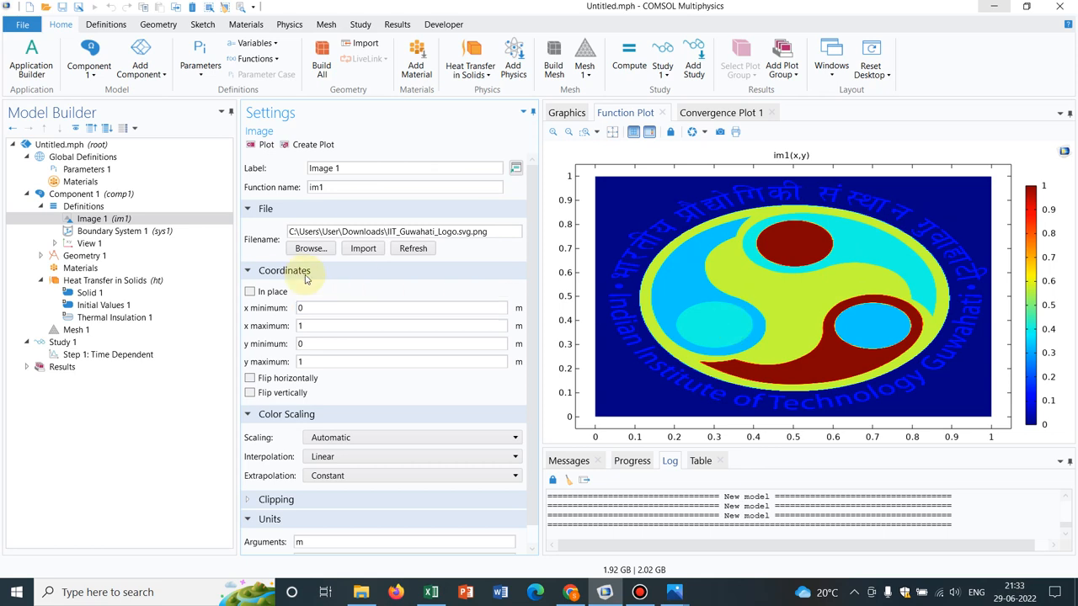
# Add a second Image function (im2) under the component's Definitions.
pyautogui.click(84, 206)
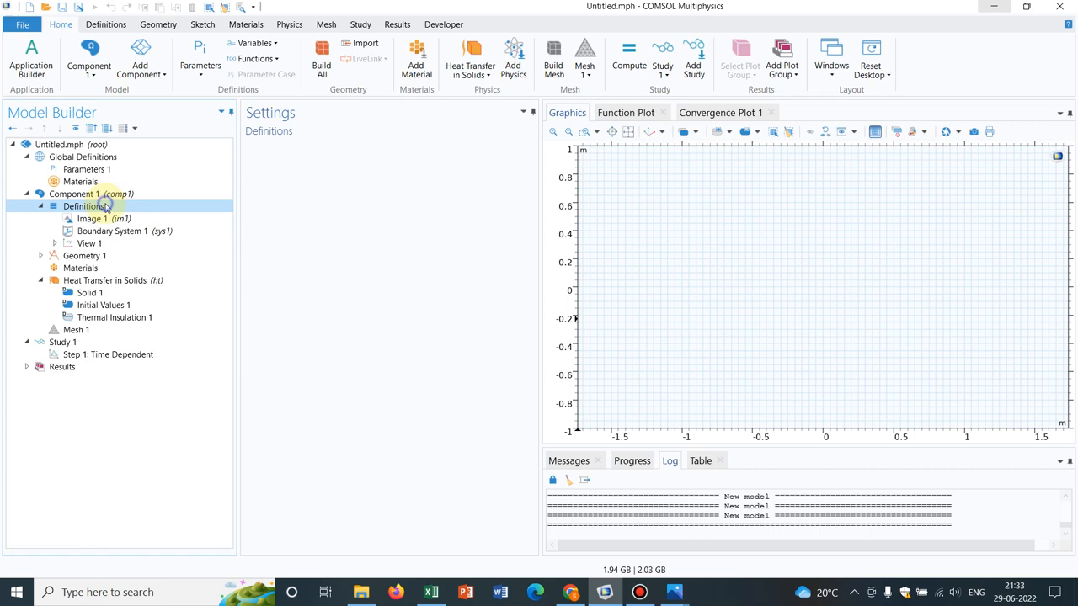
pyautogui.rightClick(84, 206)
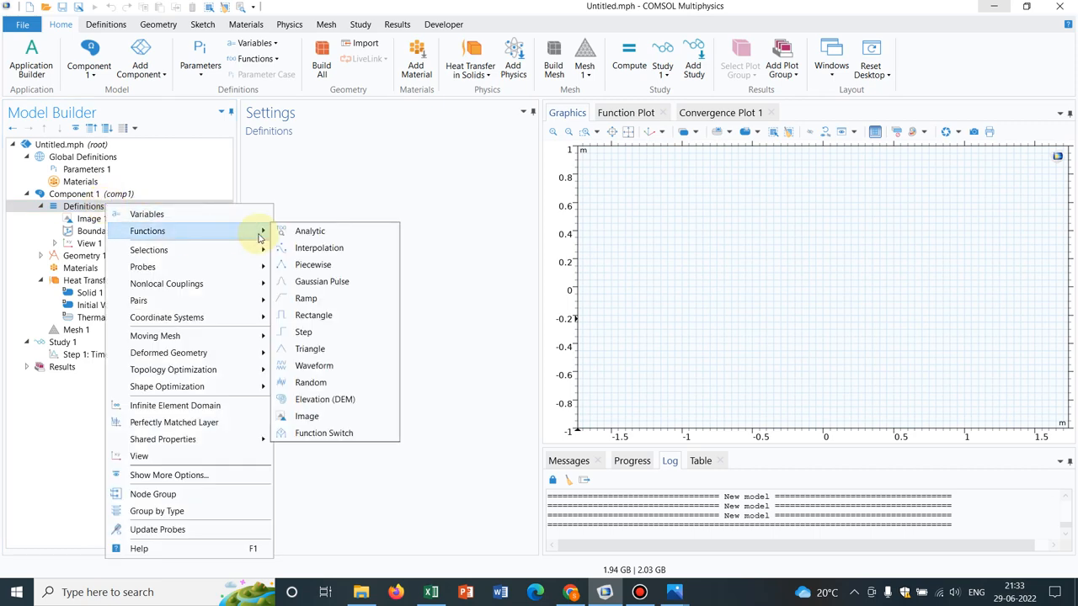
pyautogui.moveTo(324, 433)
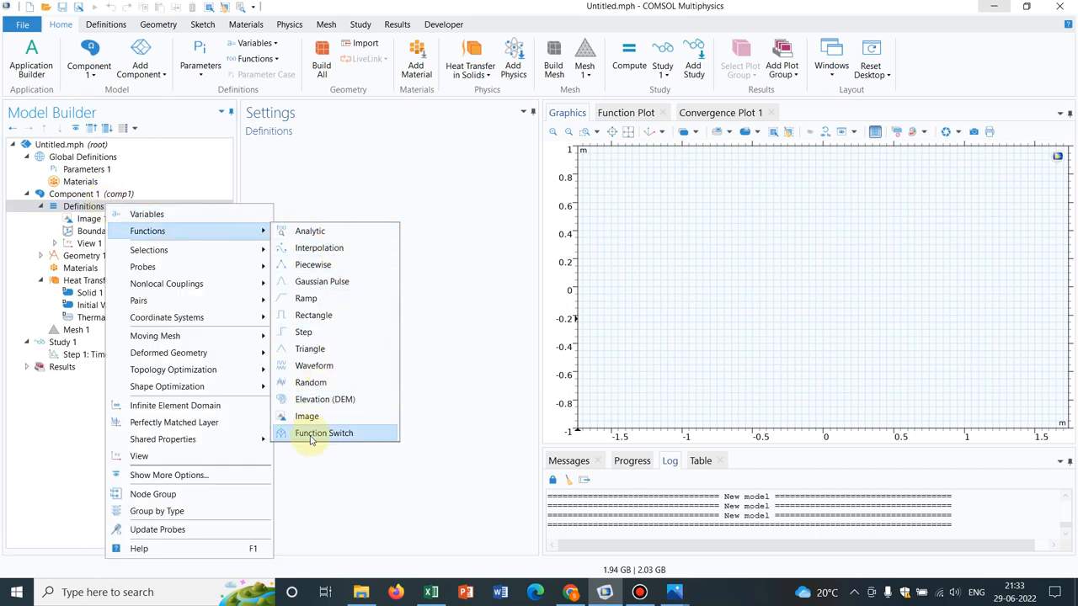
pyautogui.click(307, 416)
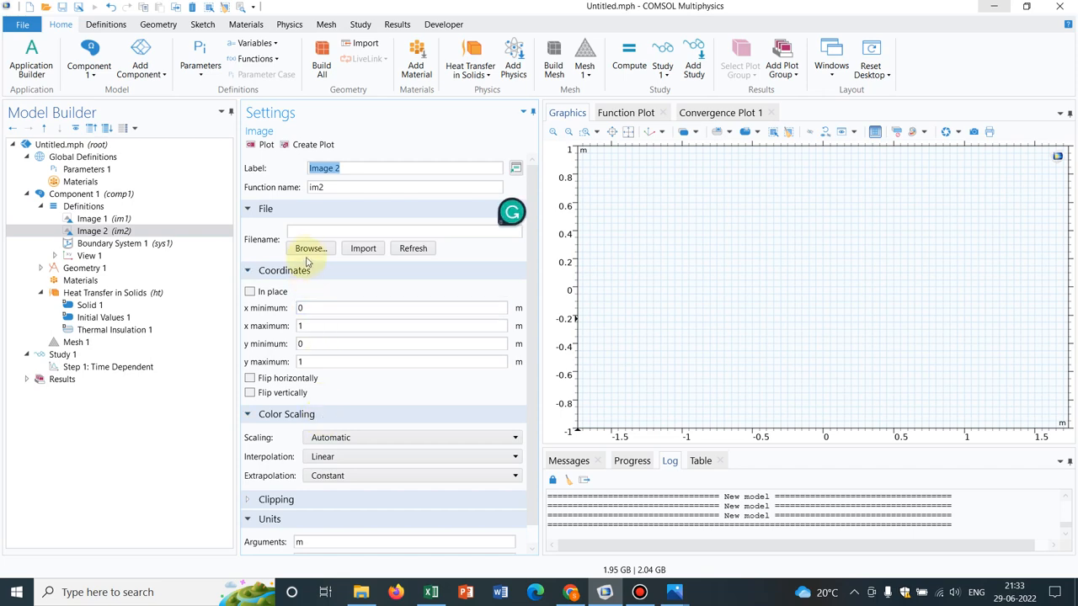
# Load POS.jpg into Image 2 and plot the Pioneer of Success banner.
pyautogui.click(310, 248)
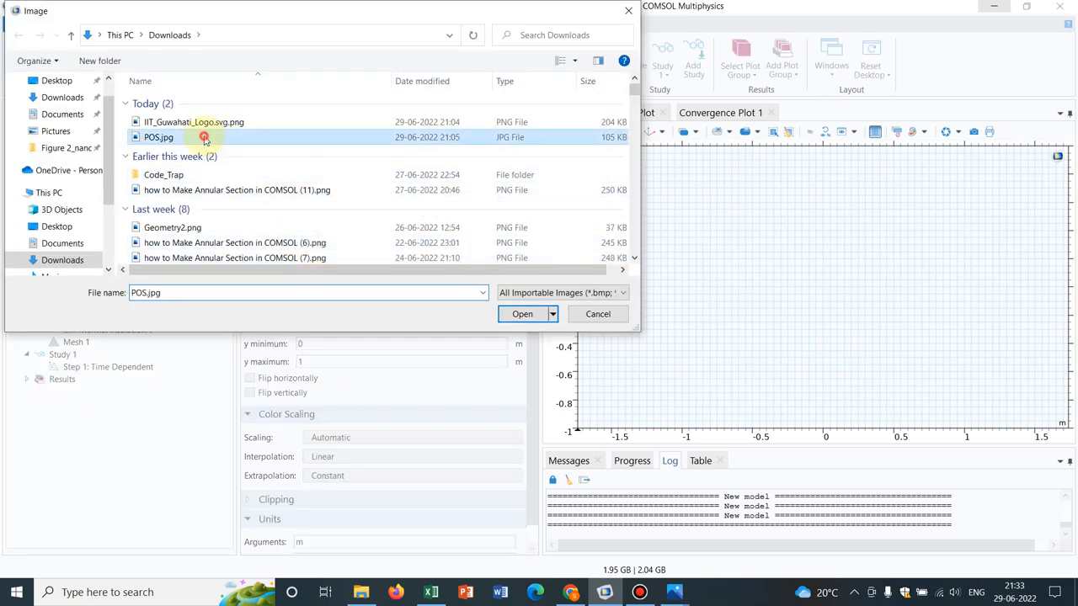
pyautogui.click(523, 315)
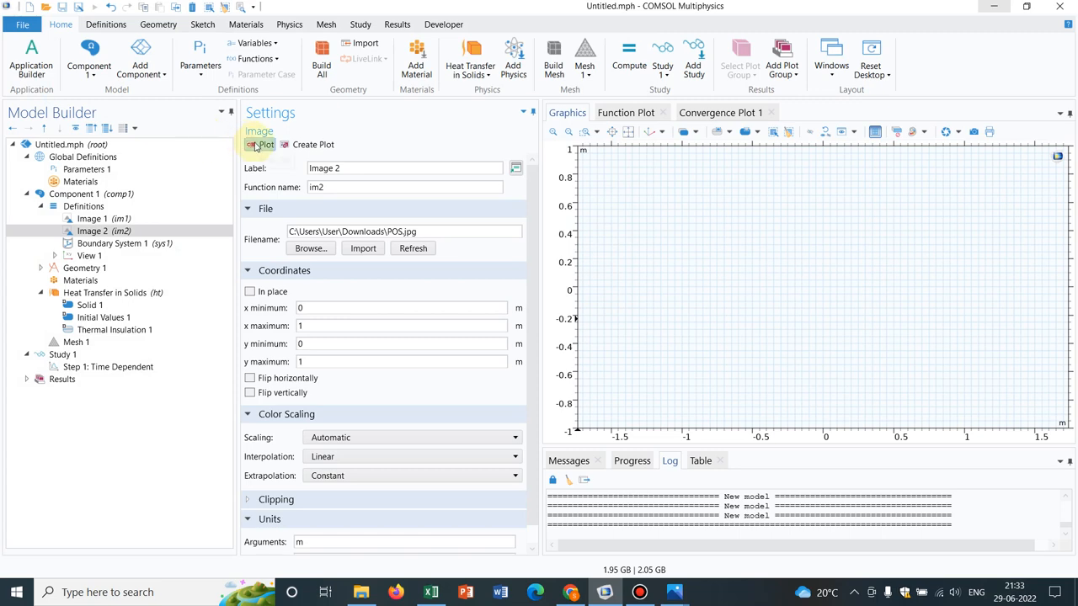
pyautogui.click(263, 145)
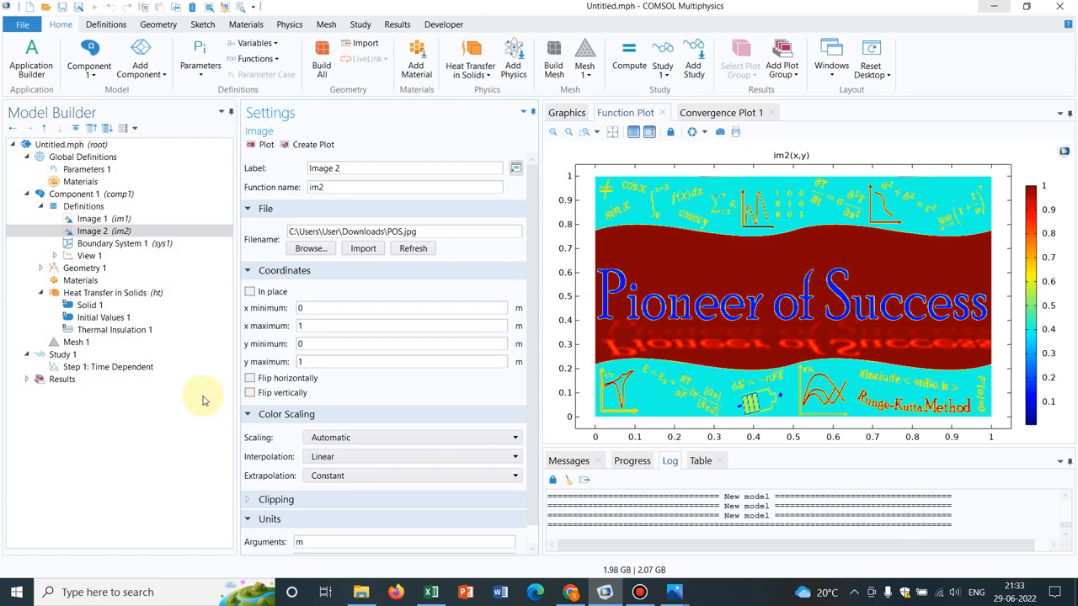
pyautogui.click(91, 219)
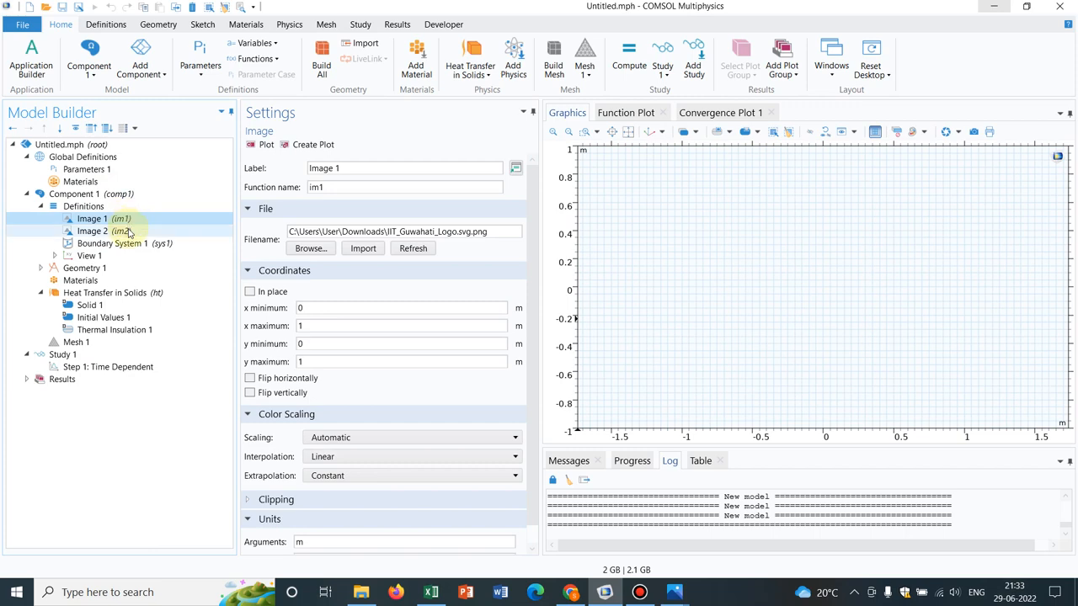
pyautogui.click(93, 231)
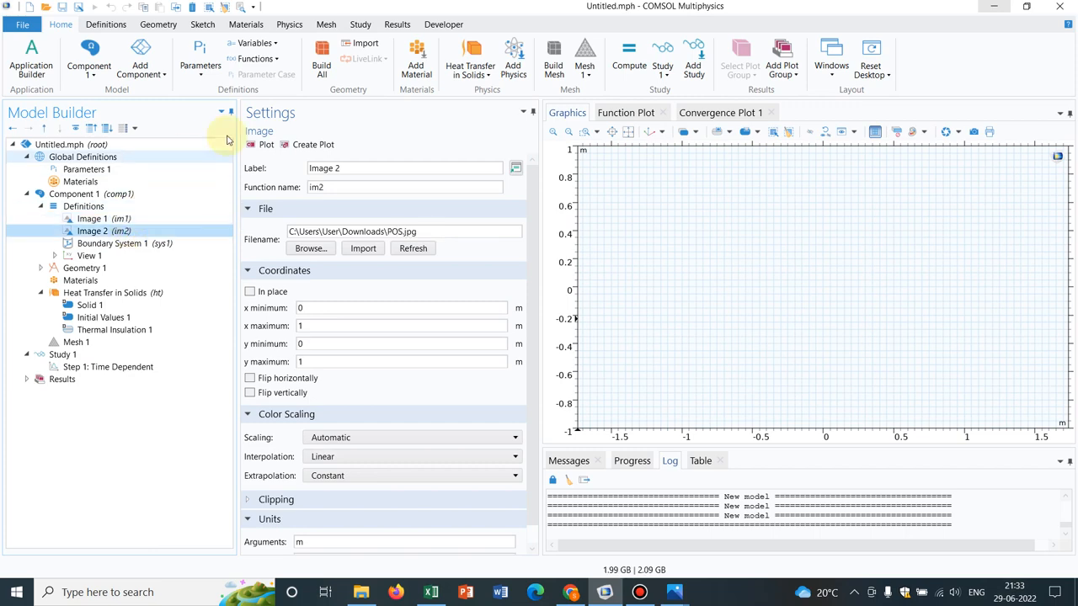
pyautogui.click(266, 144)
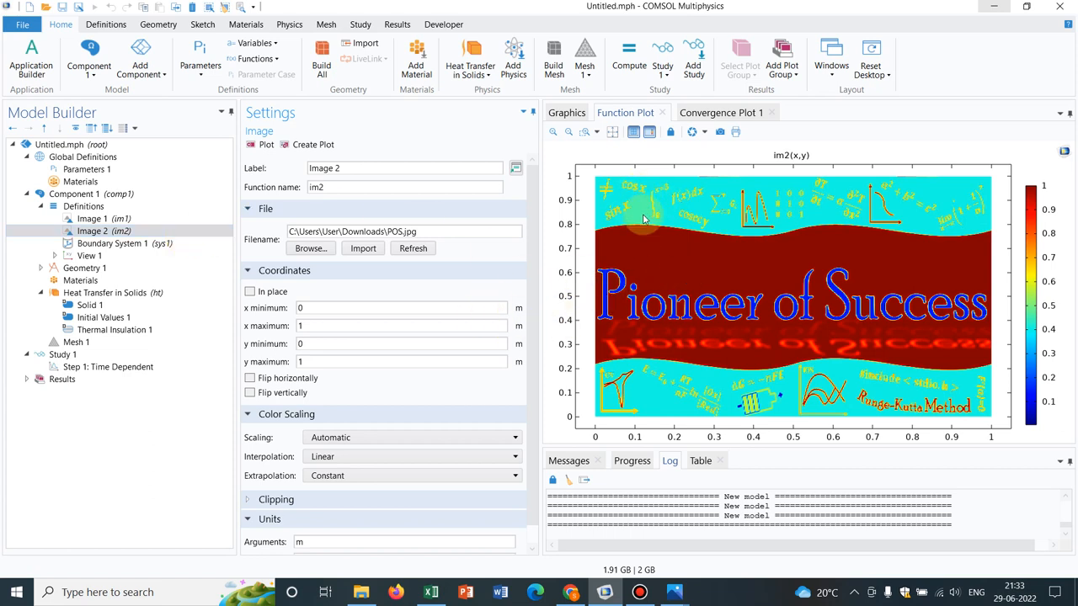
pyautogui.moveTo(926, 381)
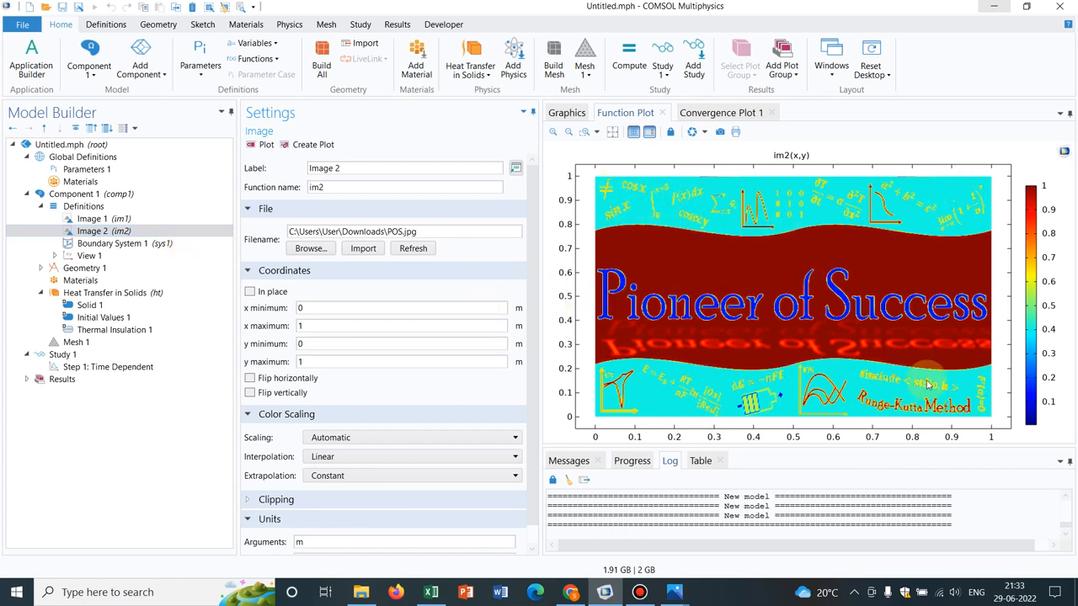
pyautogui.moveTo(822, 293)
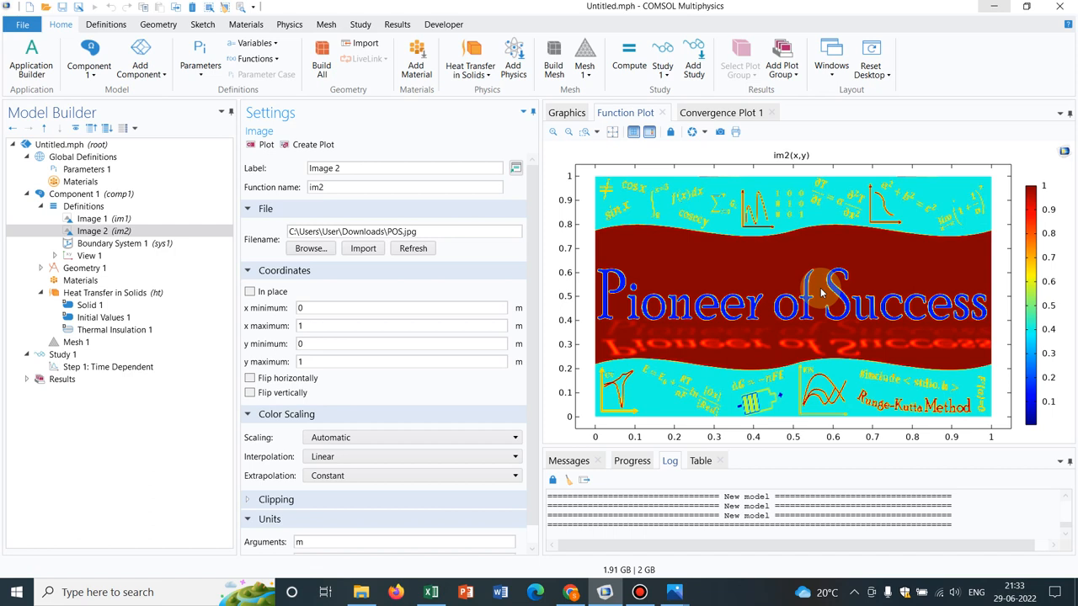
pyautogui.moveTo(822, 278)
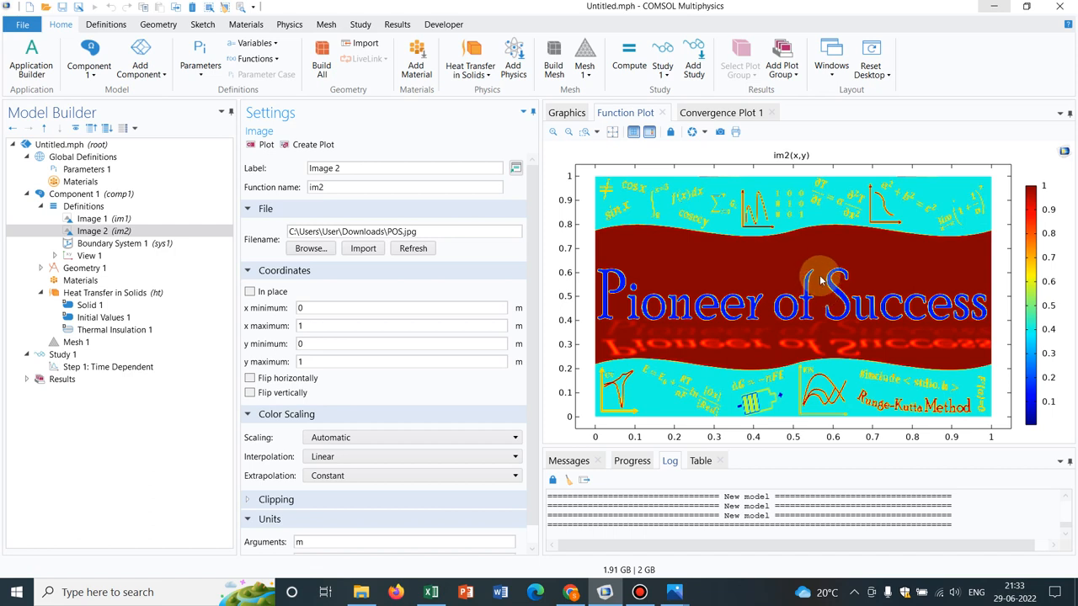
pyautogui.moveTo(806, 254)
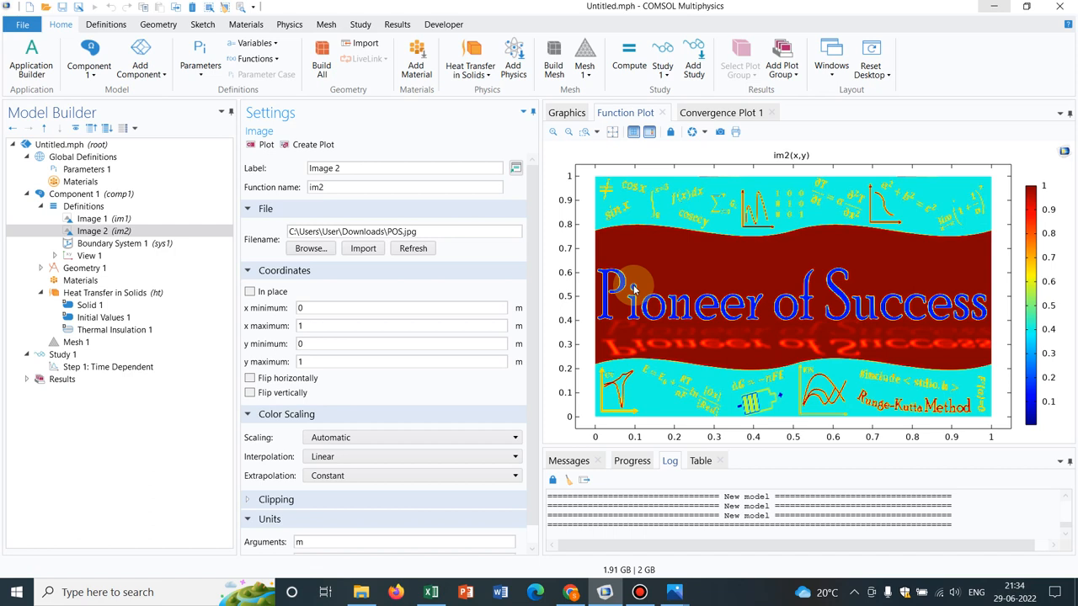
pyautogui.moveTo(552, 178)
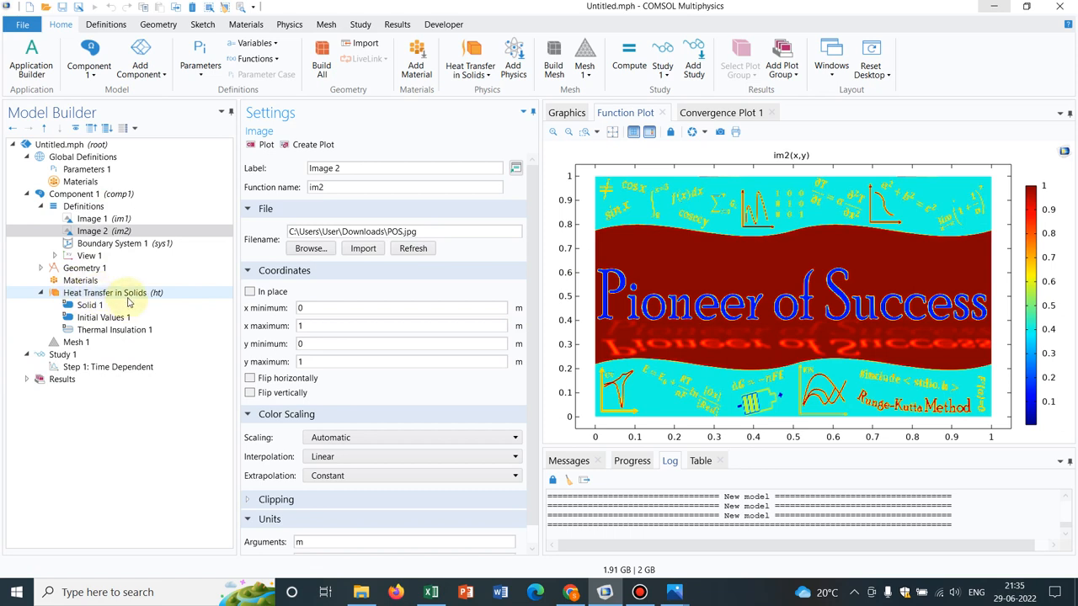
# Review the Materials and Geometry nodes and show the Image 2 function again.
pyautogui.click(81, 279)
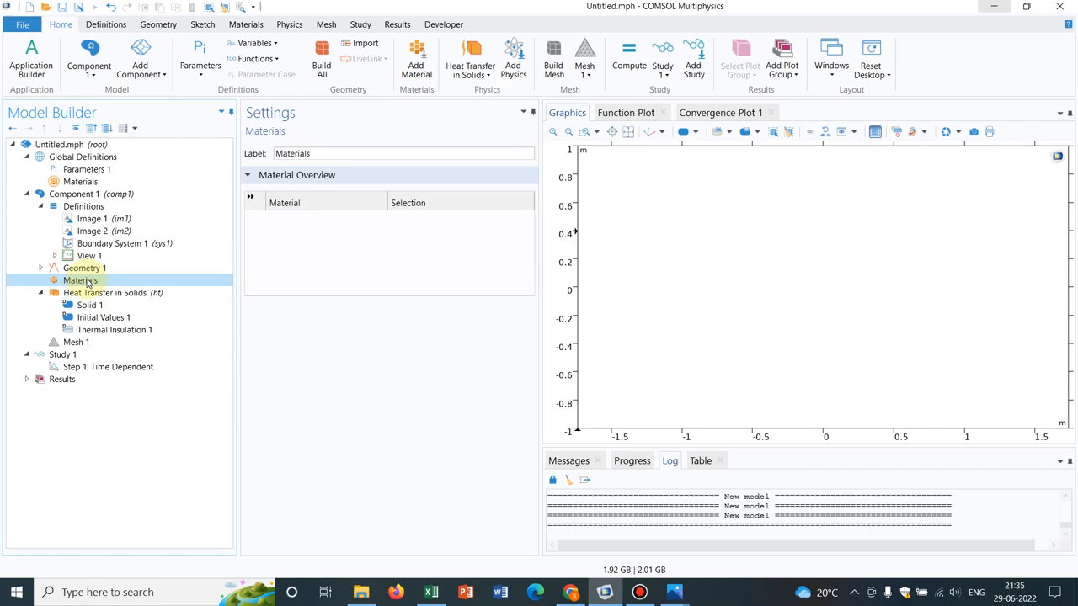
pyautogui.click(85, 268)
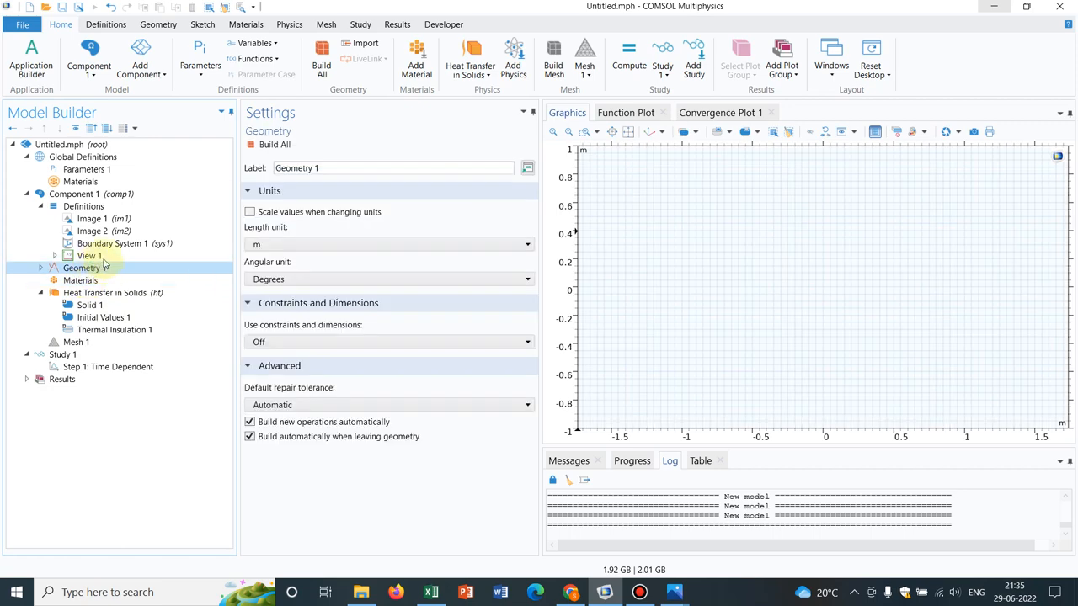
pyautogui.click(92, 231)
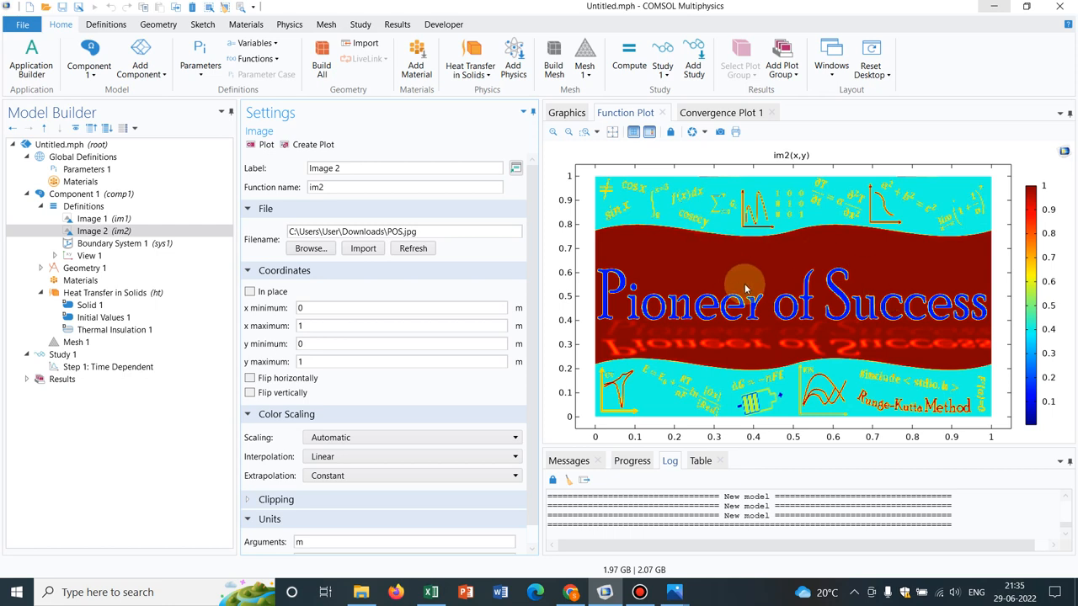
pyautogui.moveTo(588, 377)
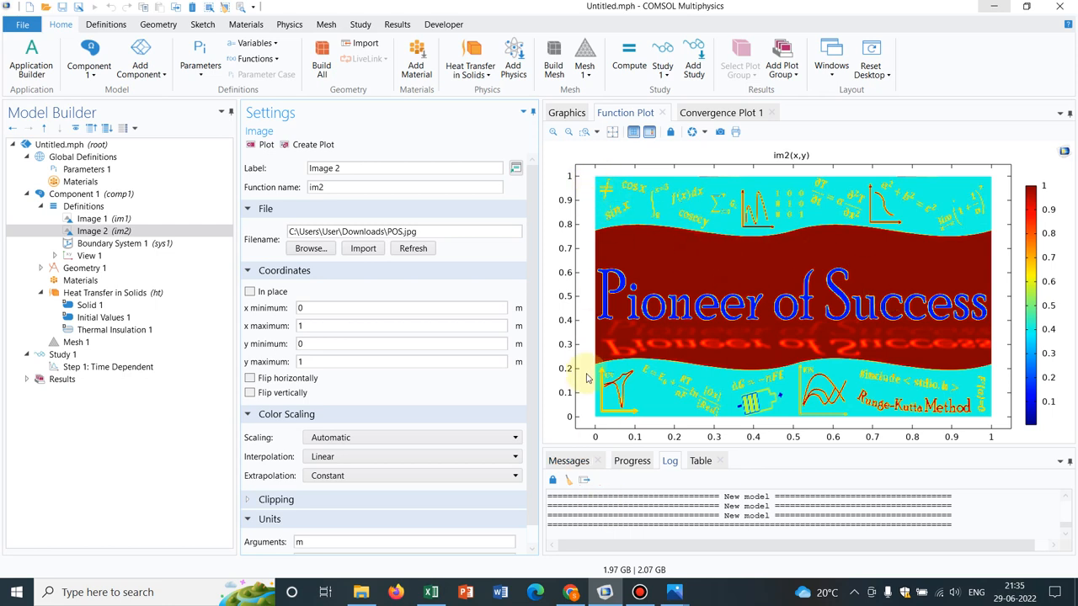
pyautogui.moveTo(603, 425)
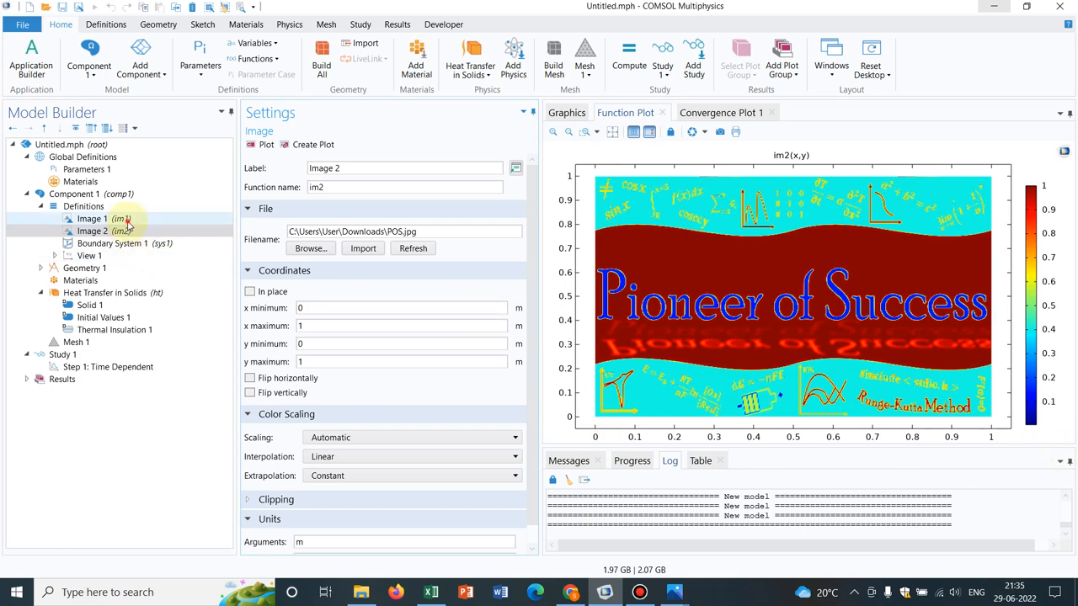
# Plot Image 1 to show the IIT Guwahati logo and expand the Geometry 1 node.
pyautogui.click(91, 219)
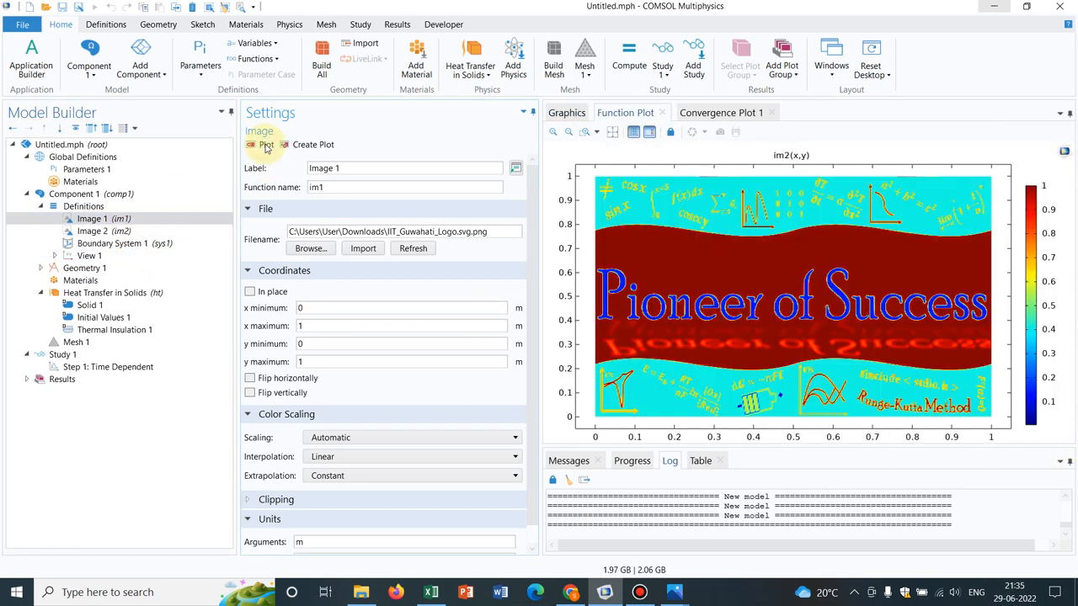
pyautogui.click(262, 145)
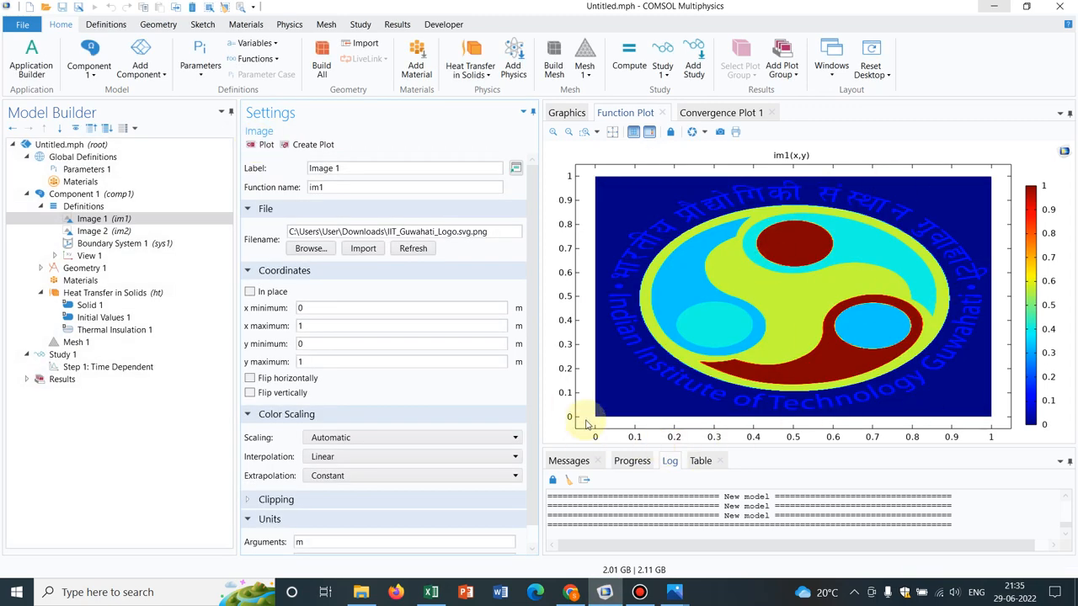
pyautogui.moveTo(566, 447)
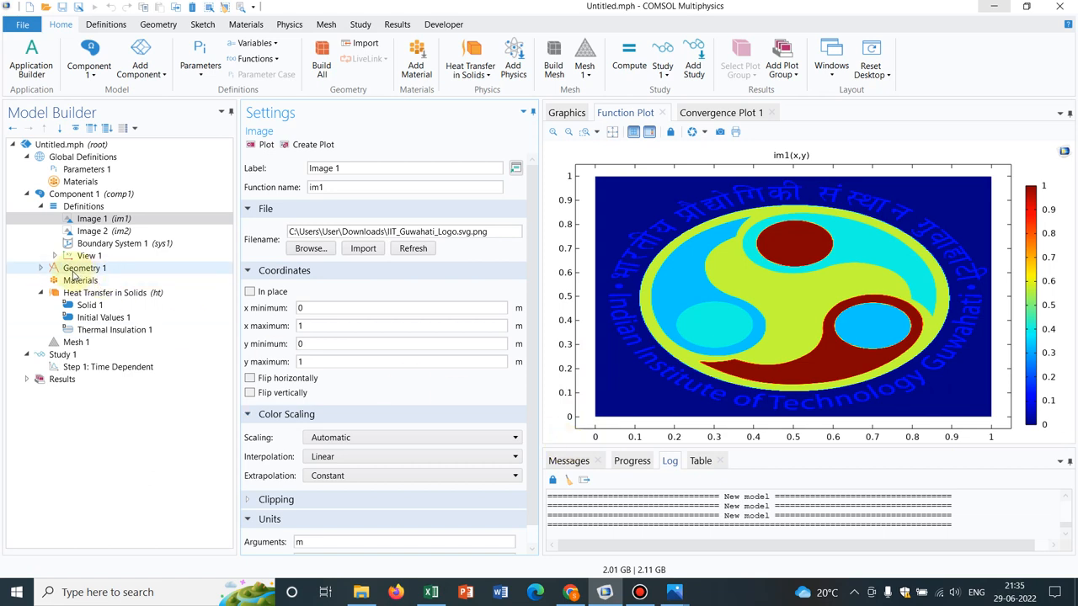
pyautogui.click(40, 267)
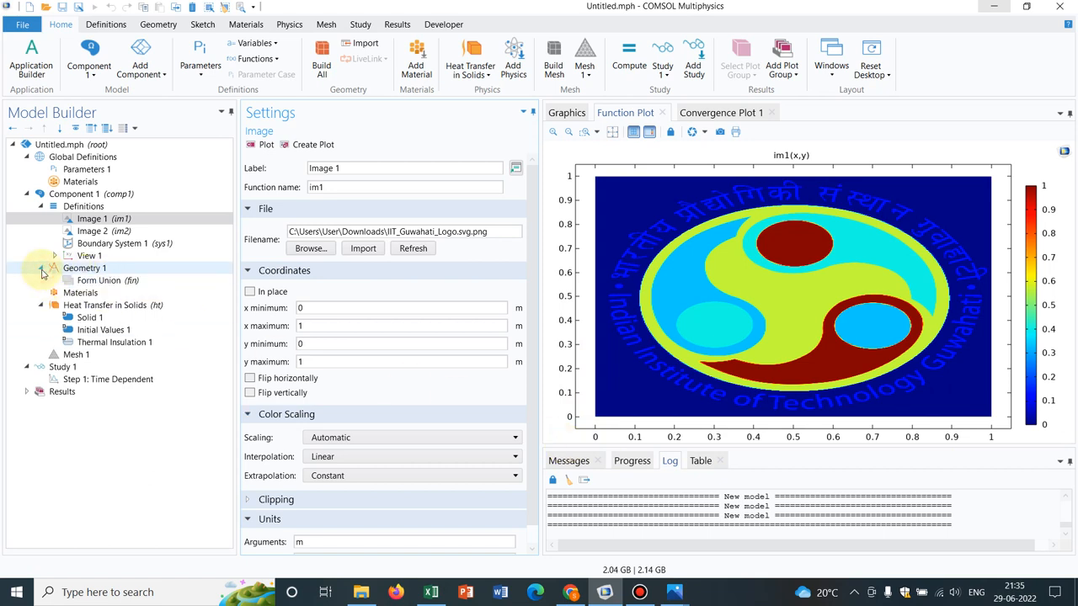
pyautogui.click(84, 268)
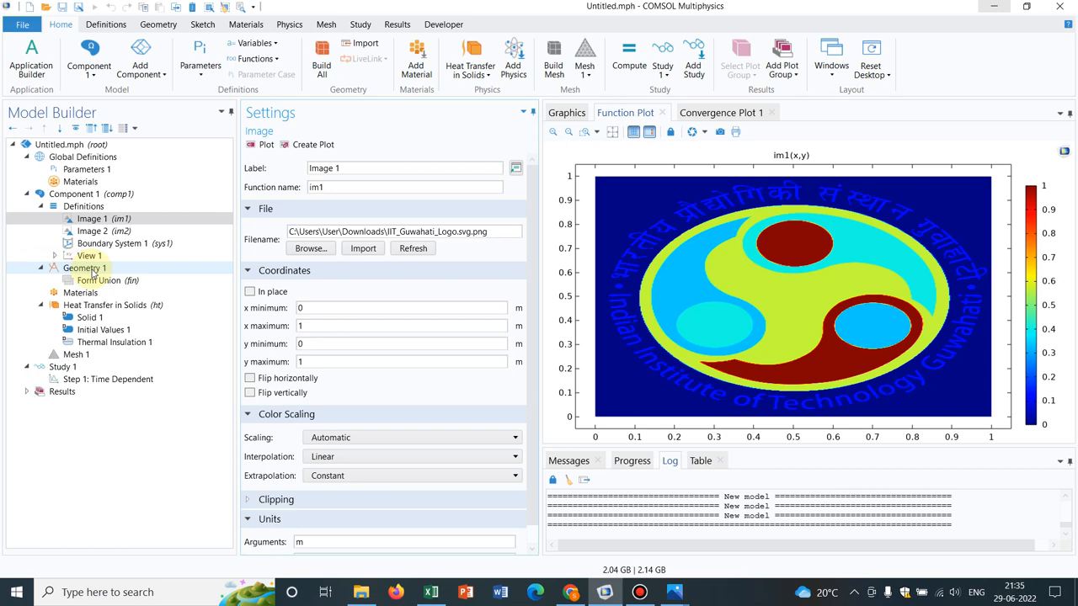
# Add a 1 m Square (sq1) at the origin to Geometry 1 and build it.
pyautogui.click(84, 268)
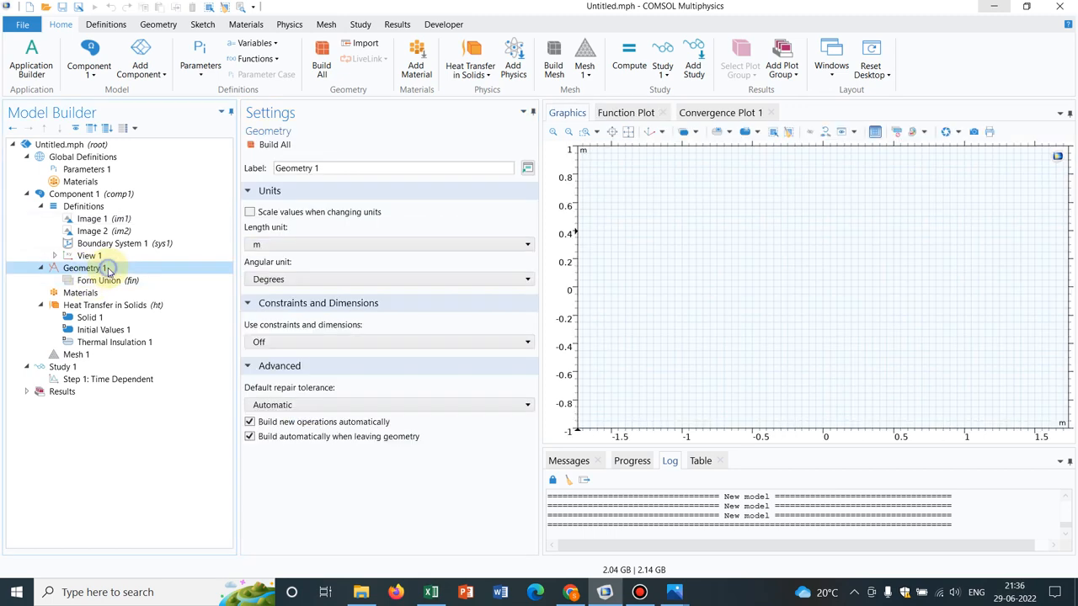
pyautogui.rightClick(84, 268)
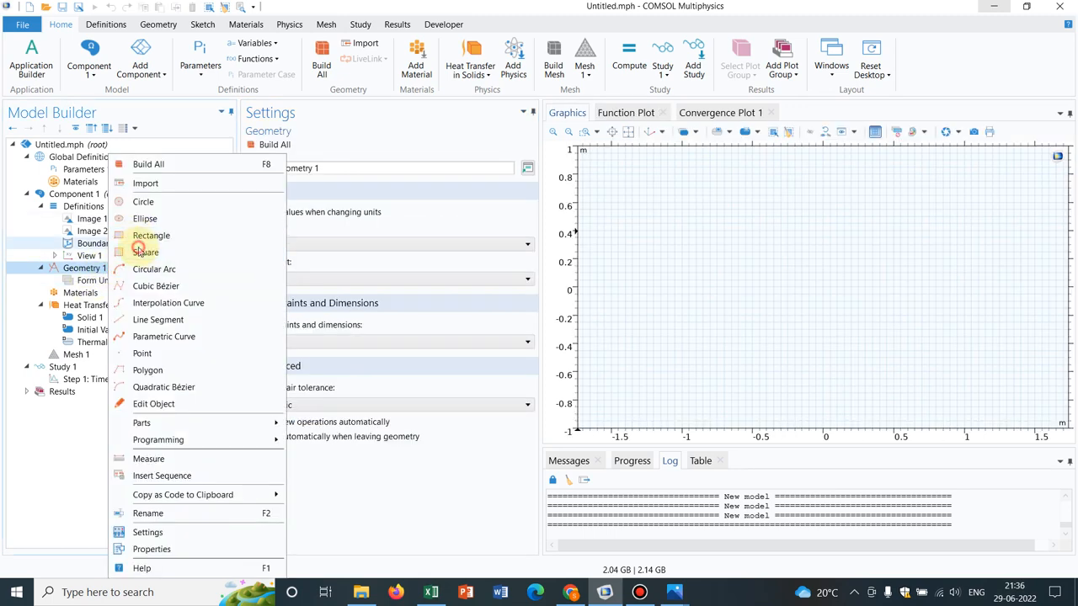
pyautogui.click(145, 253)
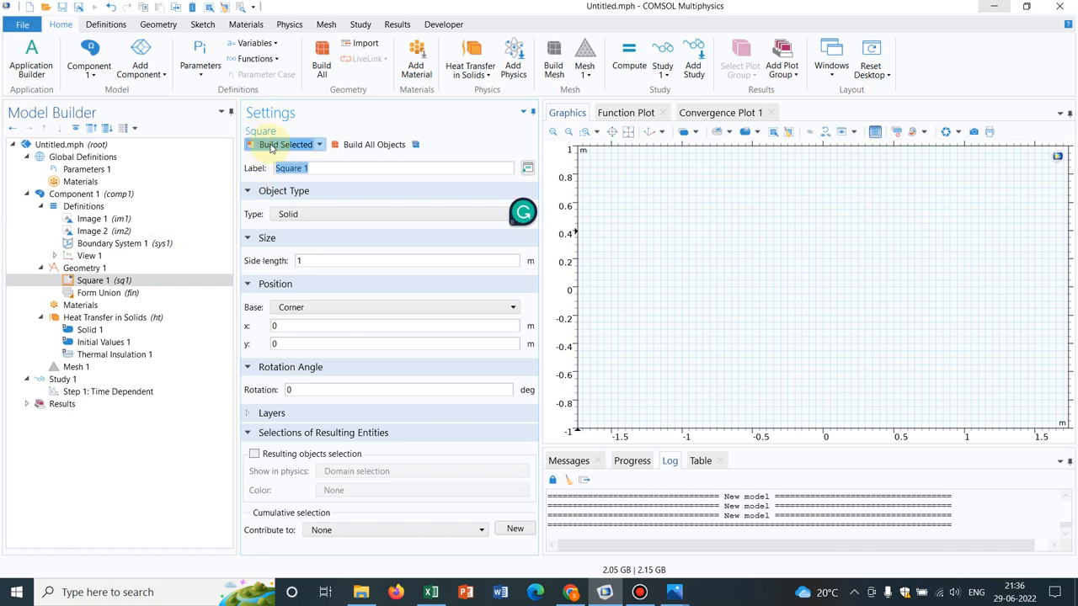
pyautogui.click(285, 145)
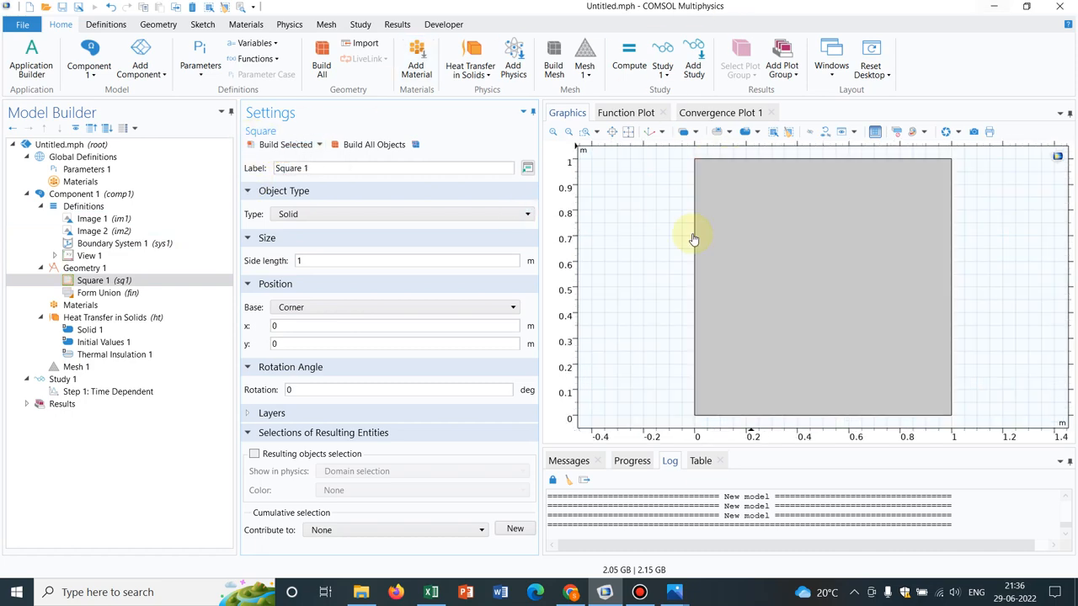
pyautogui.click(84, 267)
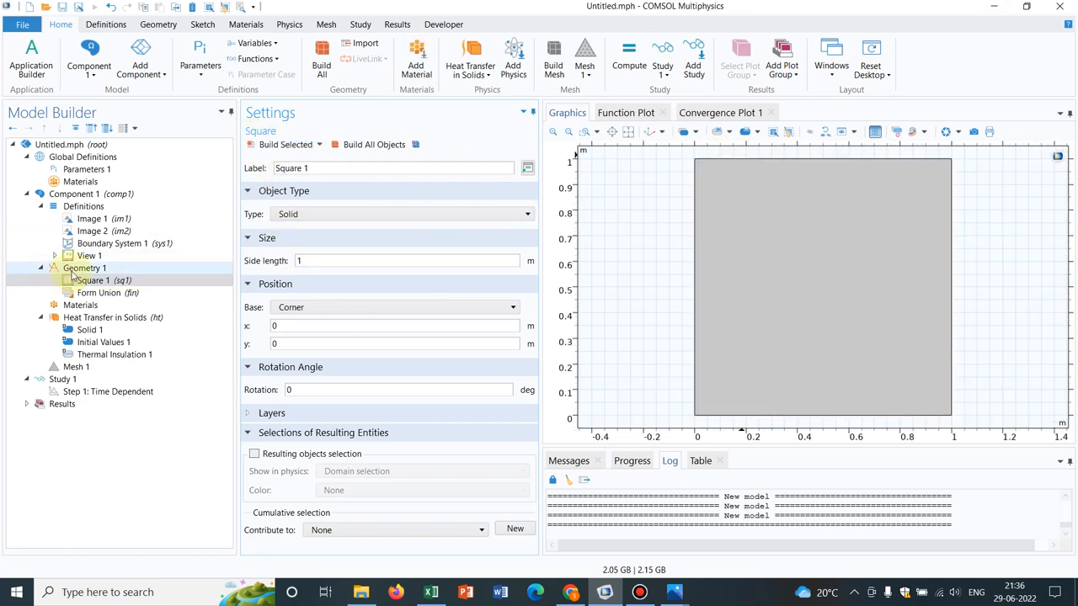
# Assign Copper (solid, residual resistivity ratio of 30) from Recent Materials to the square.
pyautogui.click(81, 305)
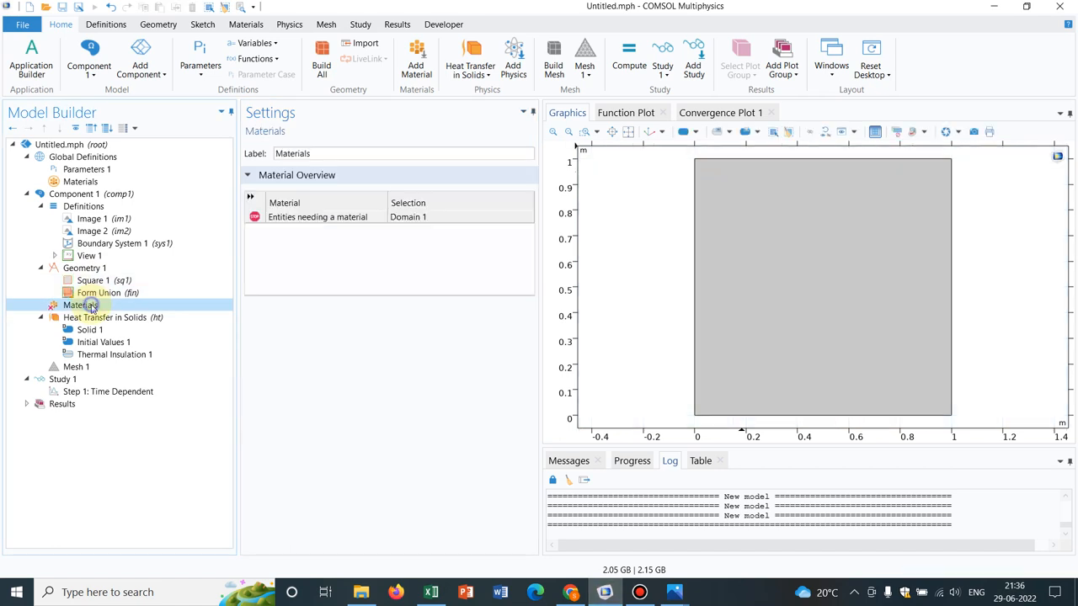
pyautogui.rightClick(80, 305)
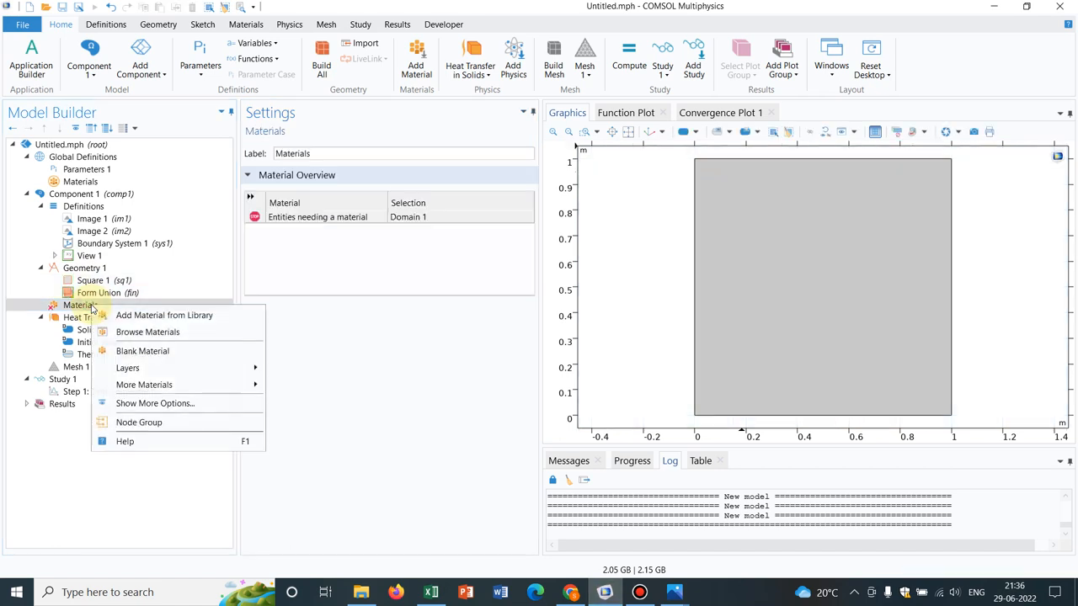
pyautogui.click(165, 315)
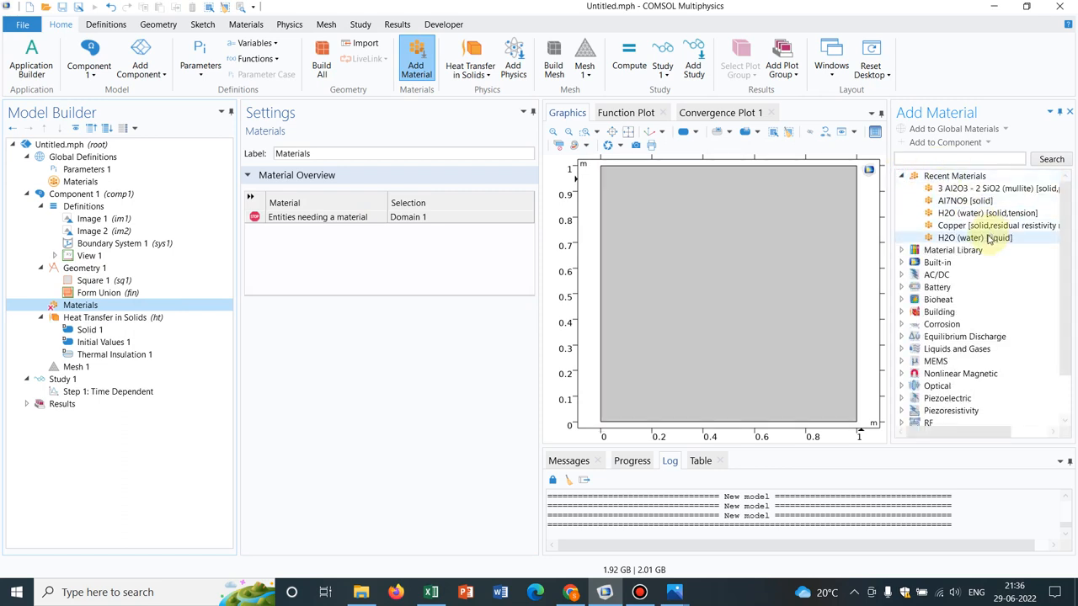
pyautogui.click(977, 226)
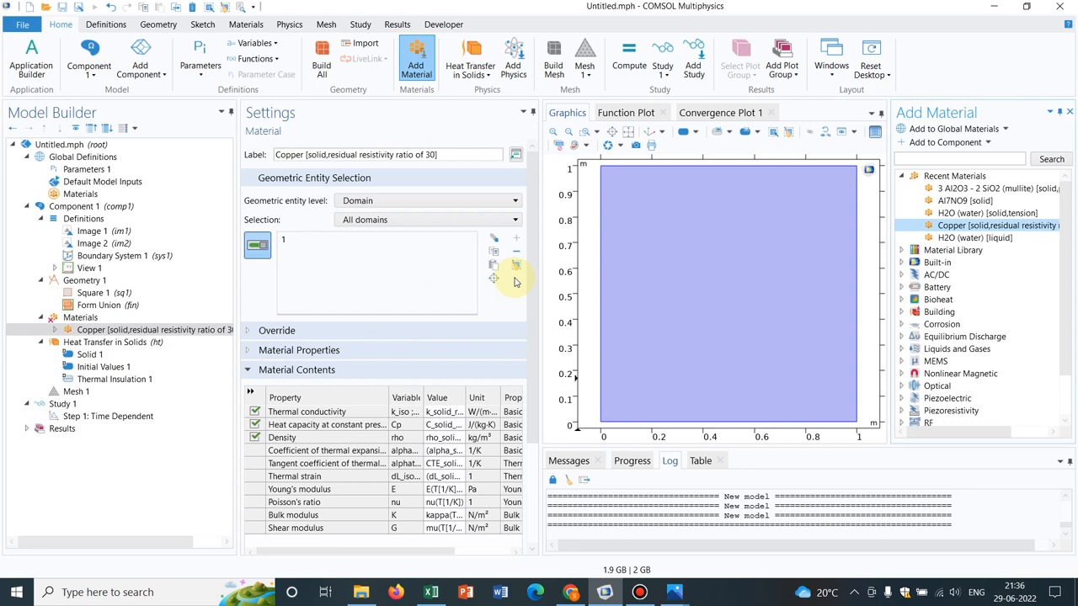
pyautogui.moveTo(446, 133)
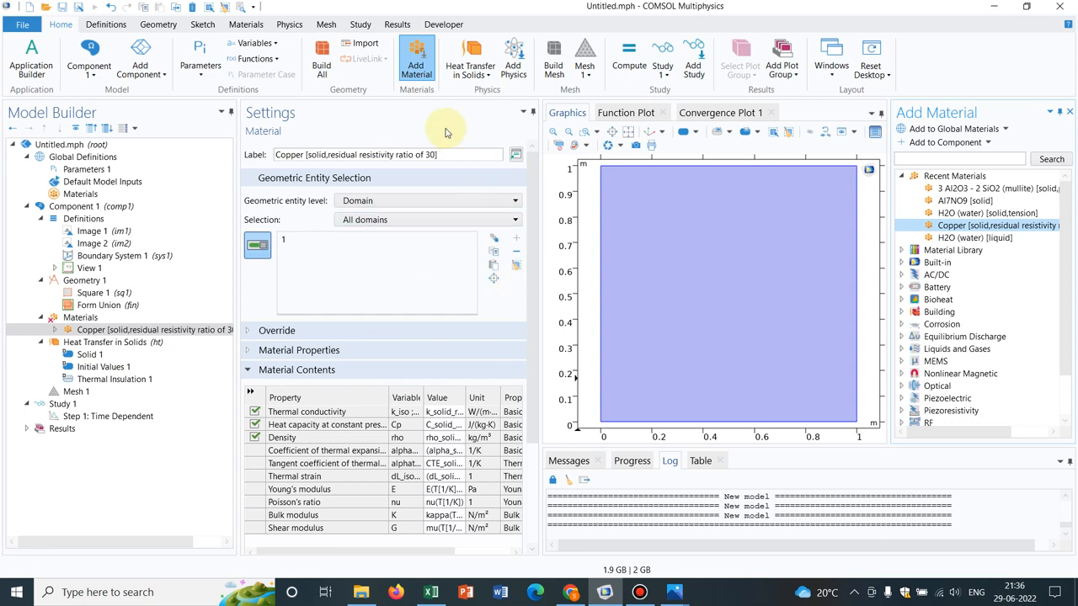
pyautogui.click(105, 231)
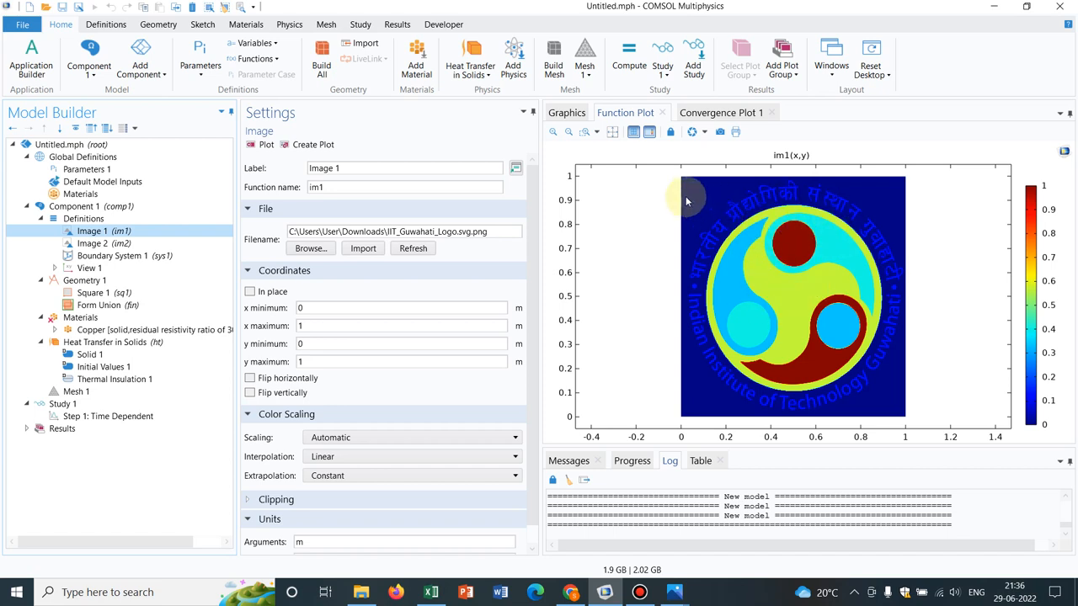
pyautogui.moveTo(891, 246)
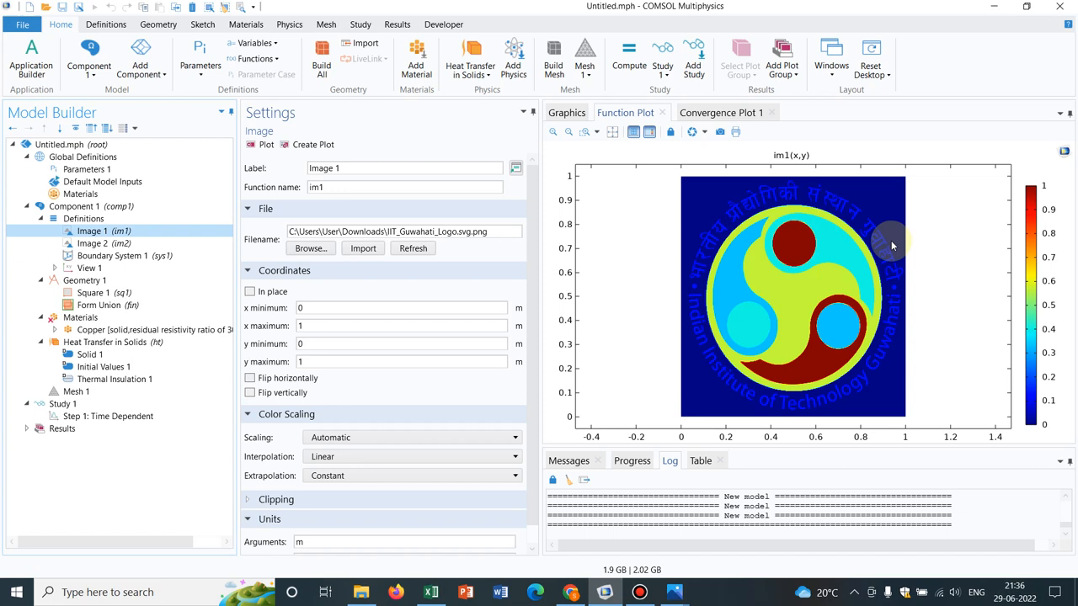
pyautogui.moveTo(570, 161)
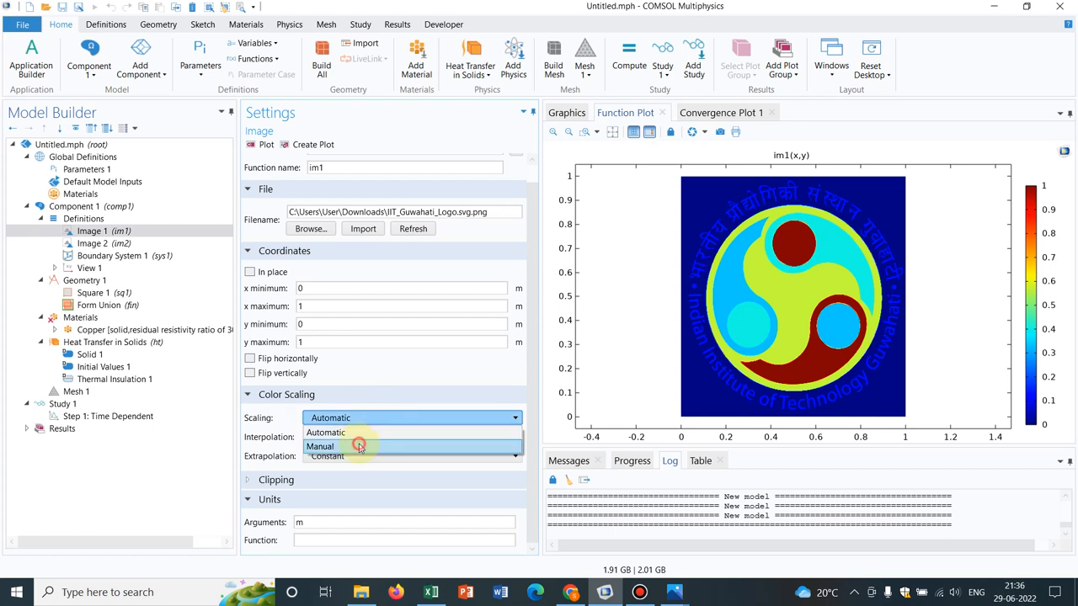
# Set Image 1's colour scaling to Manual with the averaged expression (r+g+b)/3.
pyautogui.click(320, 446)
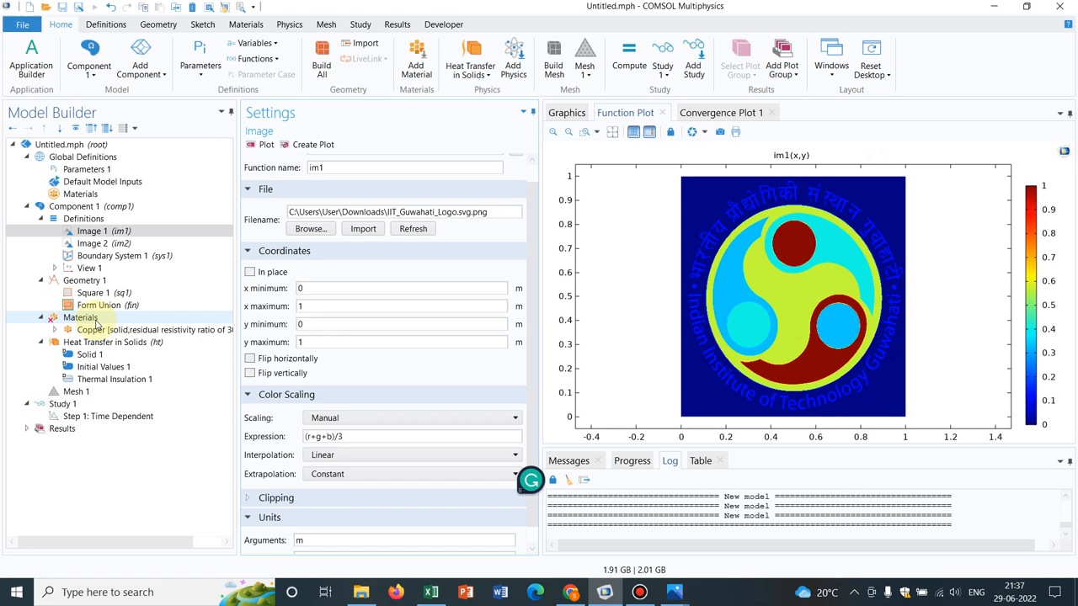
# Create a 2D results plot of im1(x,y) from the Image 1 function.
pyautogui.click(81, 317)
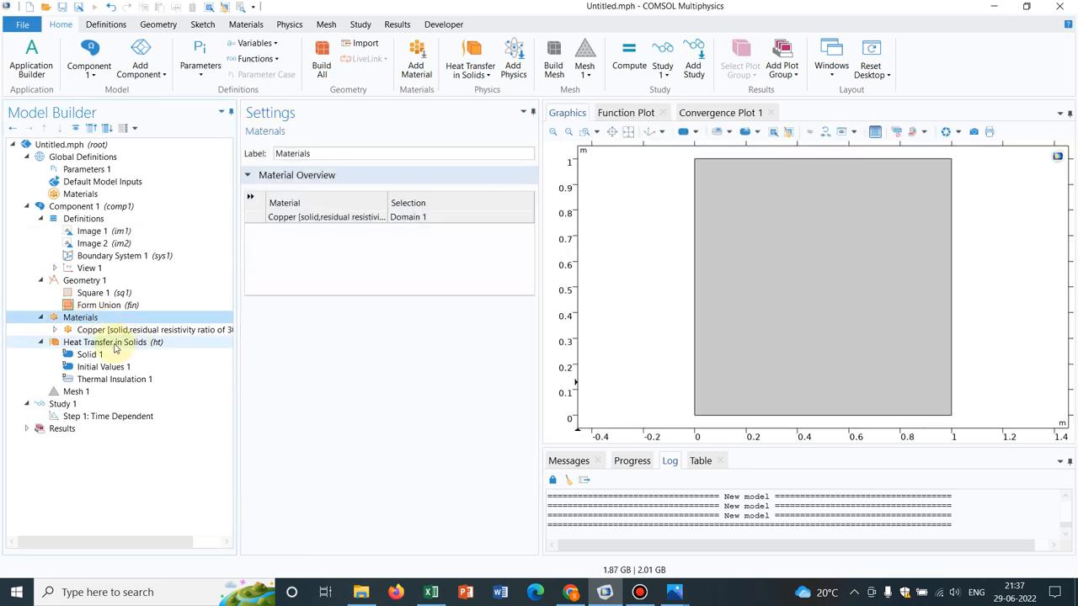
pyautogui.click(111, 344)
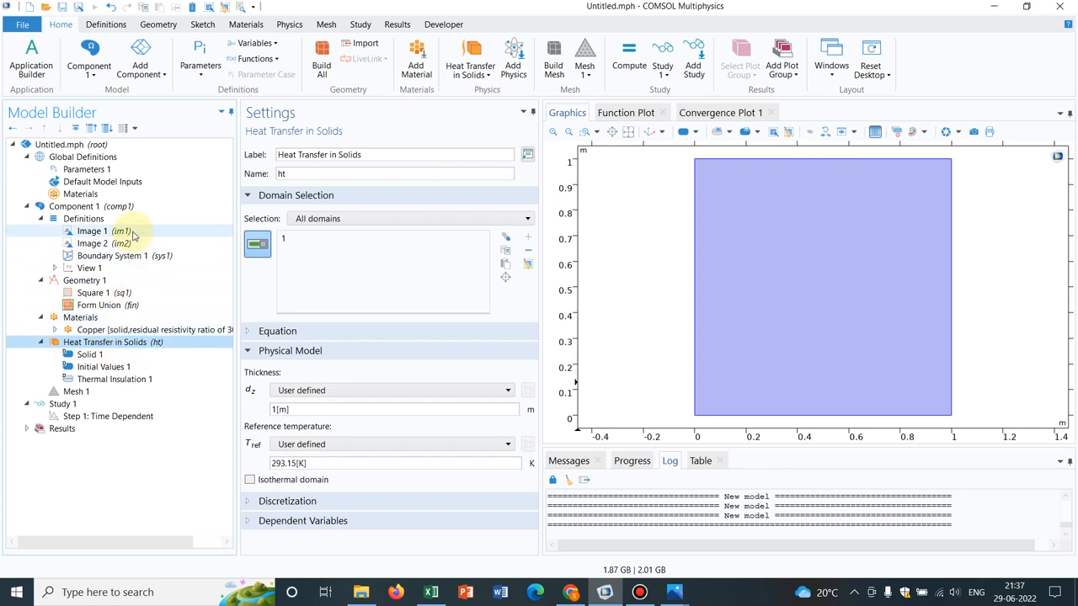
pyautogui.click(93, 231)
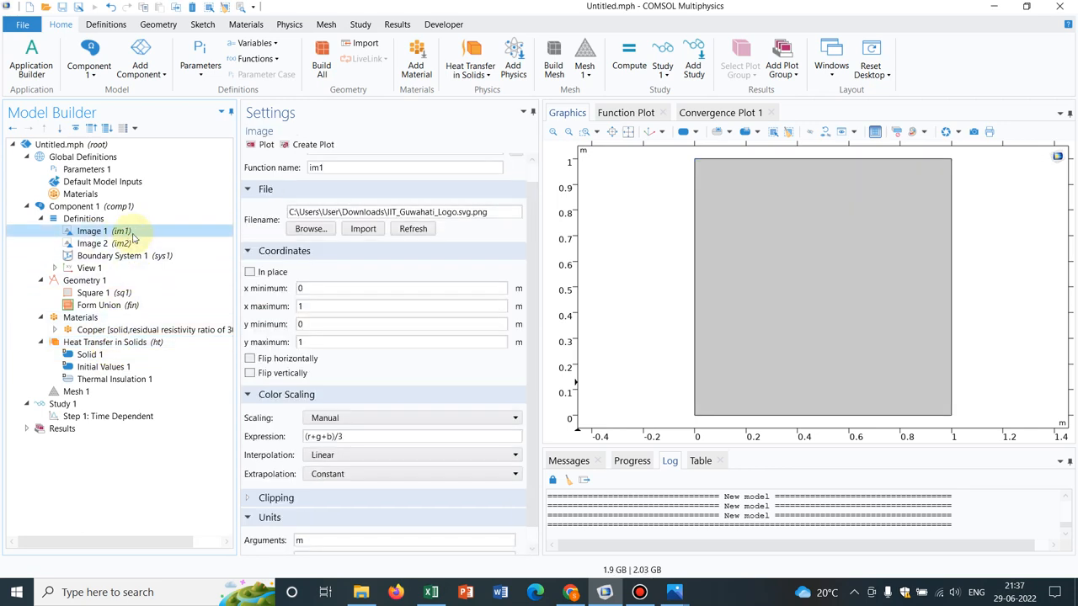
pyautogui.moveTo(135, 236)
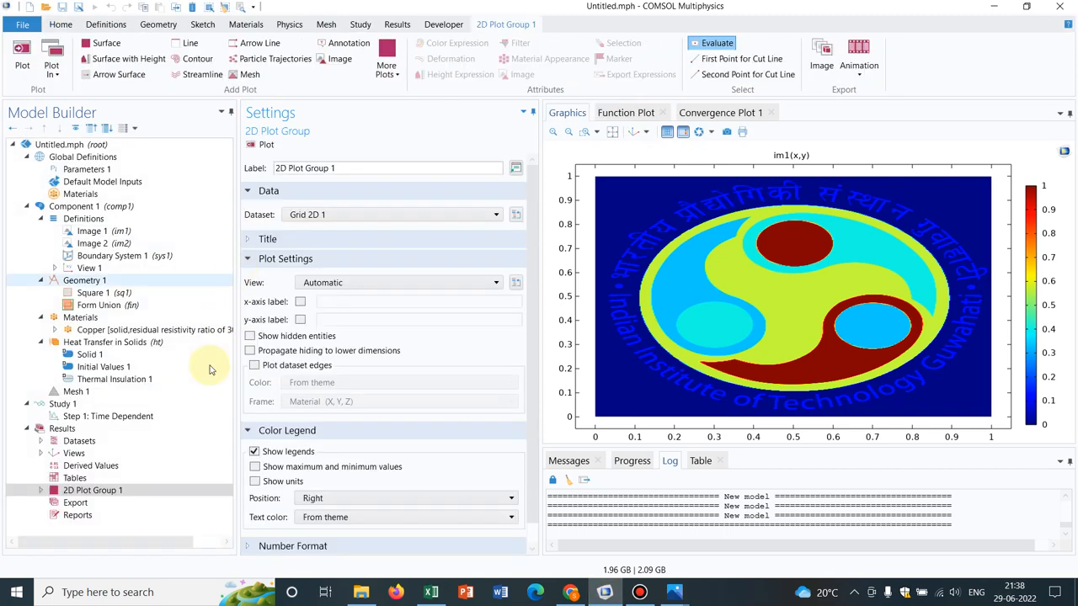
# Copy Function 1's expression comp1.im1(x,y) and go to the Initial Values node.
pyautogui.click(37, 490)
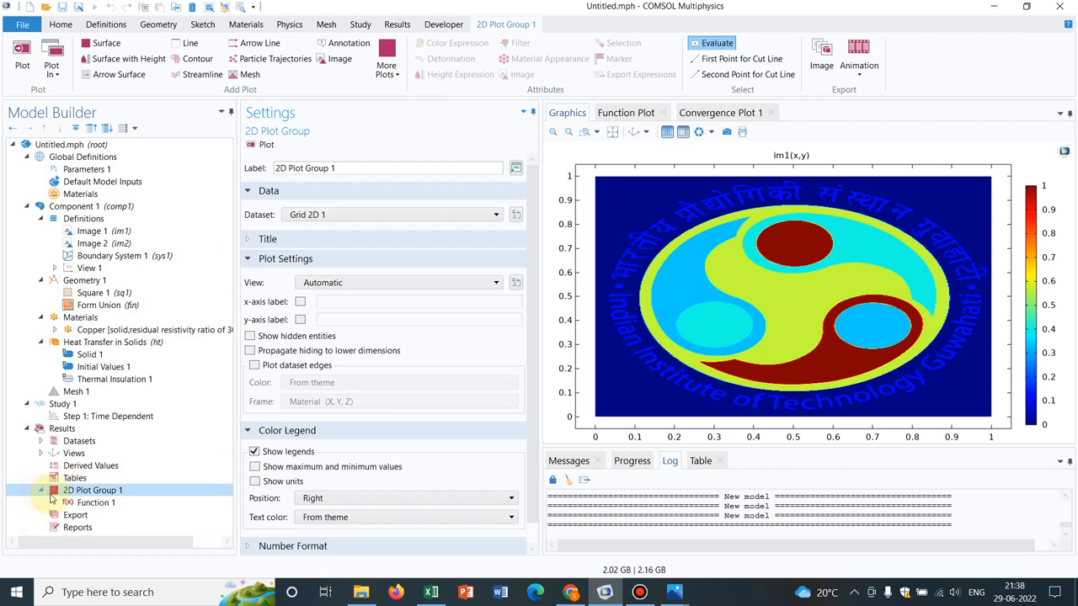
pyautogui.click(96, 502)
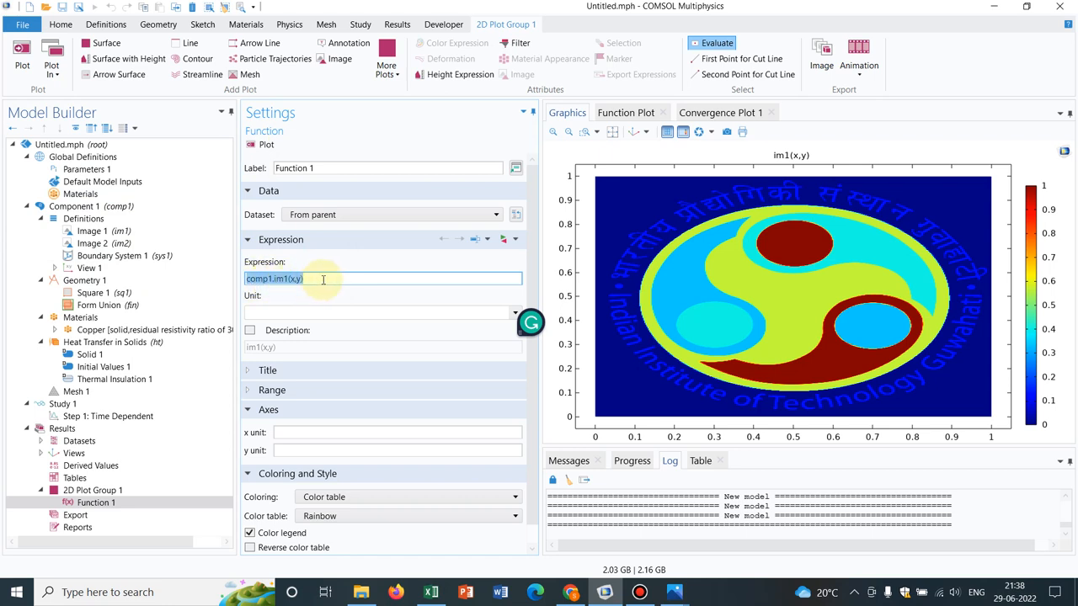
pyautogui.click(105, 231)
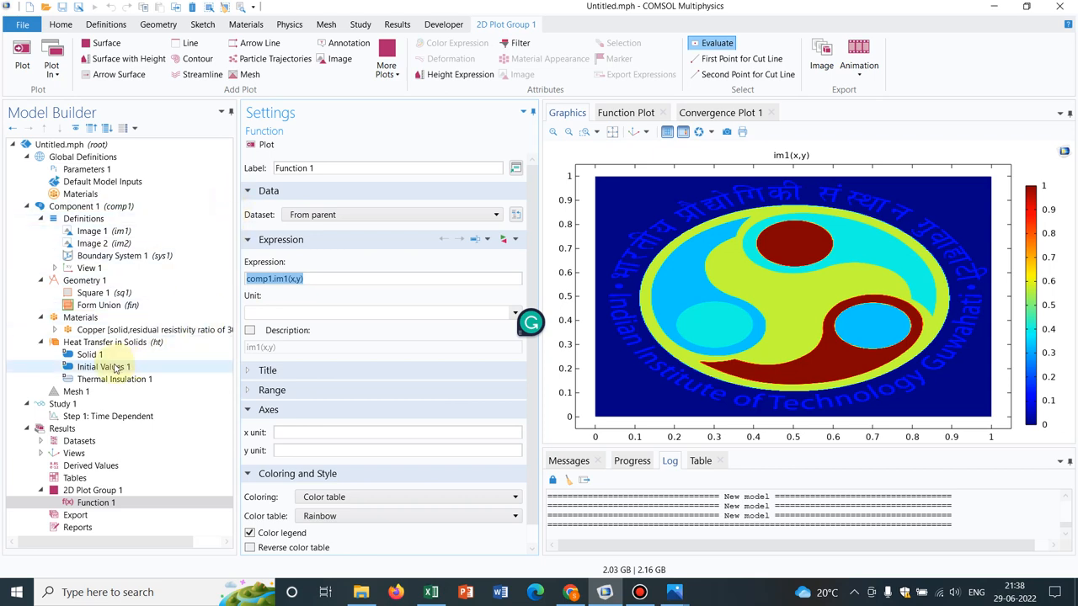
pyautogui.click(104, 367)
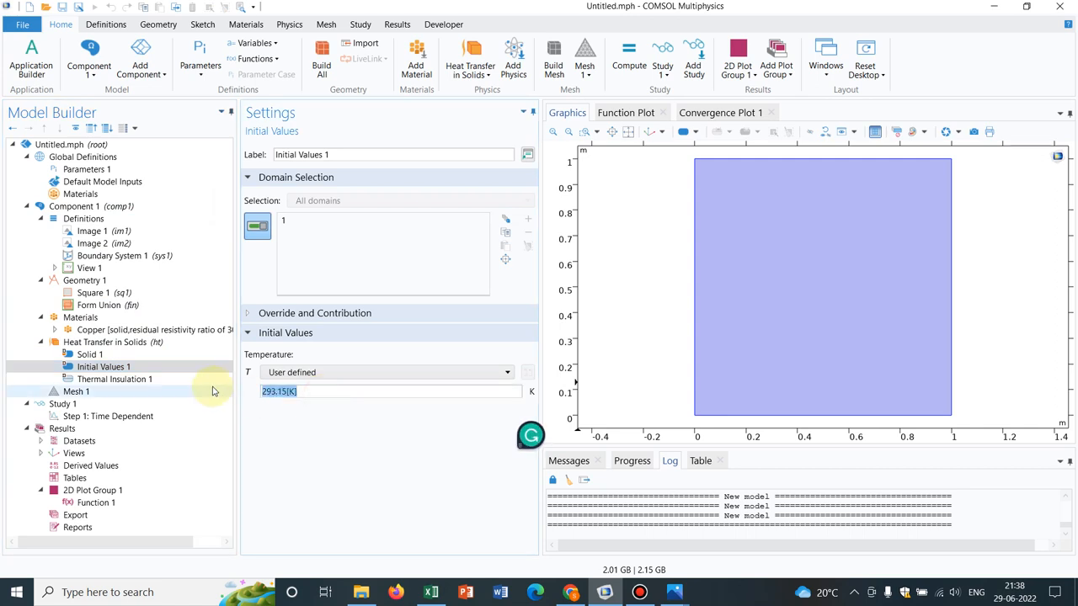
# Set the Initial Values temperature T to comp1.im1(x,y) instead of 293.15 K.
pyautogui.write('comp1.im1(x,y)')
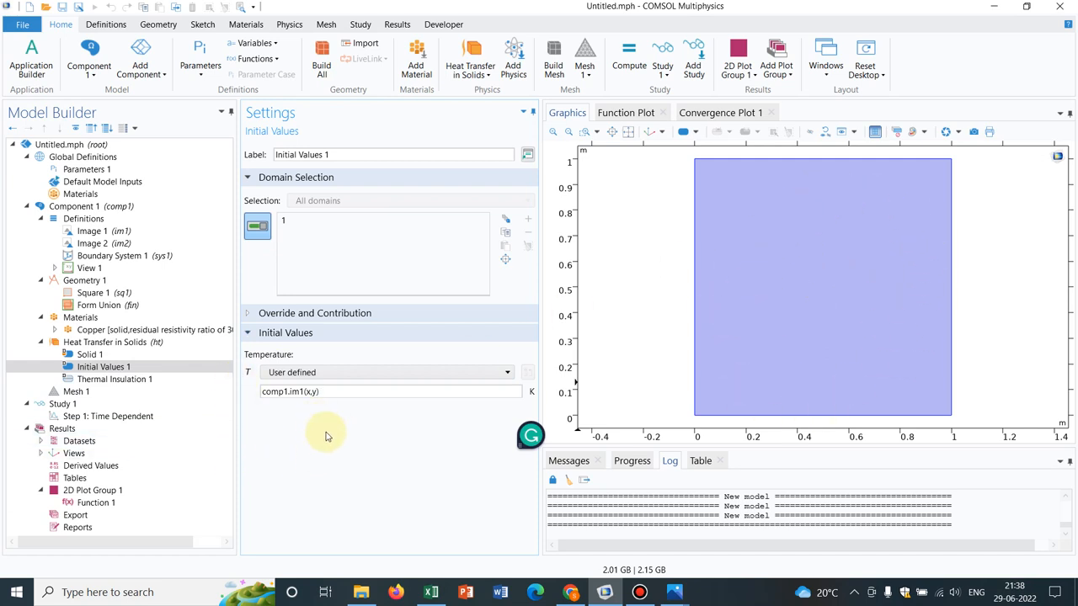
pyautogui.moveTo(332, 448)
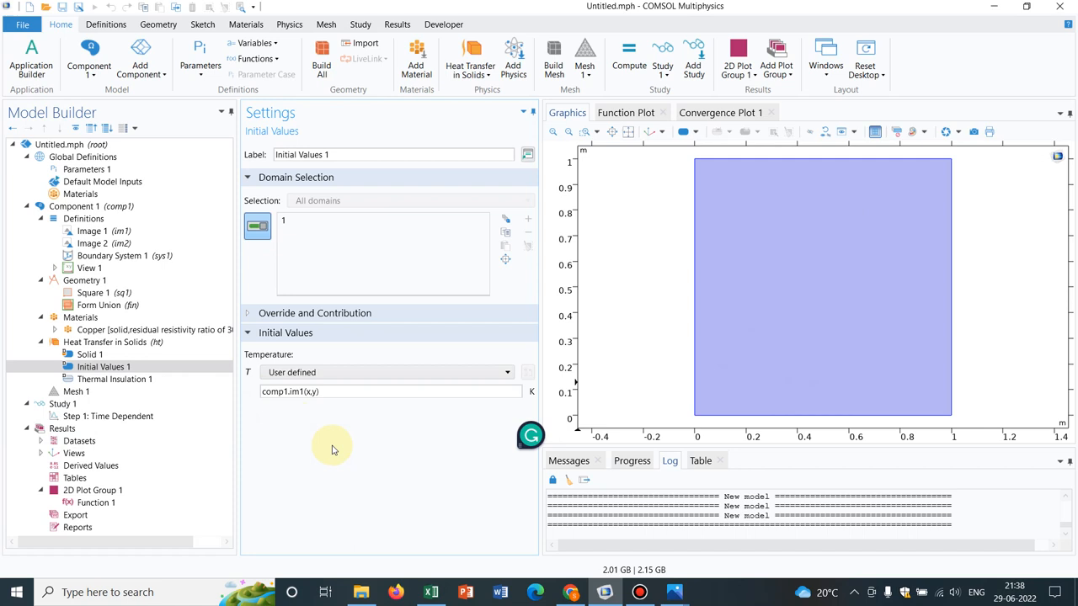
pyautogui.click(388, 390)
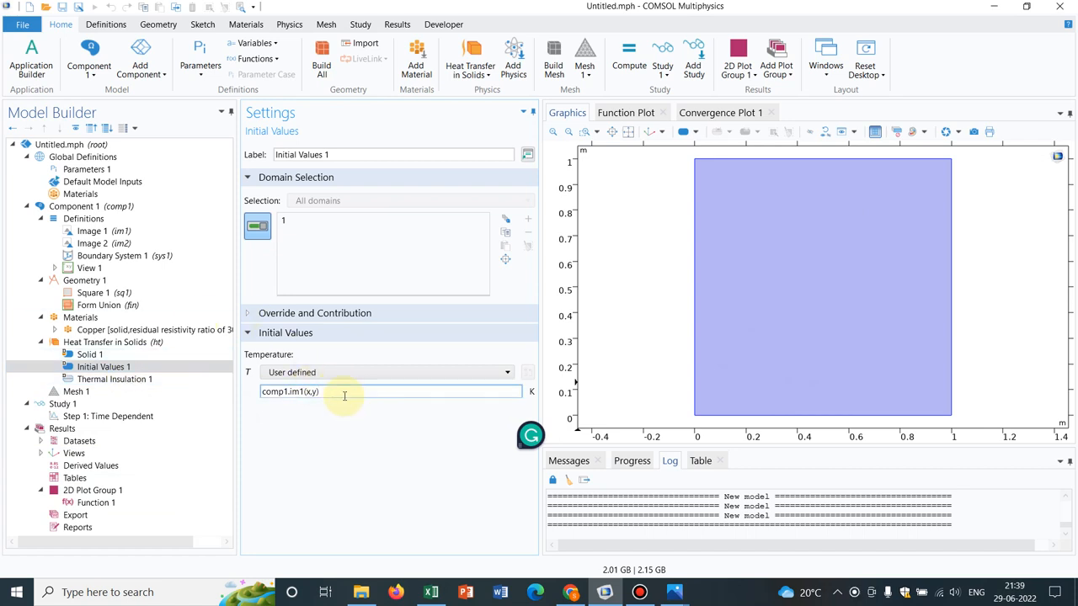
pyautogui.click(105, 368)
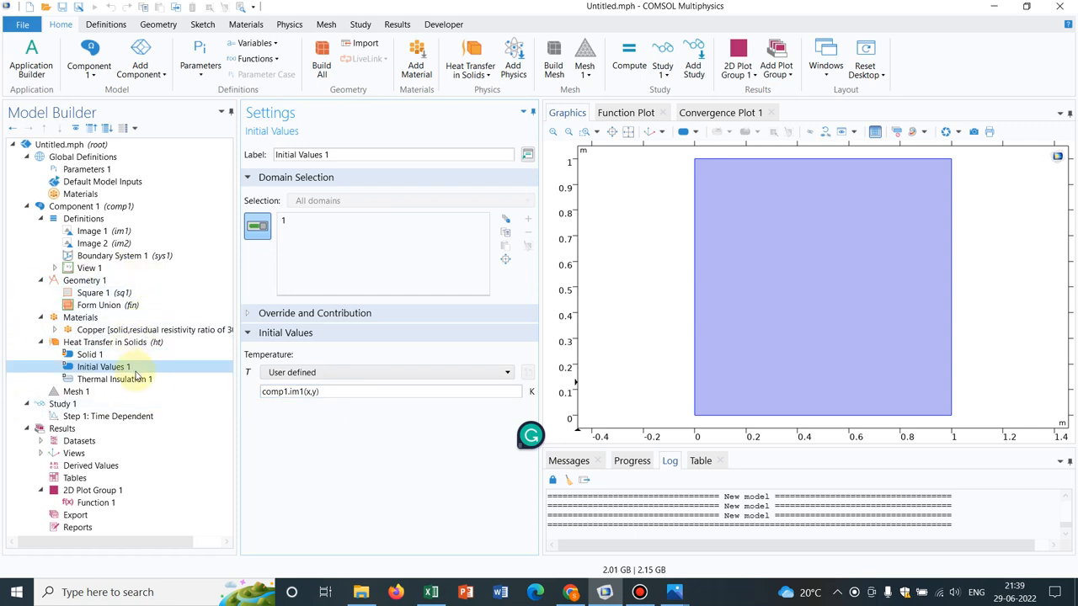
pyautogui.moveTo(123, 371)
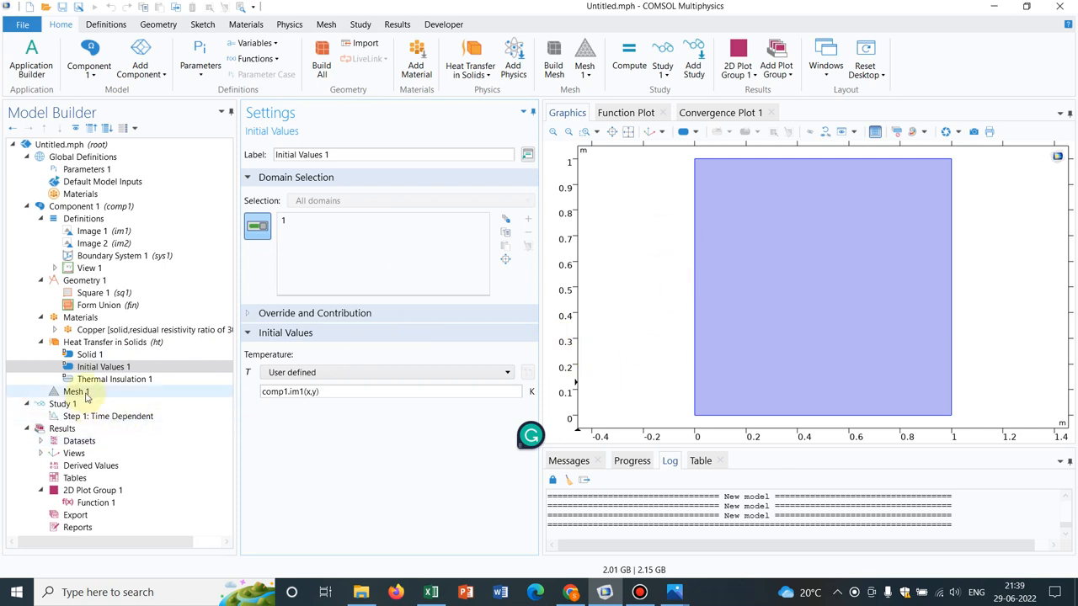
# Build Mesh 1, refining the element size step by step to Extra fine.
pyautogui.click(74, 391)
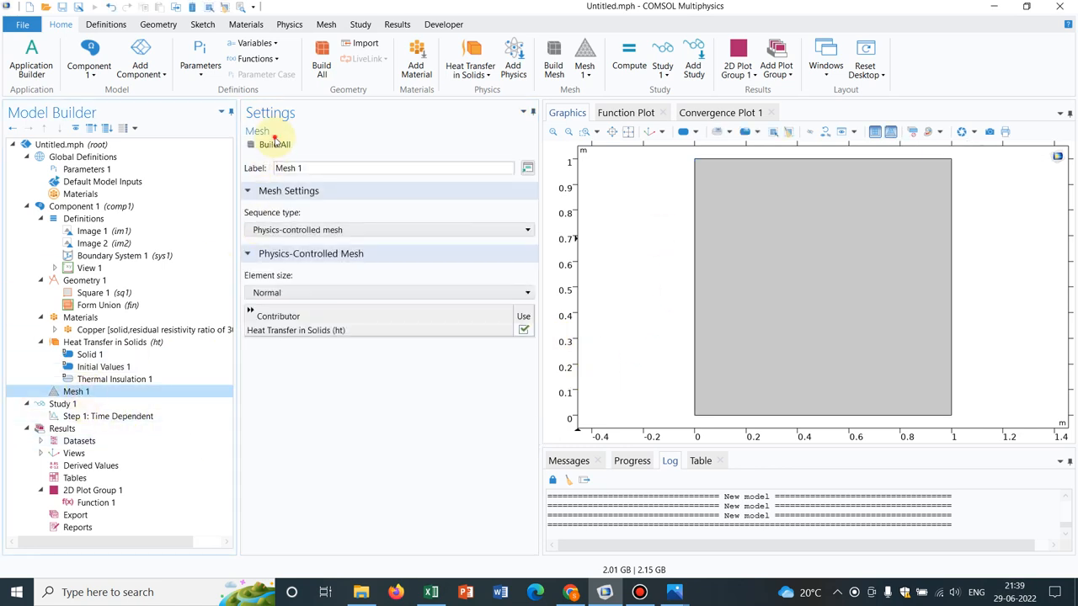
pyautogui.click(275, 145)
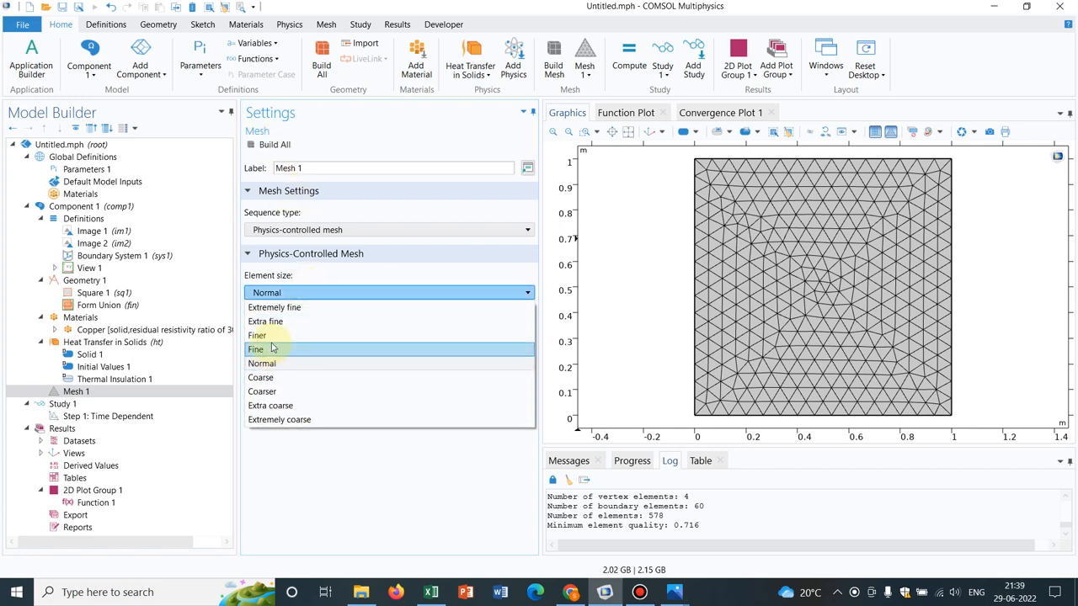
pyautogui.click(256, 349)
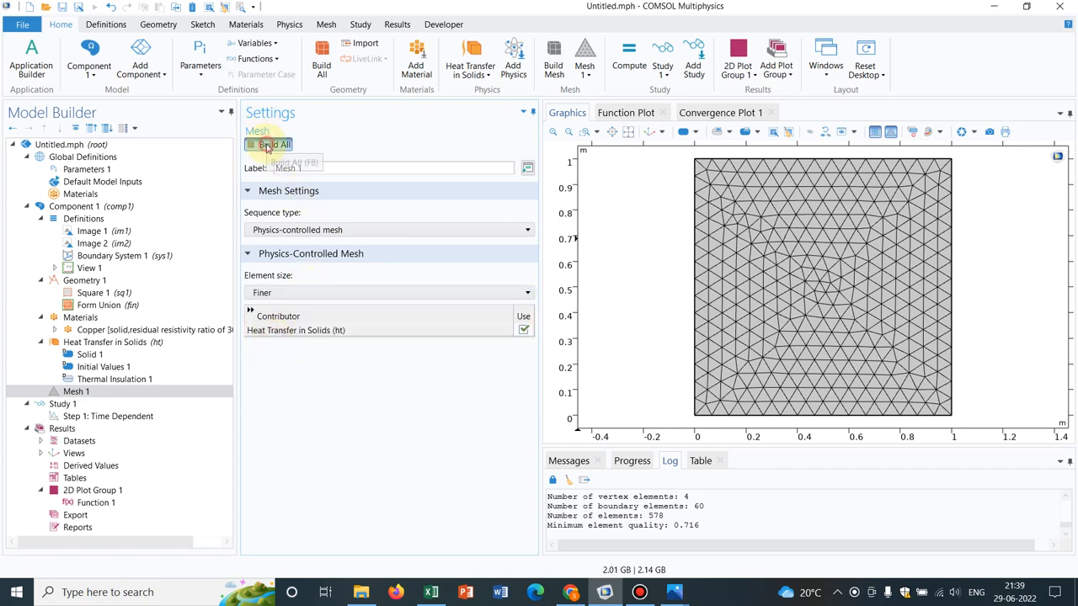
pyautogui.click(270, 145)
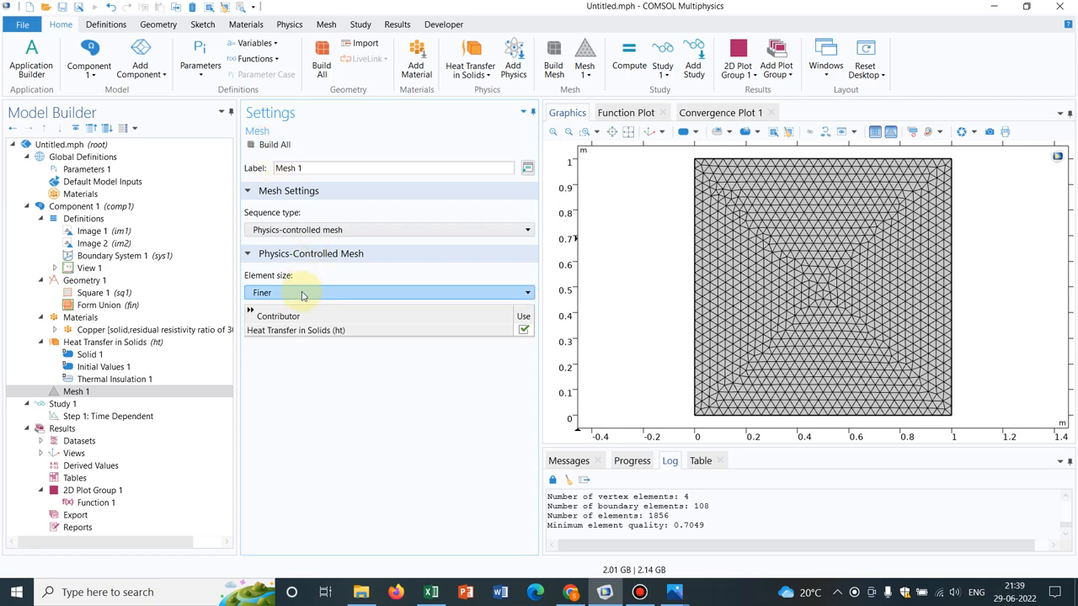
pyautogui.click(388, 293)
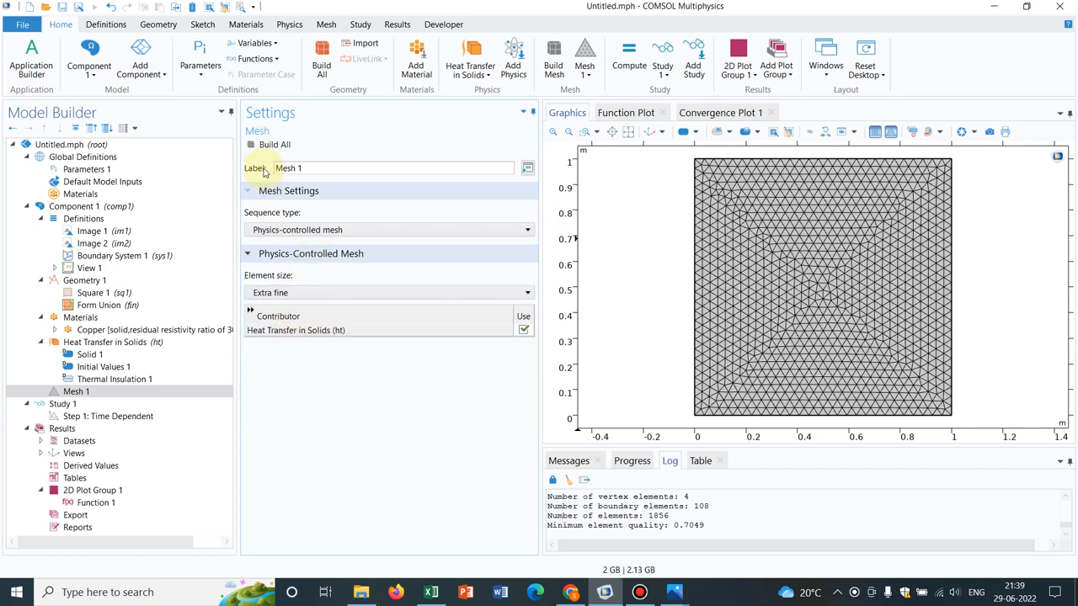
pyautogui.click(273, 145)
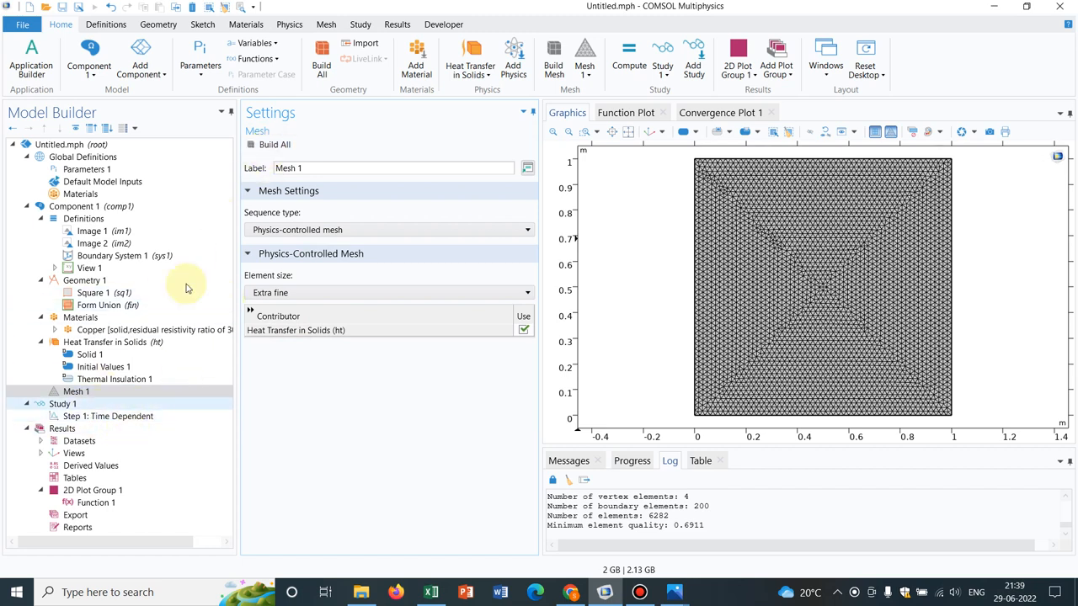
# Bring up the settings of Study 1 > Step 1: Time Dependent.
pyautogui.click(111, 416)
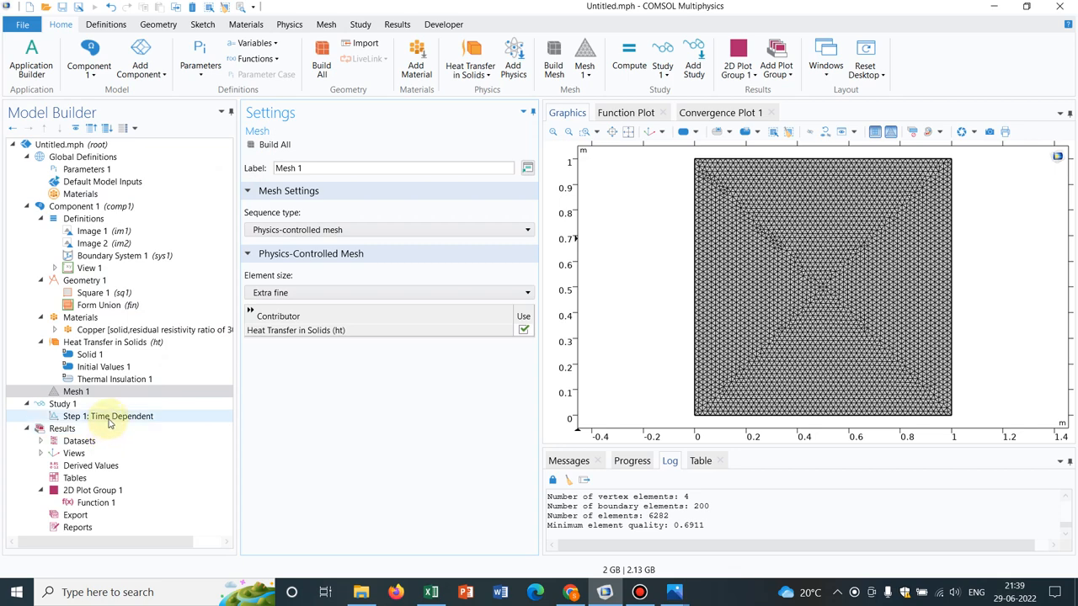
pyautogui.click(121, 416)
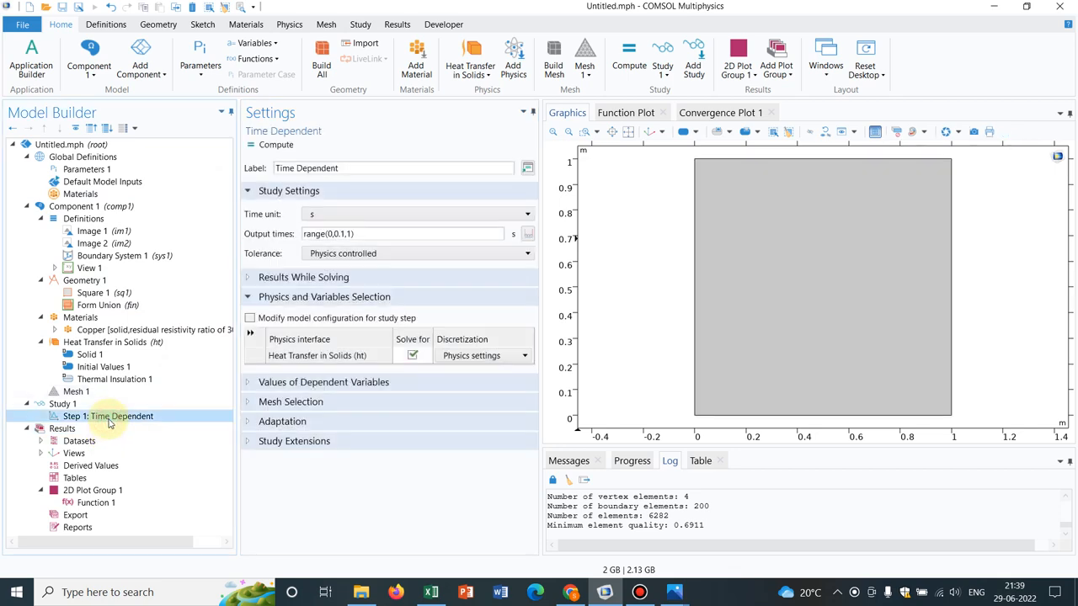
# Compute the time-dependent study with output times range(0,0.01,0.1), following the solver log.
pyautogui.click(340, 232)
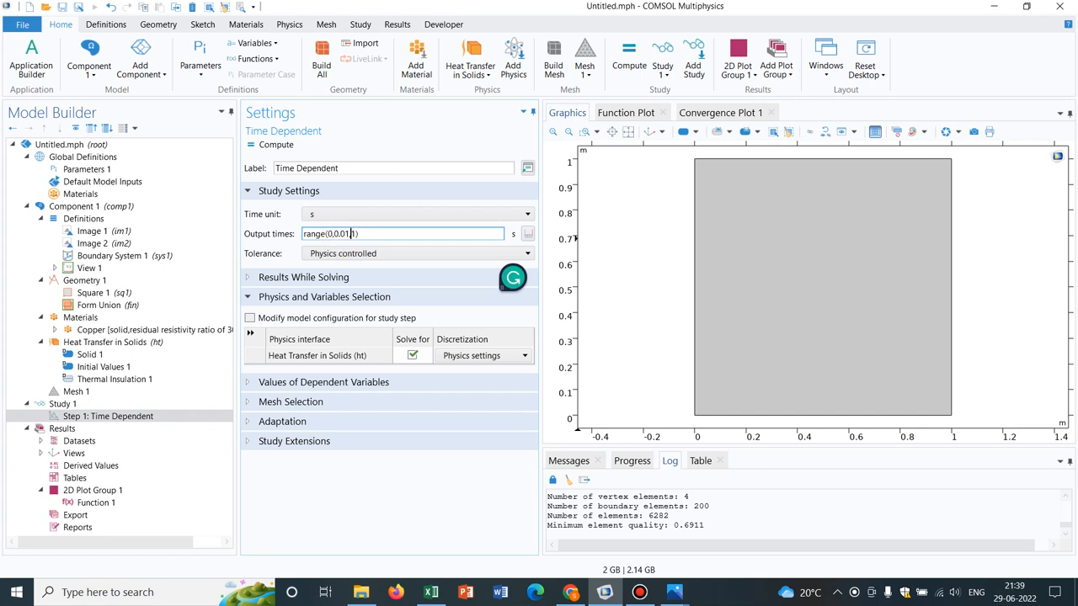
pyautogui.write('0.')
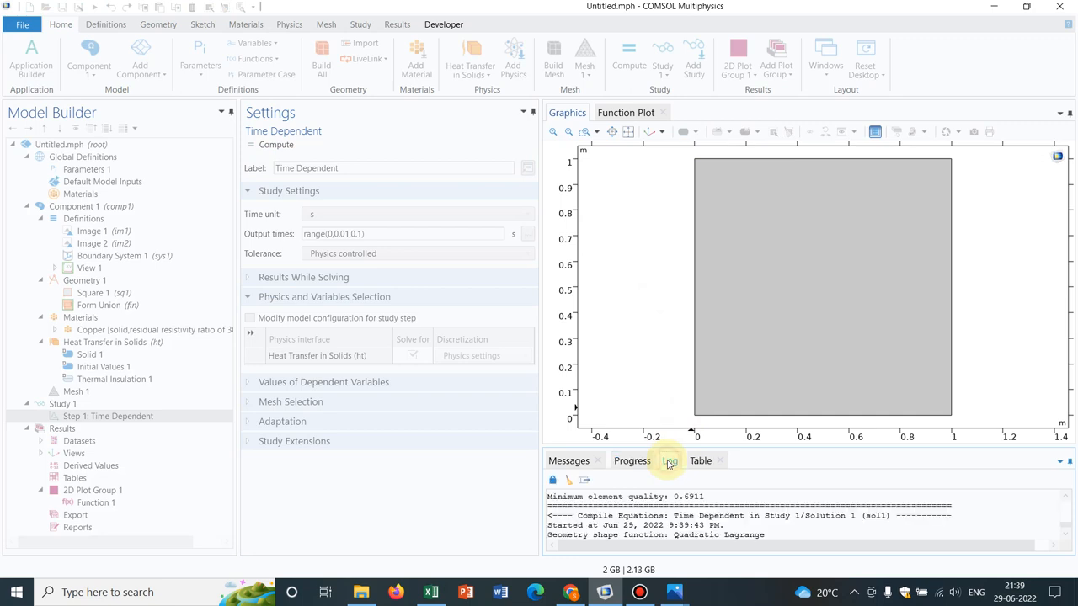
pyautogui.click(668, 460)
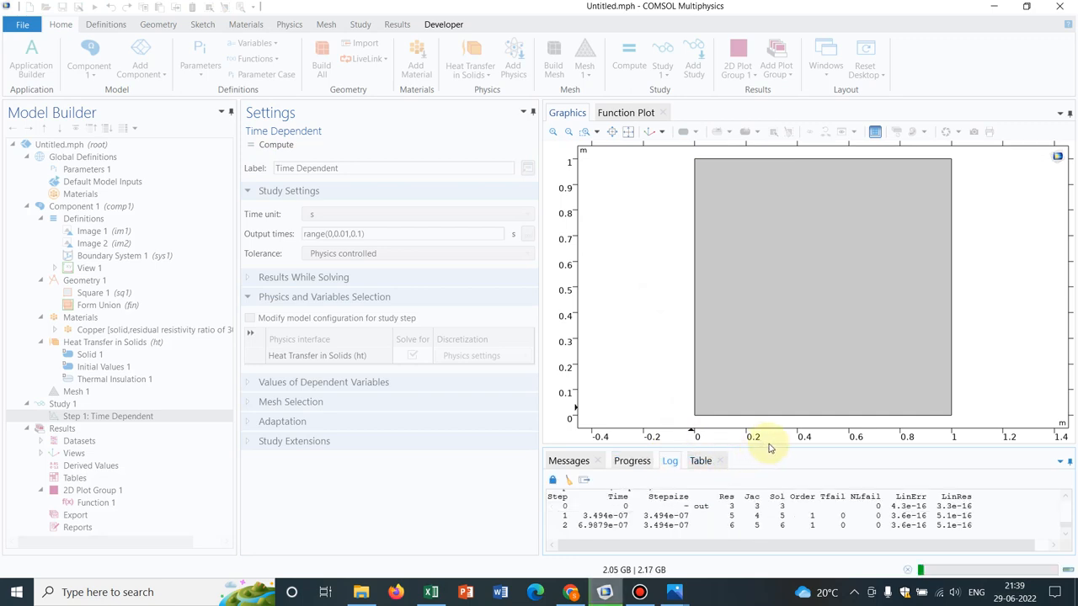
pyautogui.click(626, 66)
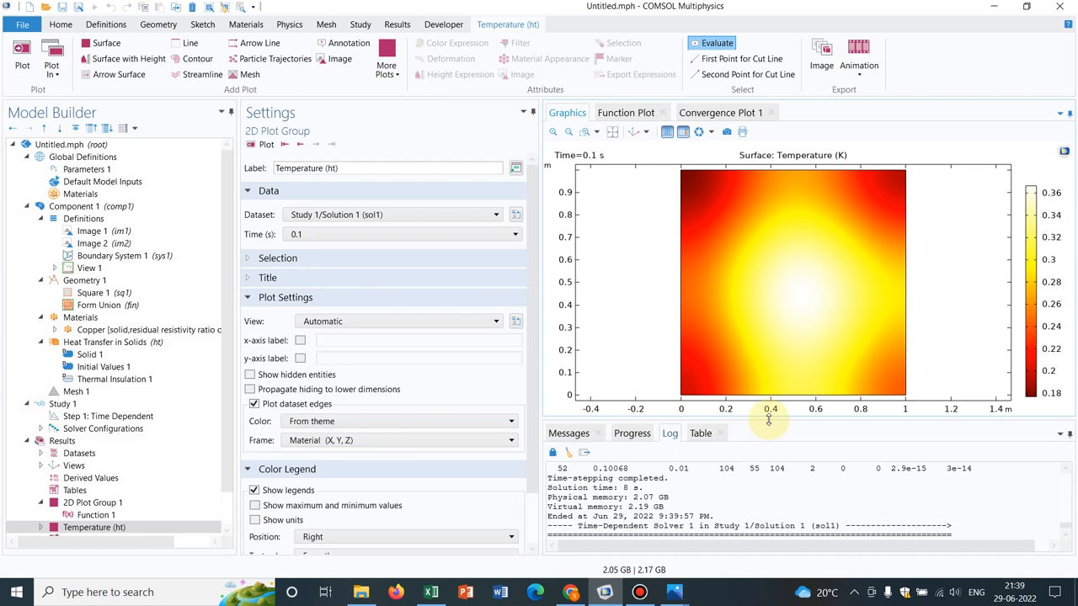
pyautogui.moveTo(534, 268)
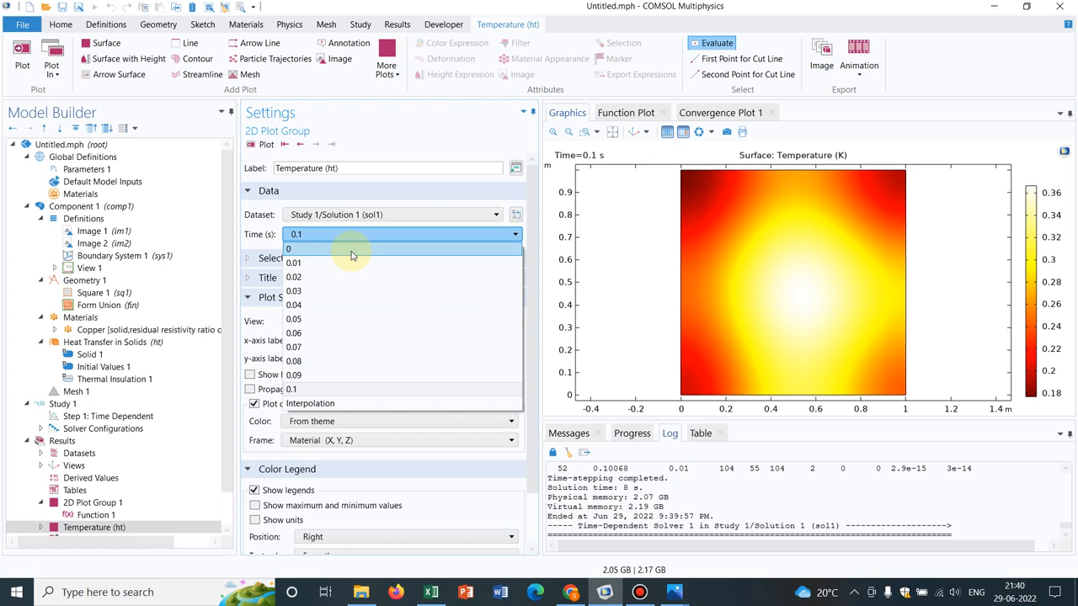
# Replot the Temperature (ht) surface at time 0 s to reveal the IIT Guwahati logo.
pyautogui.click(320, 249)
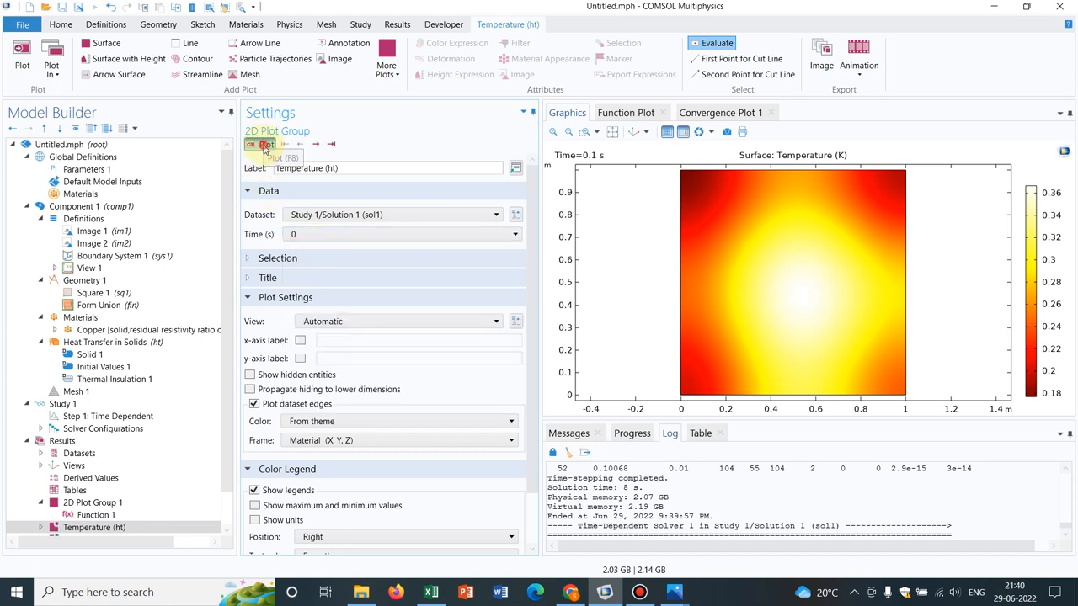
pyautogui.click(264, 145)
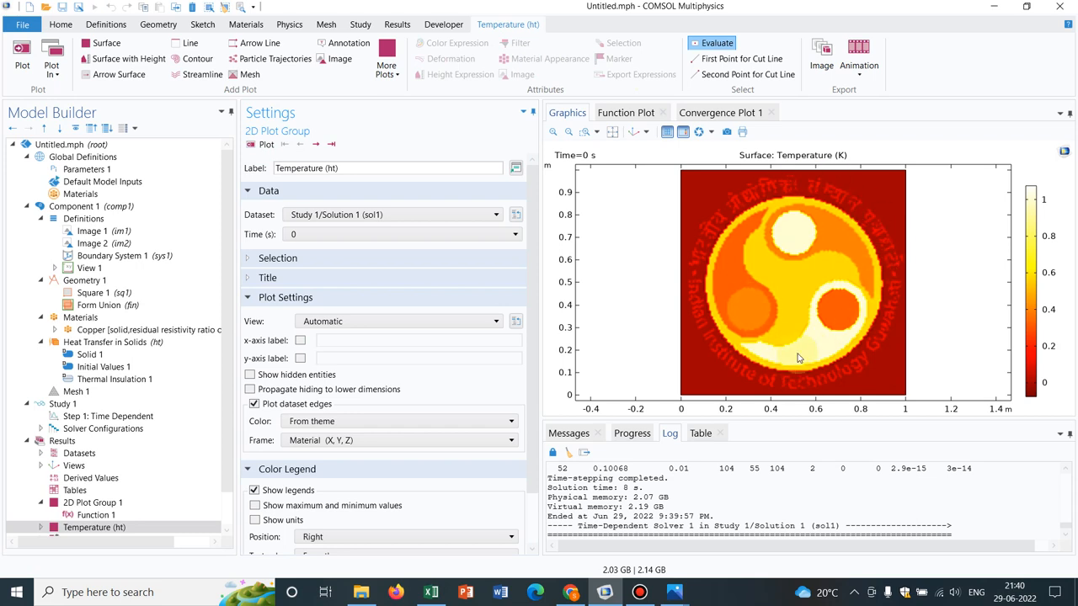
pyautogui.moveTo(687, 312)
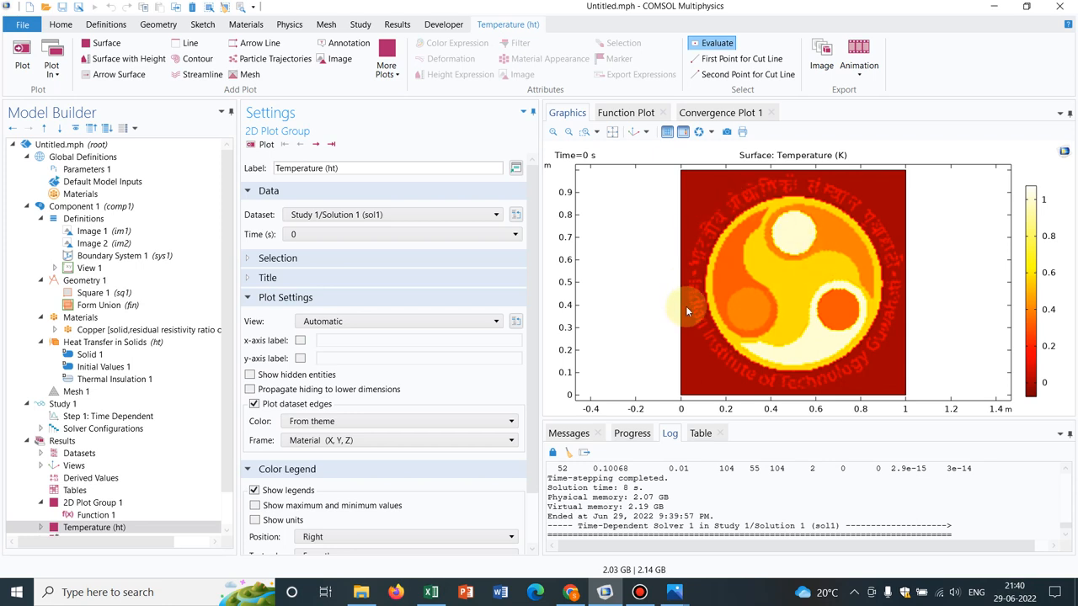
pyautogui.moveTo(747, 227)
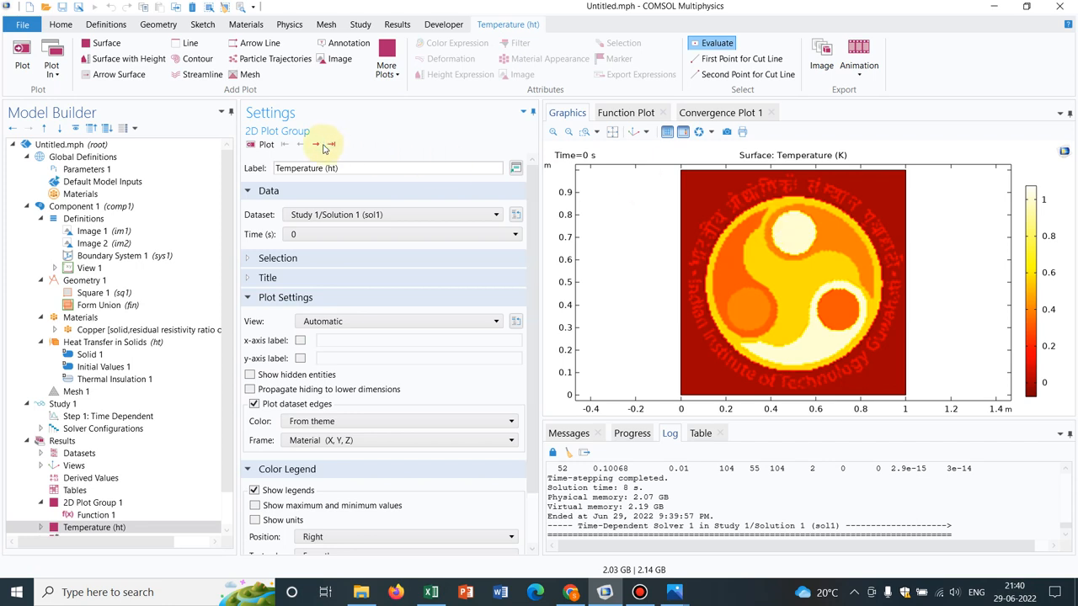
# Advance the temperature plot through successive output times toward 0.1 s with Plot Next.
pyautogui.click(313, 145)
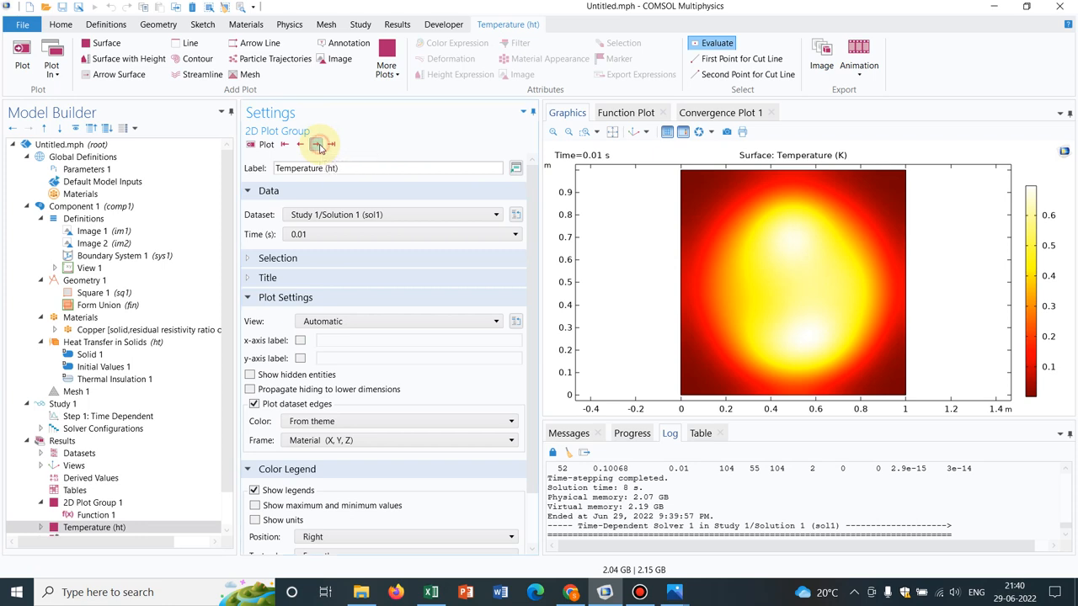
pyautogui.click(316, 145)
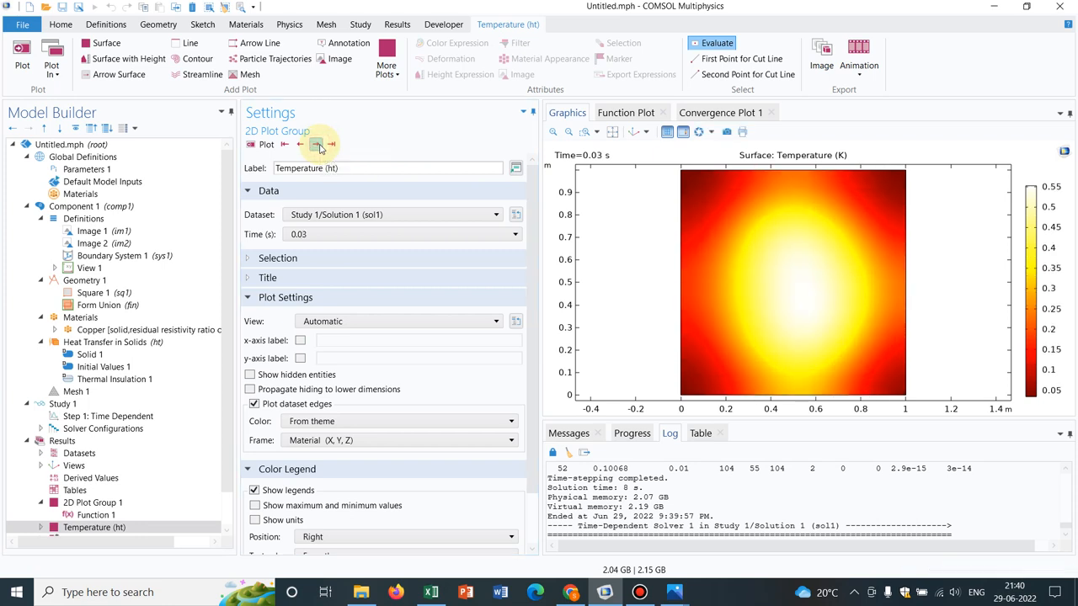
pyautogui.click(313, 144)
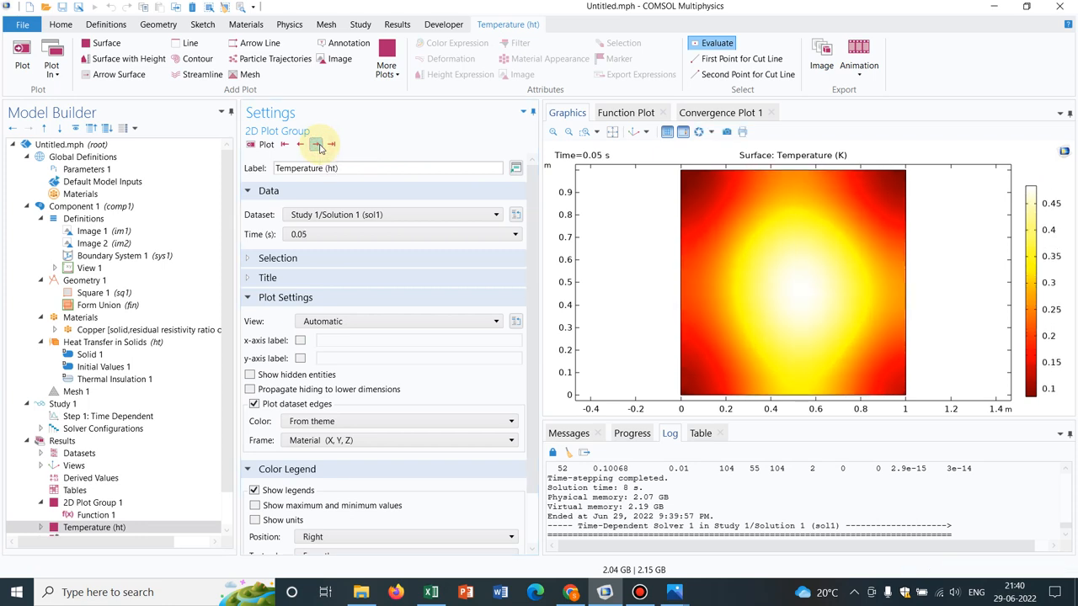
pyautogui.click(313, 145)
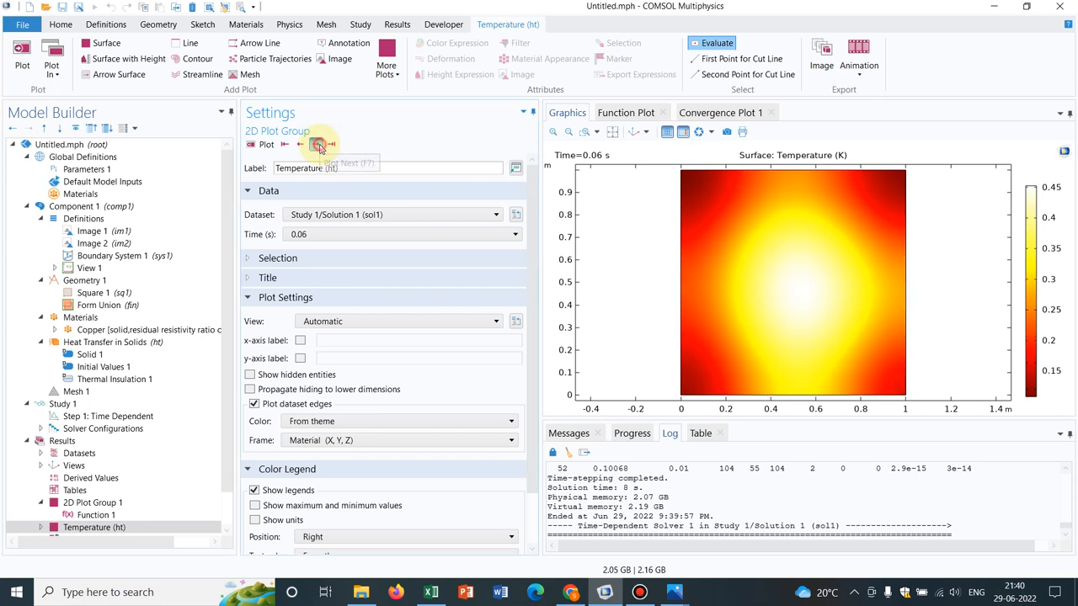
pyautogui.click(318, 145)
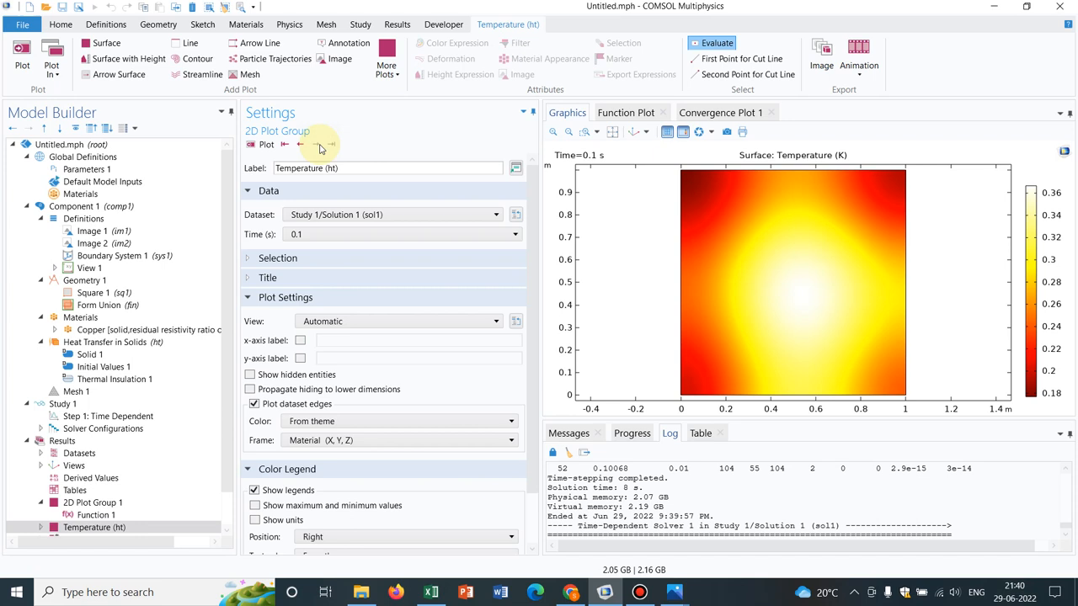
pyautogui.moveTo(172, 236)
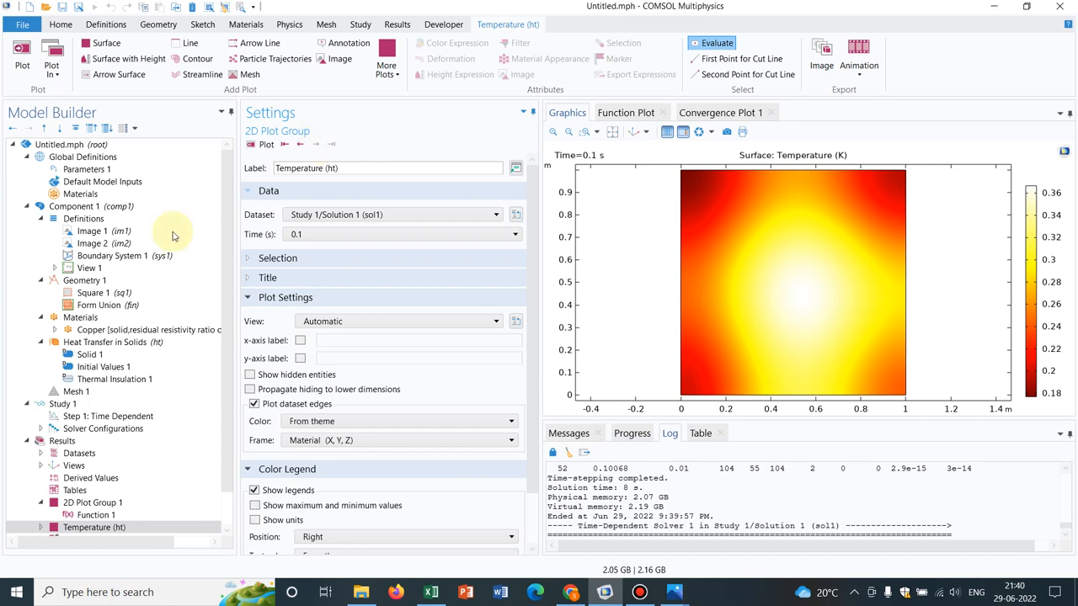
# Set Initial Values 1 temperature to comp1.im2(x,y) and select Step 1: Time Dependent.
pyautogui.scroll(-3)
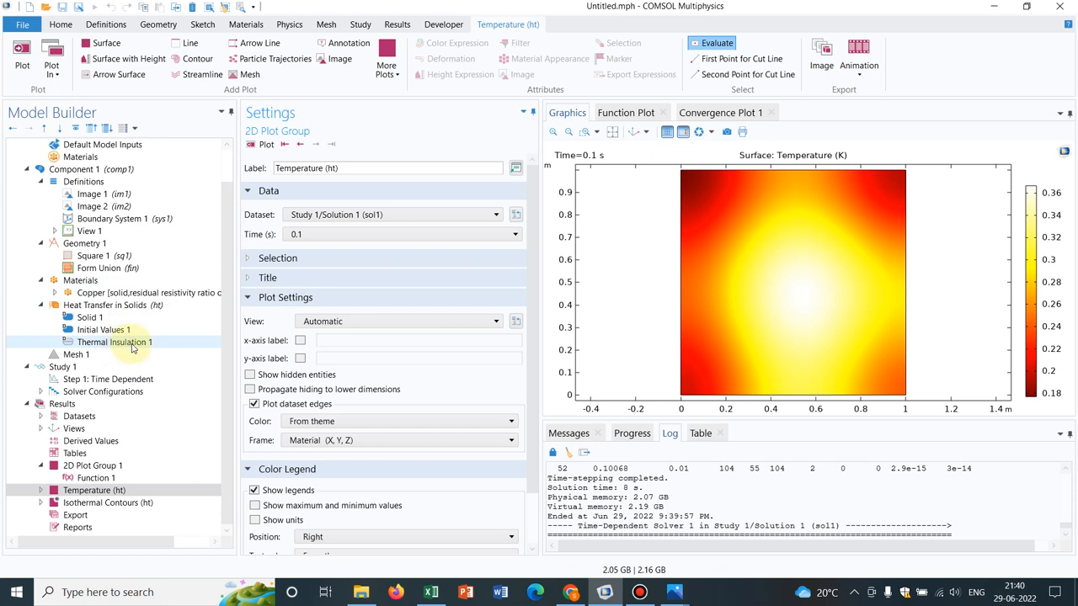
pyautogui.moveTo(160, 343)
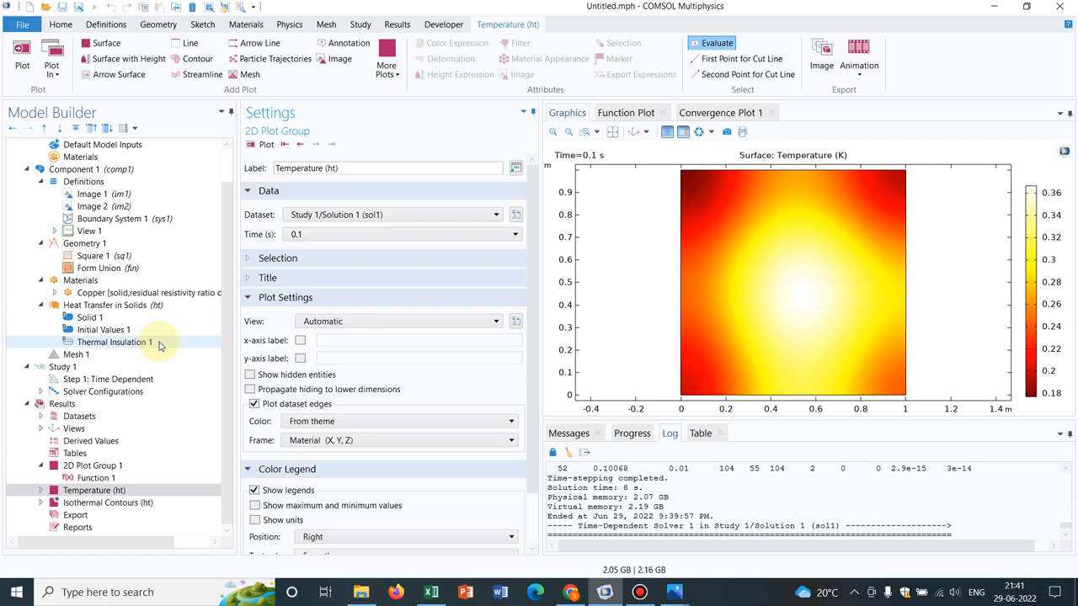
pyautogui.click(105, 330)
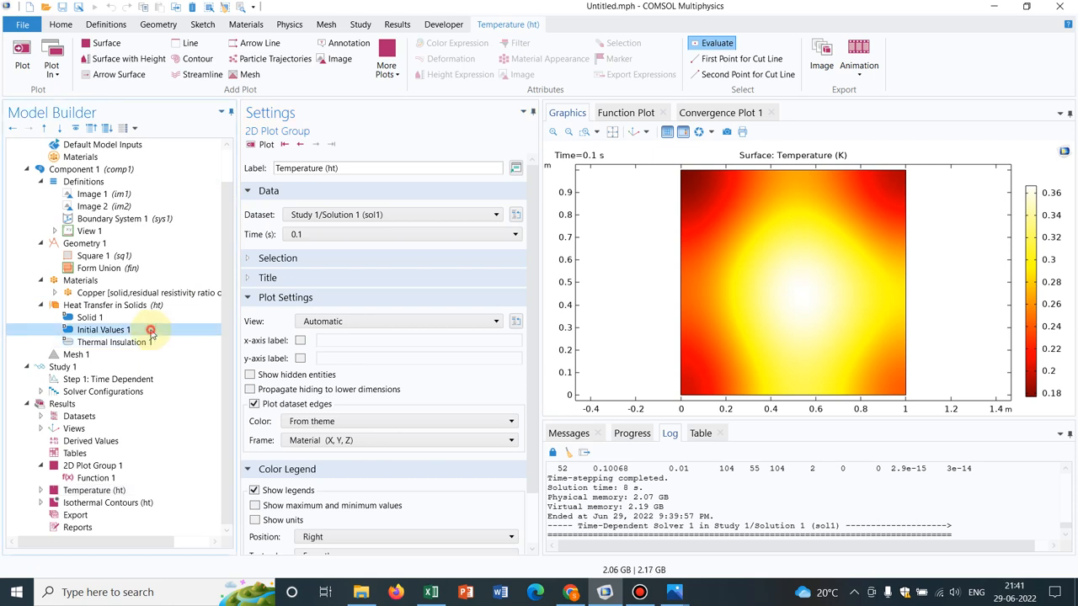
pyautogui.click(105, 329)
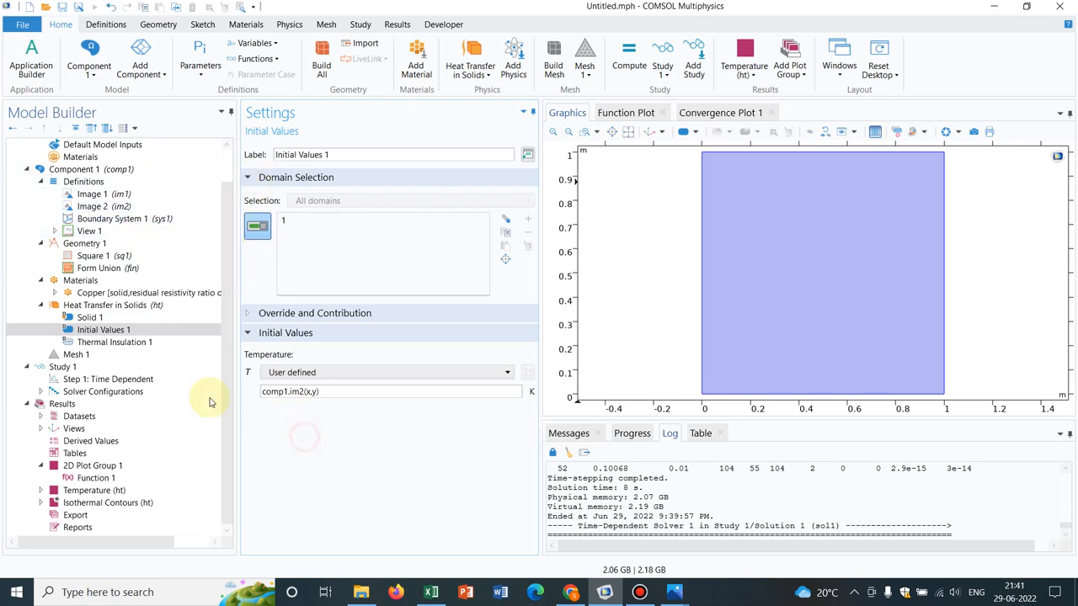
pyautogui.click(109, 379)
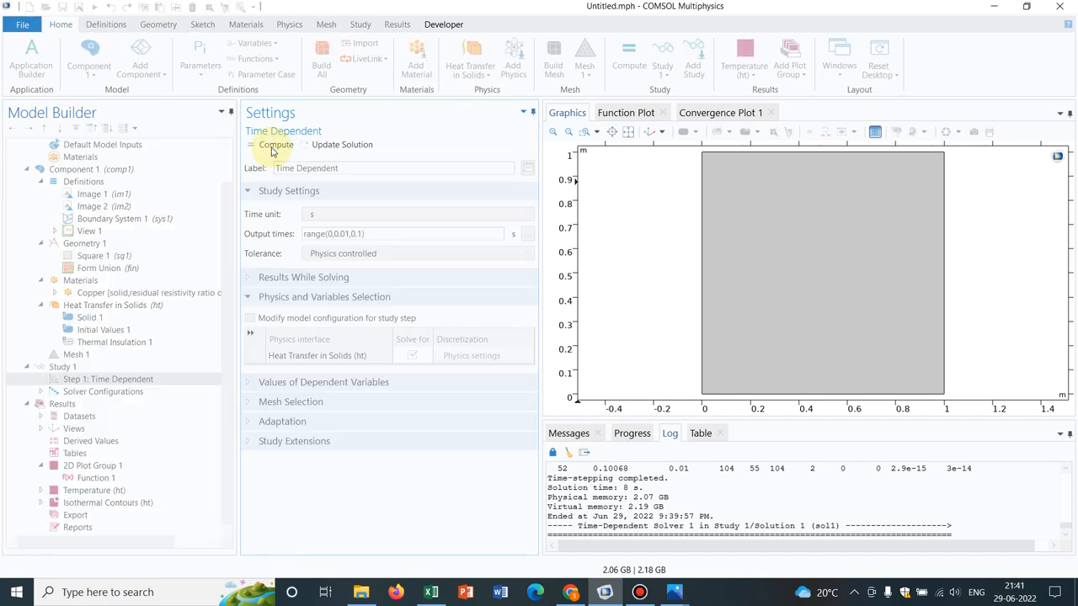
# Recompute the study with the im2 initial temperature and return to the Temperature (ht) plot.
pyautogui.click(276, 145)
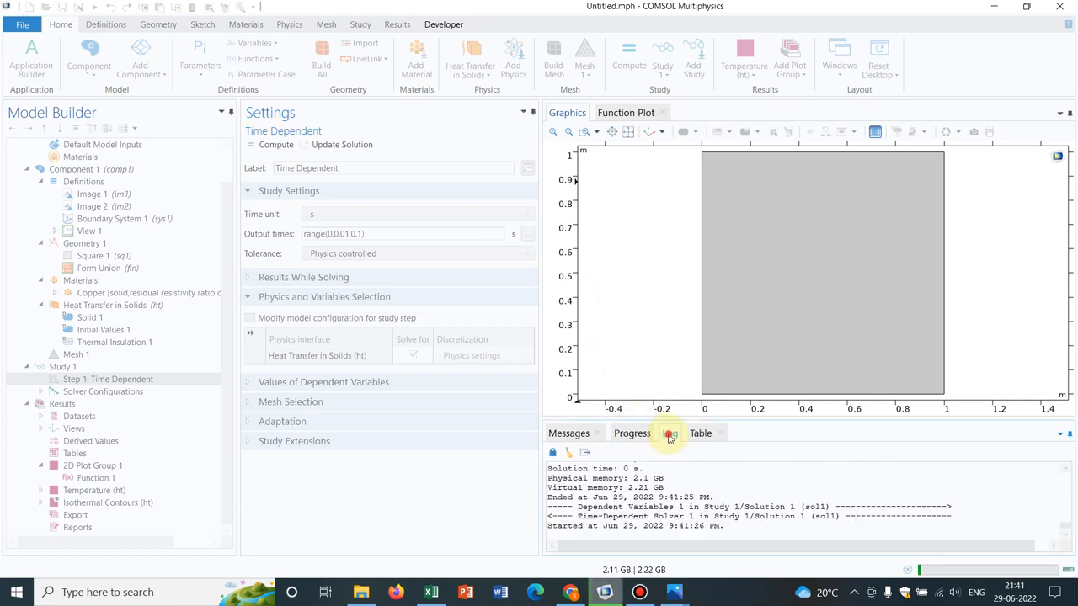
pyautogui.click(669, 433)
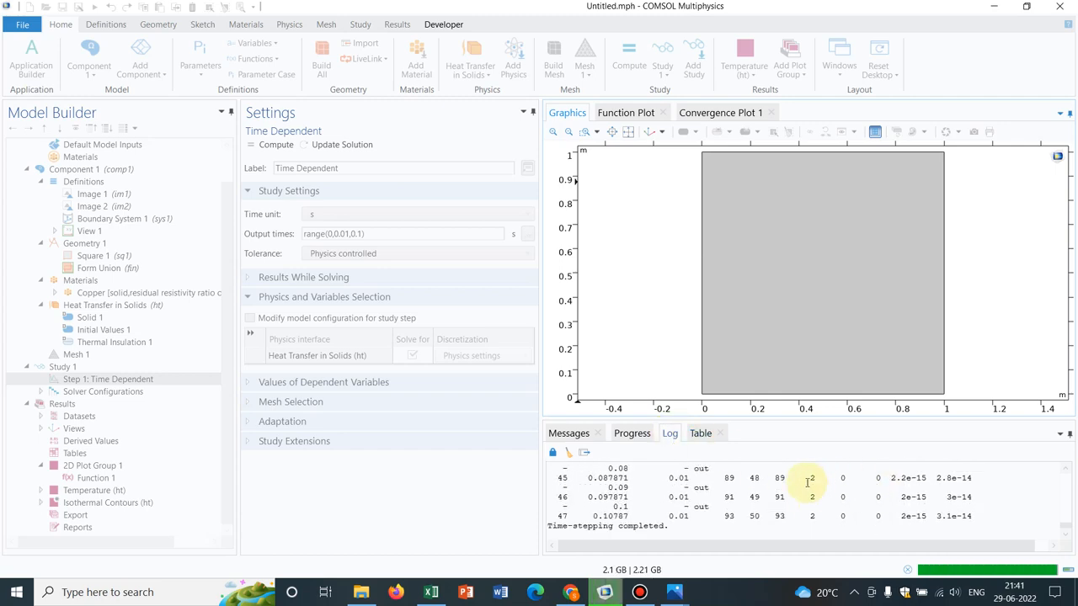
pyautogui.click(94, 490)
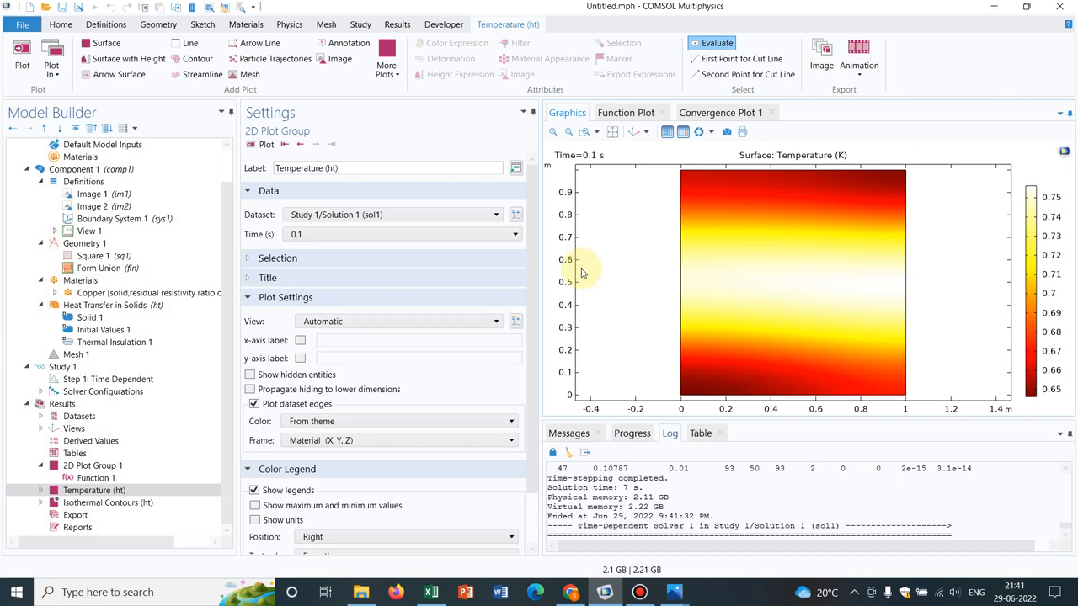
# Replot the temperature surface at time 0 s showing the Pioneer of Success logo.
pyautogui.click(514, 234)
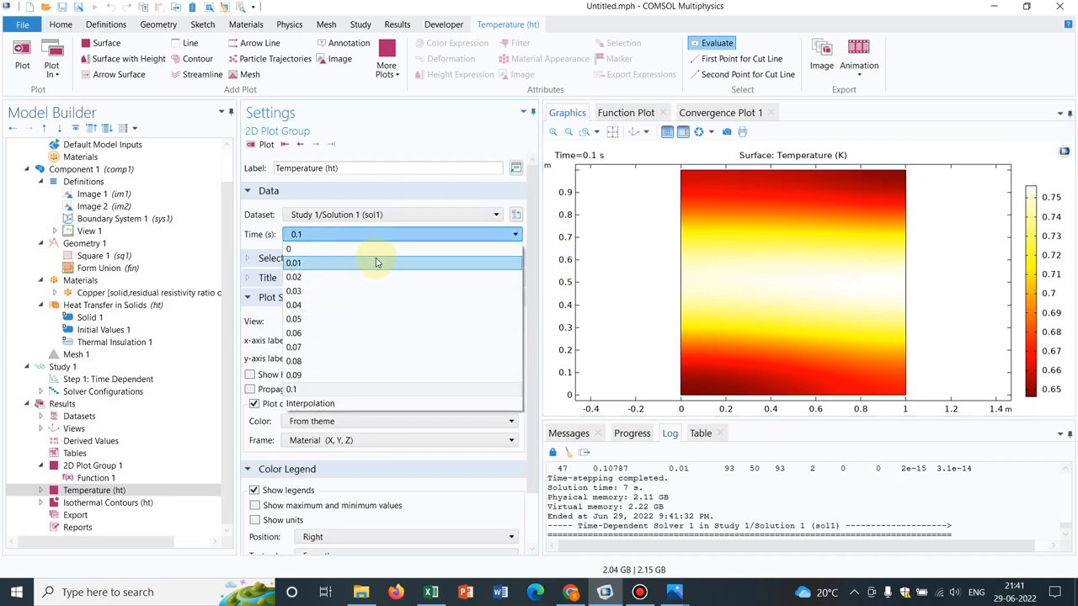
pyautogui.click(289, 249)
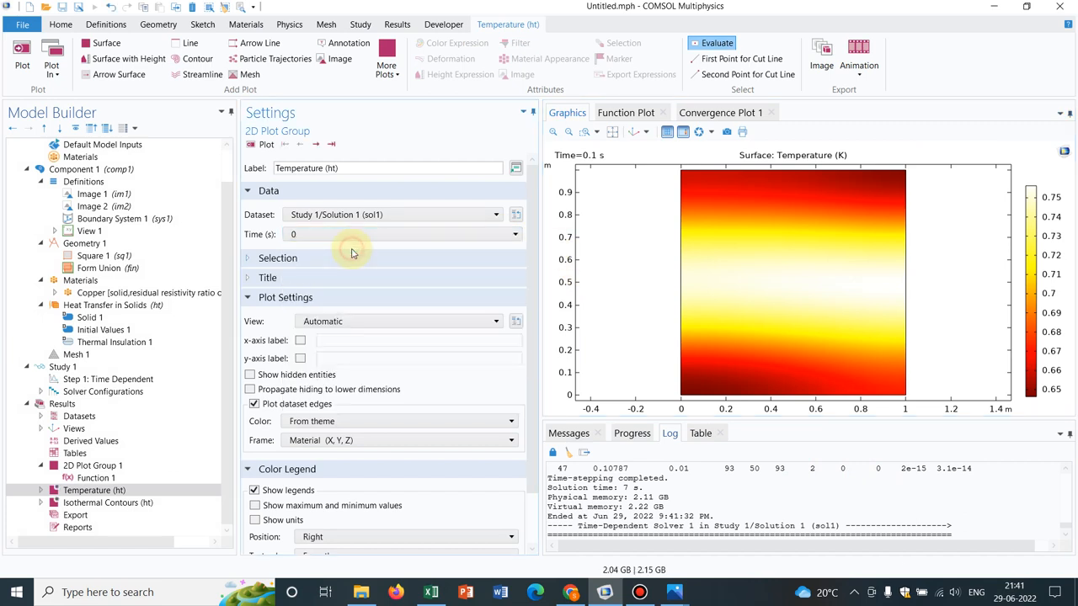
pyautogui.click(263, 145)
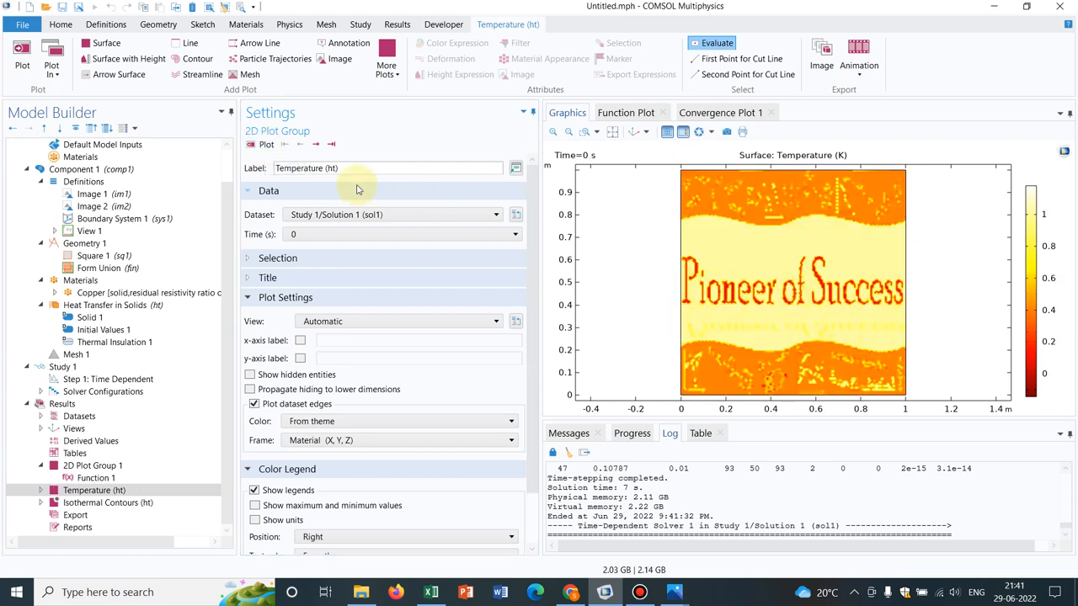
# Step the plot forward through output times to 0.07 s with Plot Next.
pyautogui.click(317, 145)
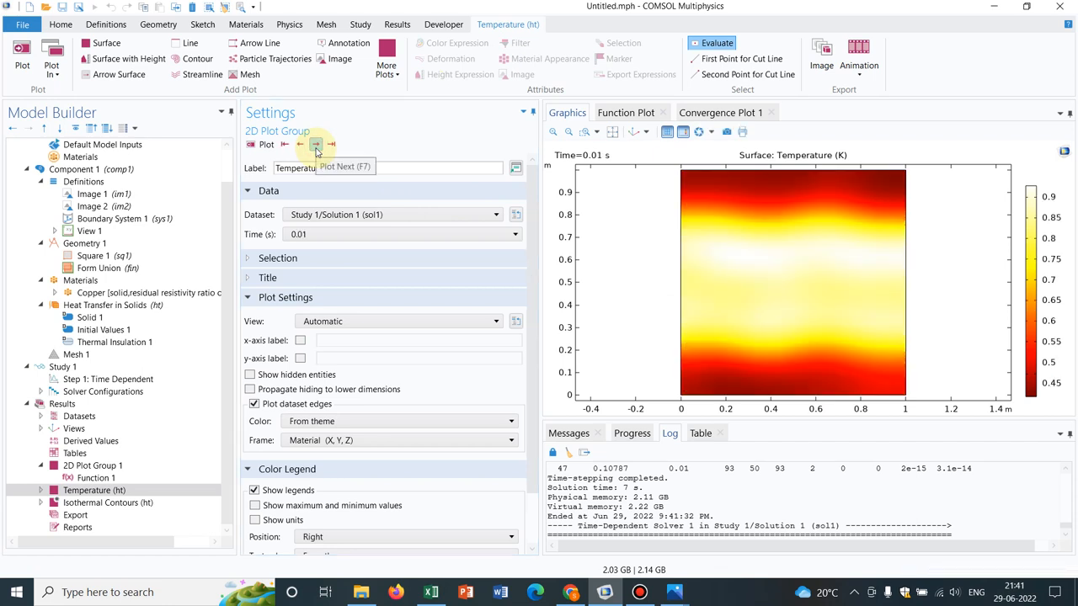
pyautogui.click(317, 145)
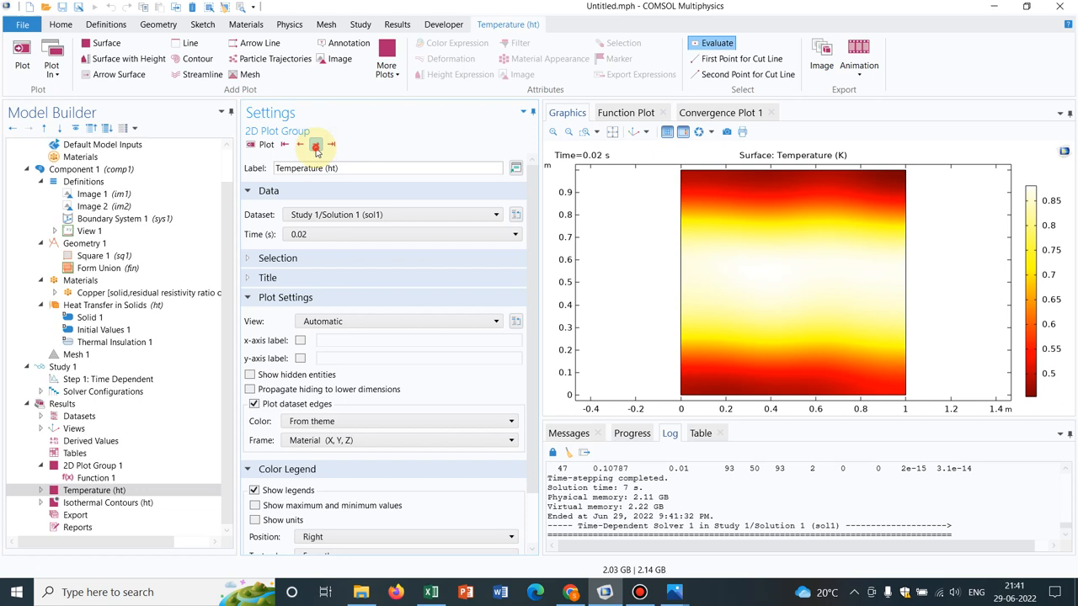
pyautogui.click(310, 144)
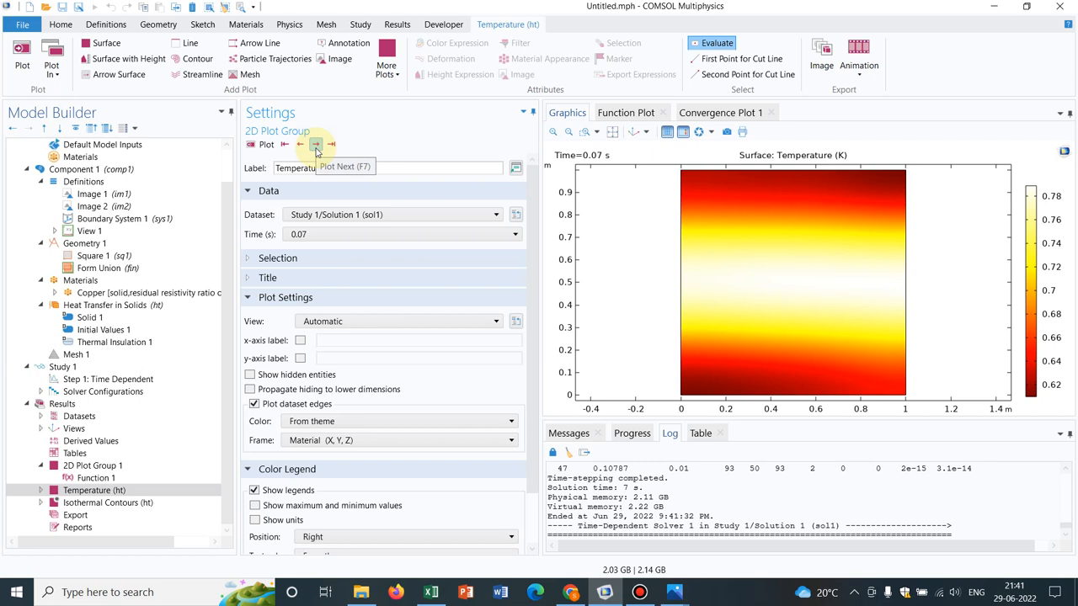
pyautogui.moveTo(317, 145)
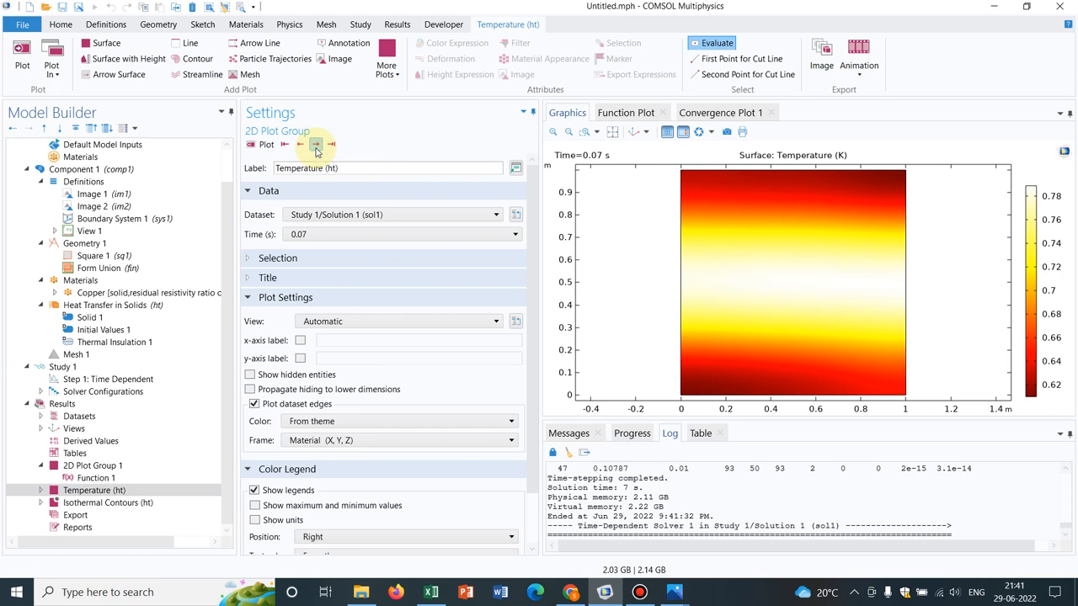